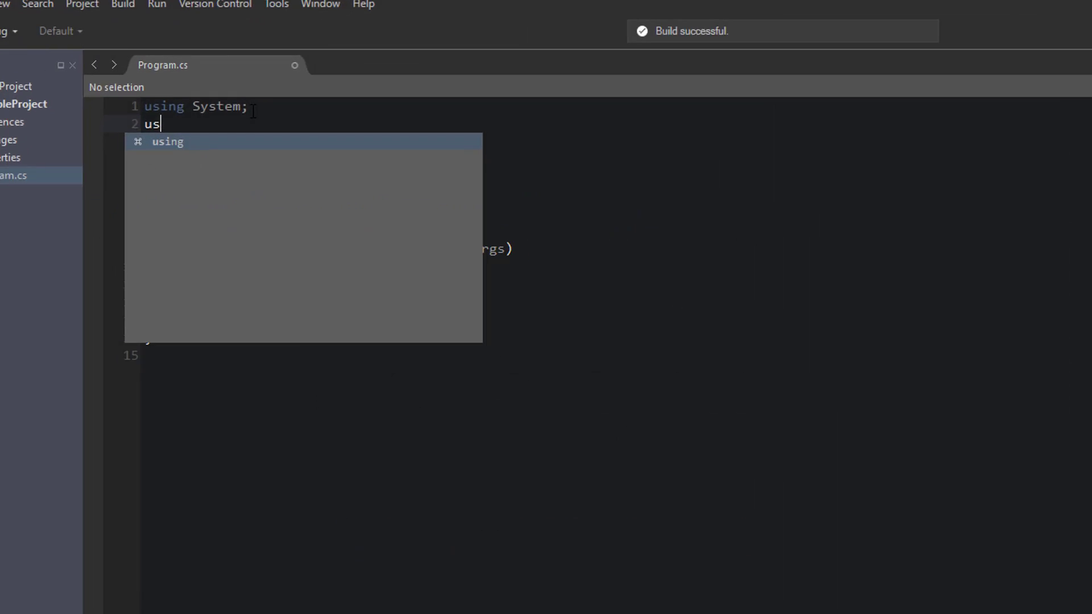
Add a 'using System.Collections;' directive below 'using System;'.
type("ing System")
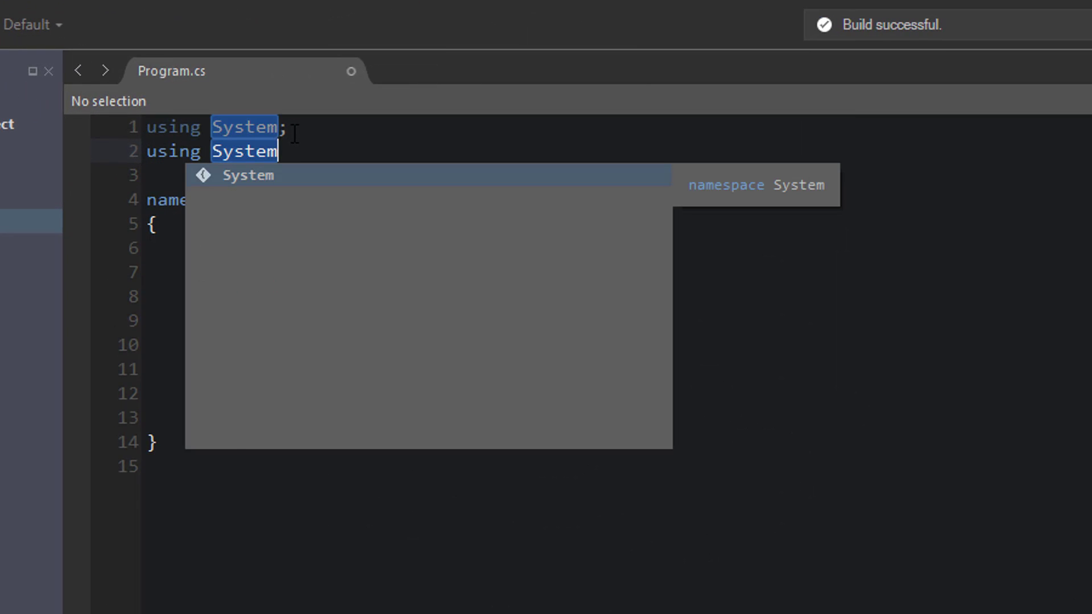
type(".Collections;")
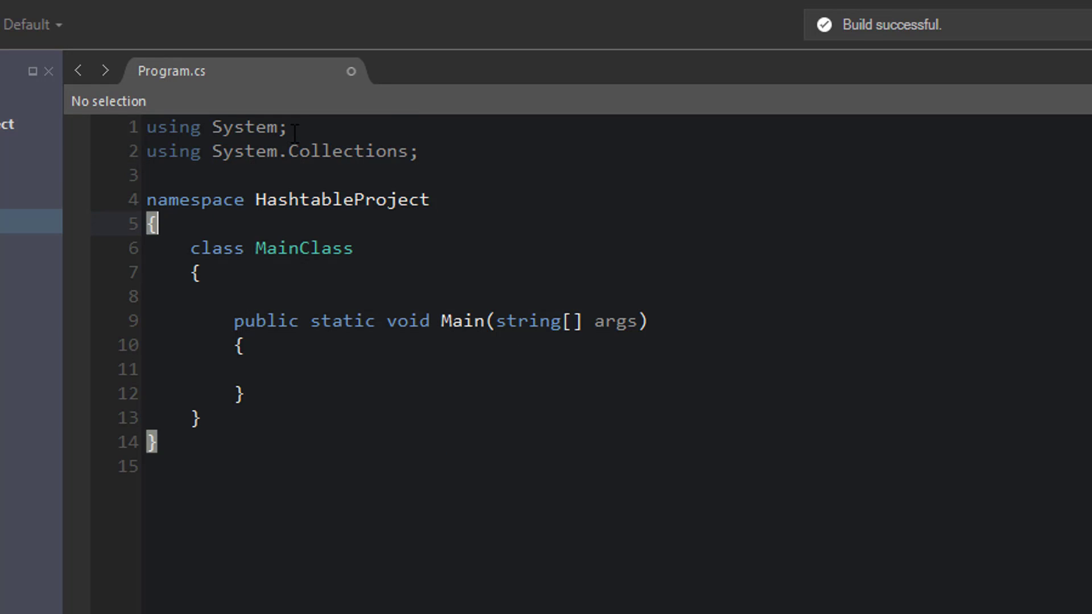
type("s")
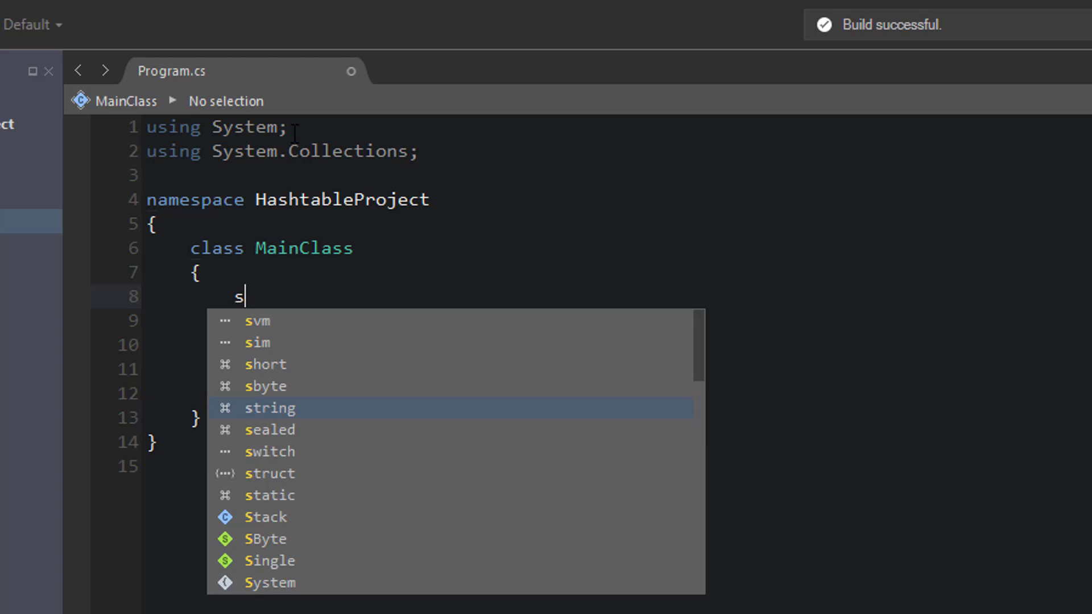
Declare the field 'static Hashtable userInfoHash;' in MainClass above Main.
type("tatic Hashtable")
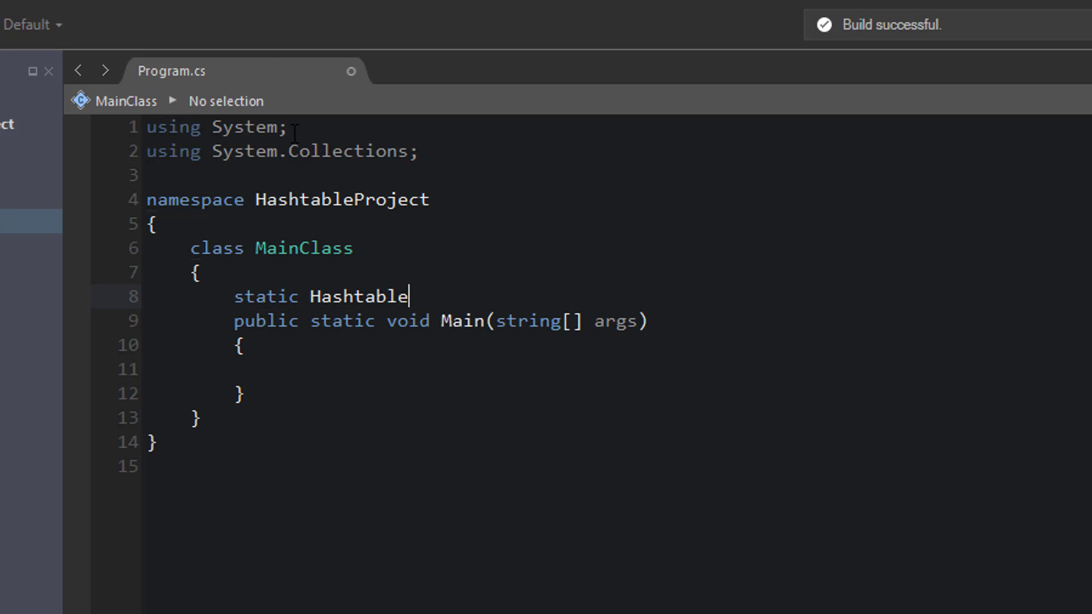
double_click(358, 297)
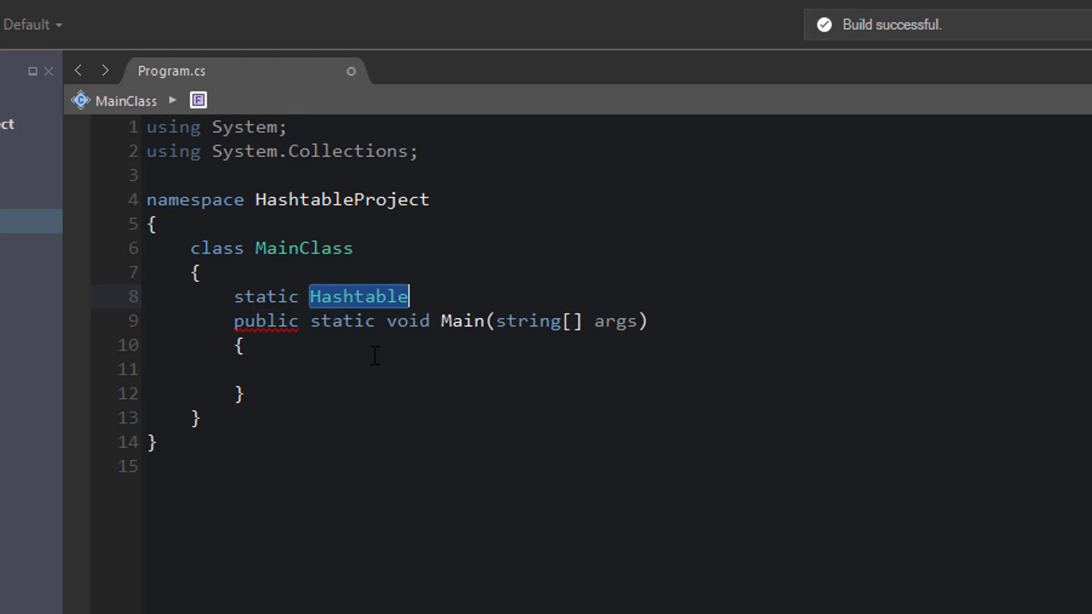
mouse_move(448, 296)
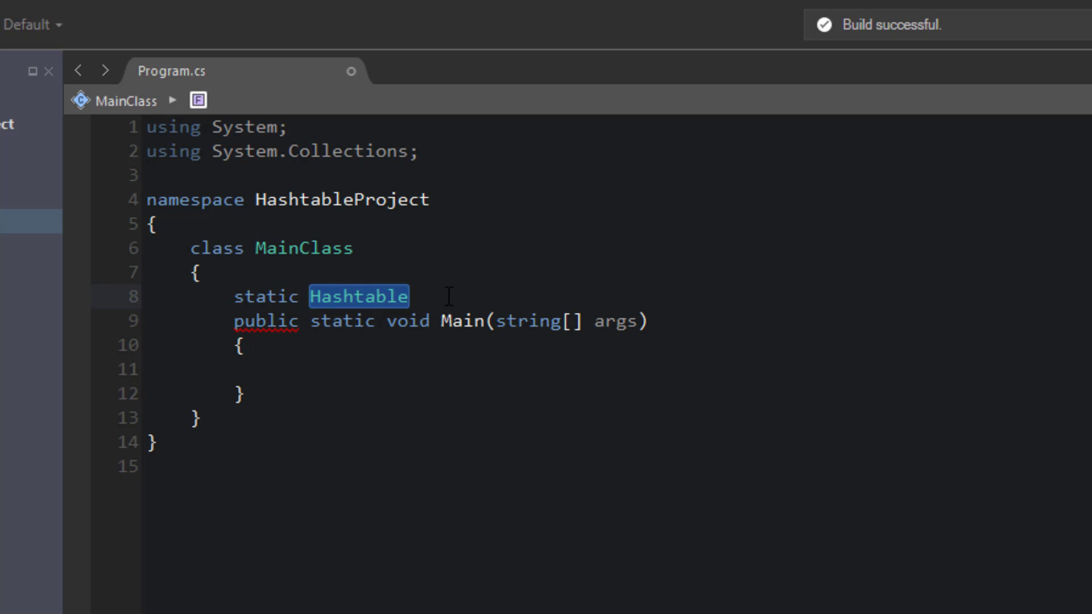
left_click(424, 297)
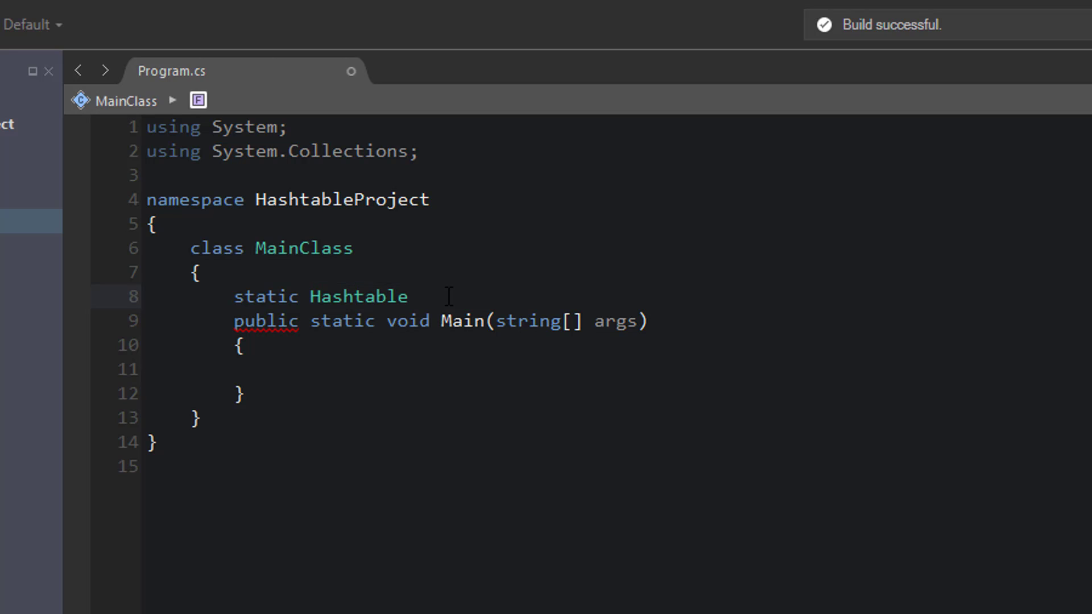
type("userInf")
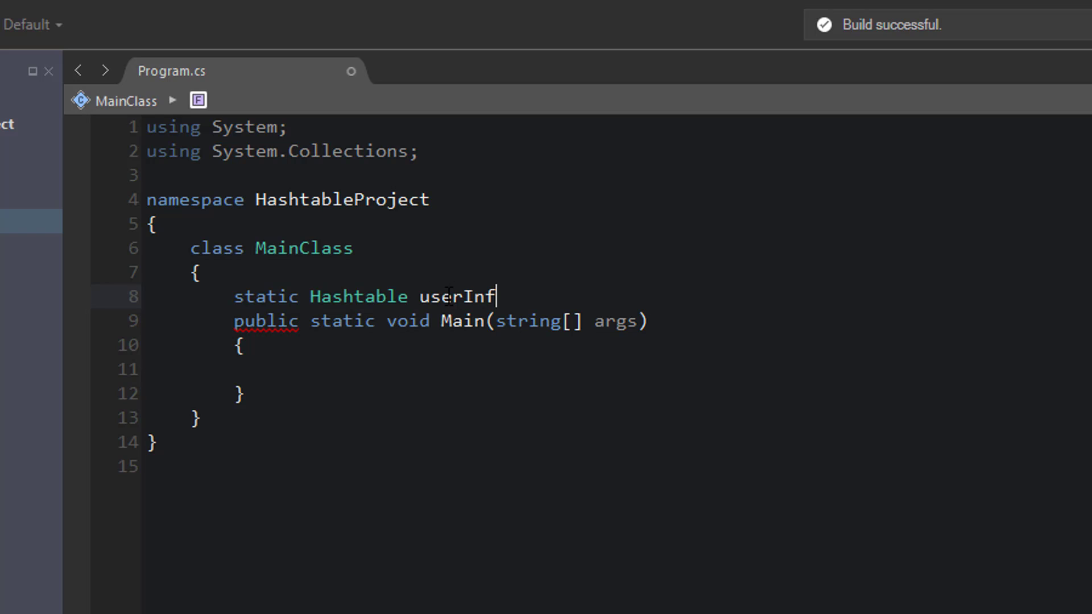
type("oHash;")
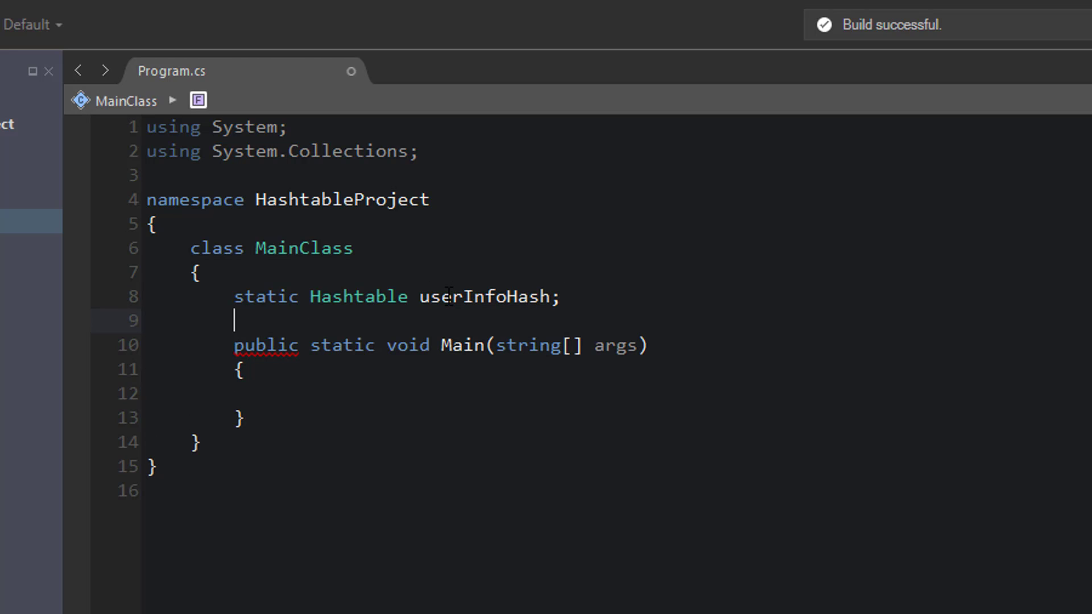
left_click(279, 394)
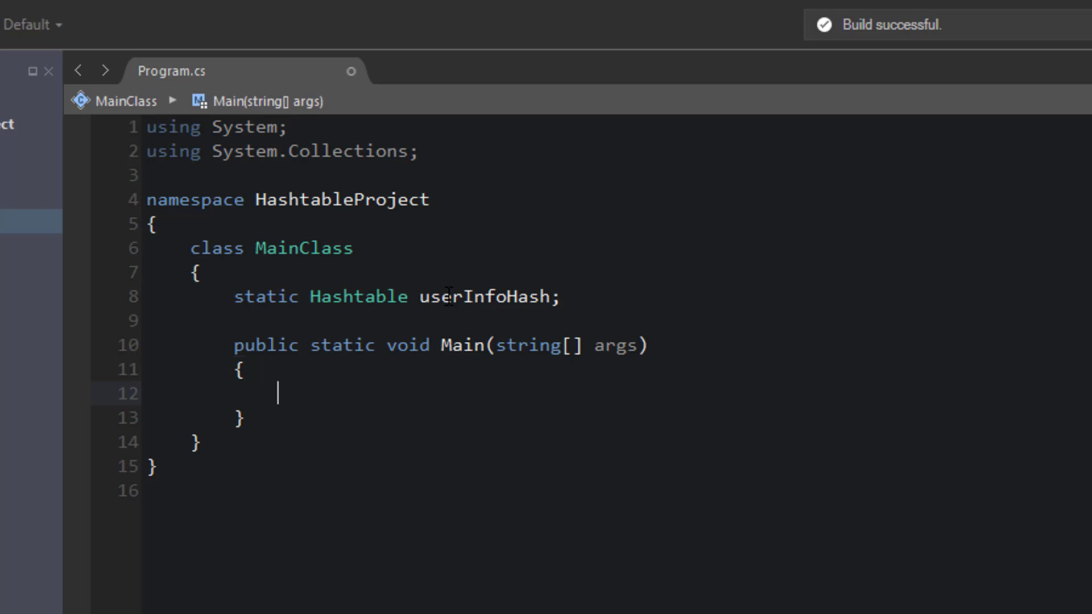
Write 'userInfoHash = new Hashtable();' at the start of Main and begin the next line.
type("userInfoHash = new Hashta")
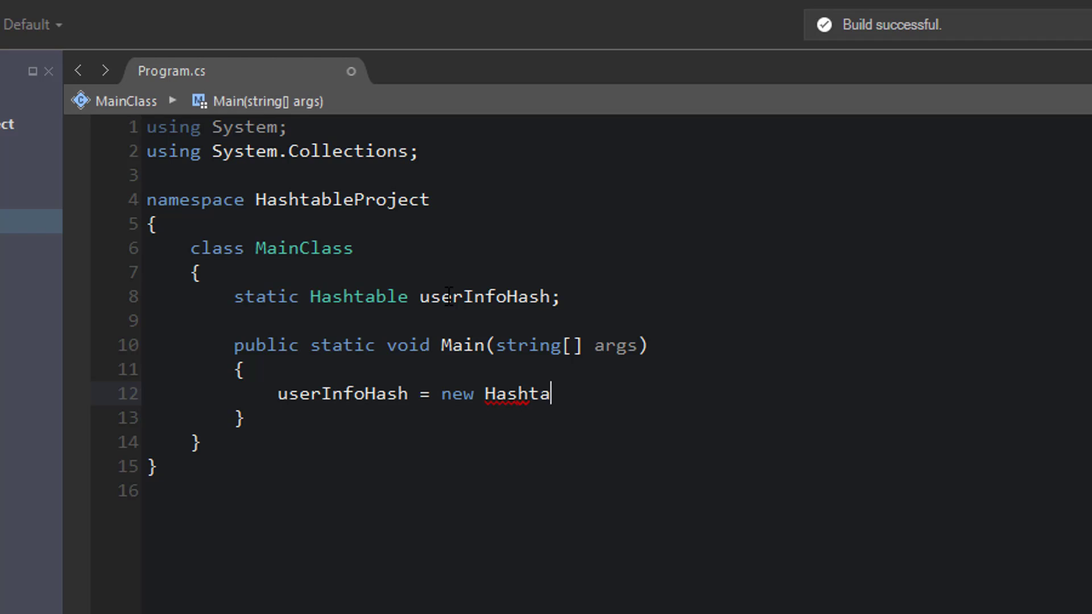
type("ble();")
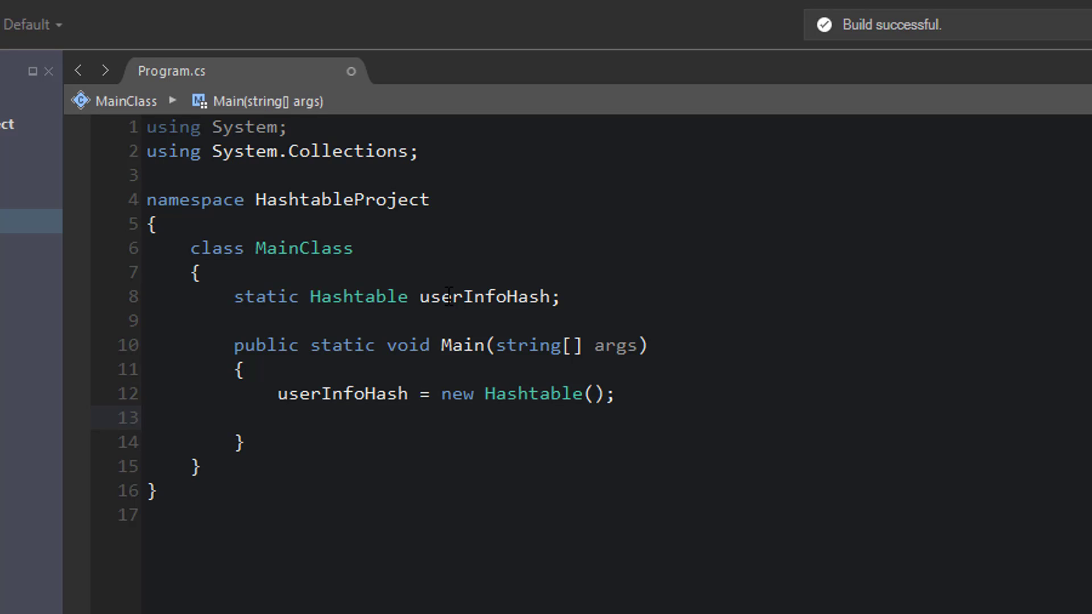
type("/")
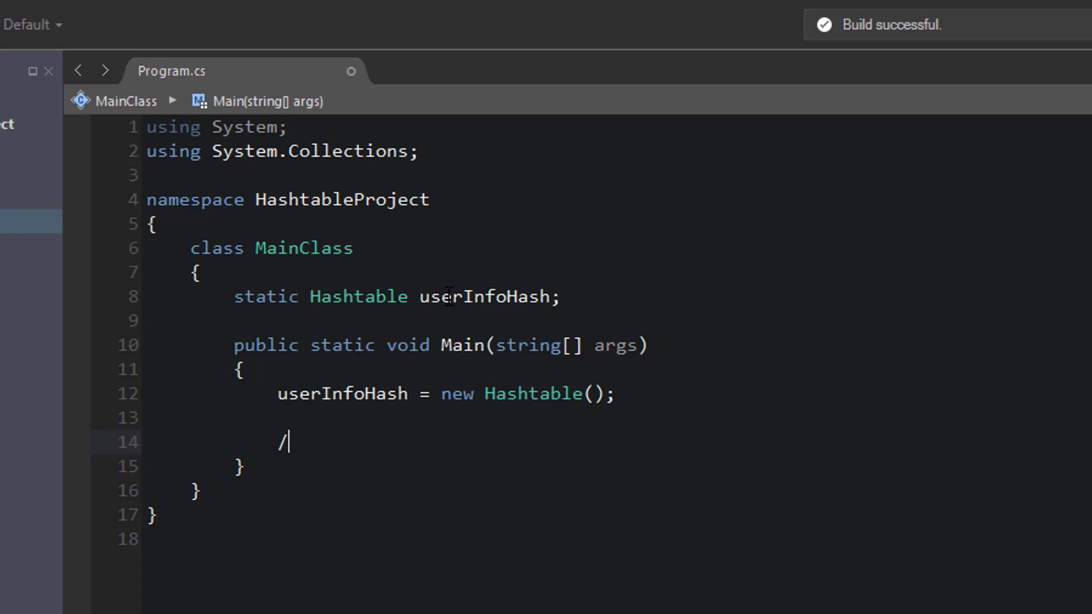
Write an //Adding comment and a for loop over i from 0 to 10 with a body block.
type("/Adding")
type("for (int i =")
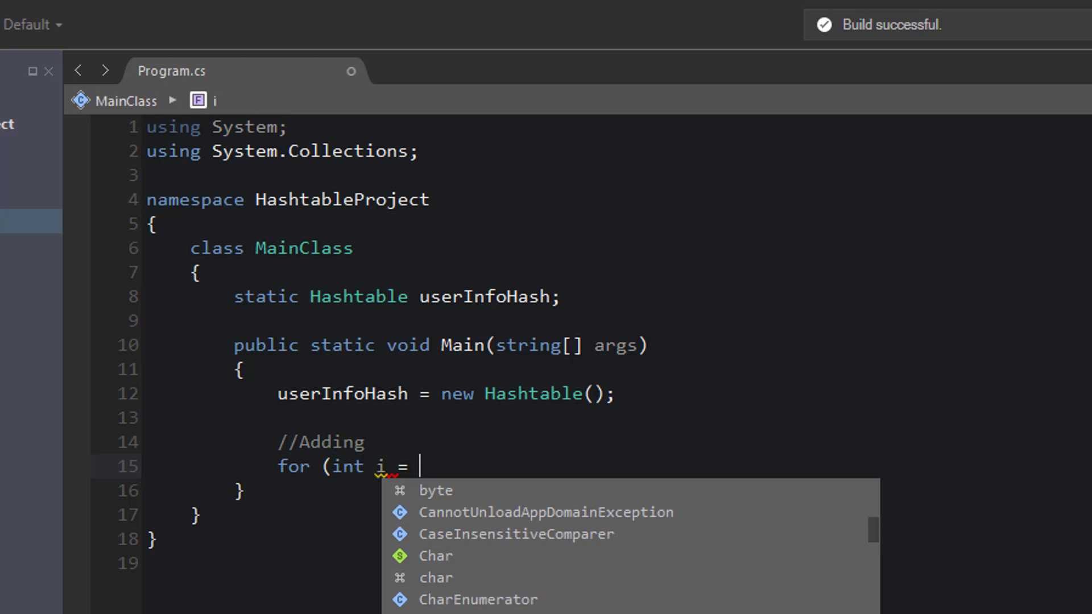
type("0; i < 10; i++)")
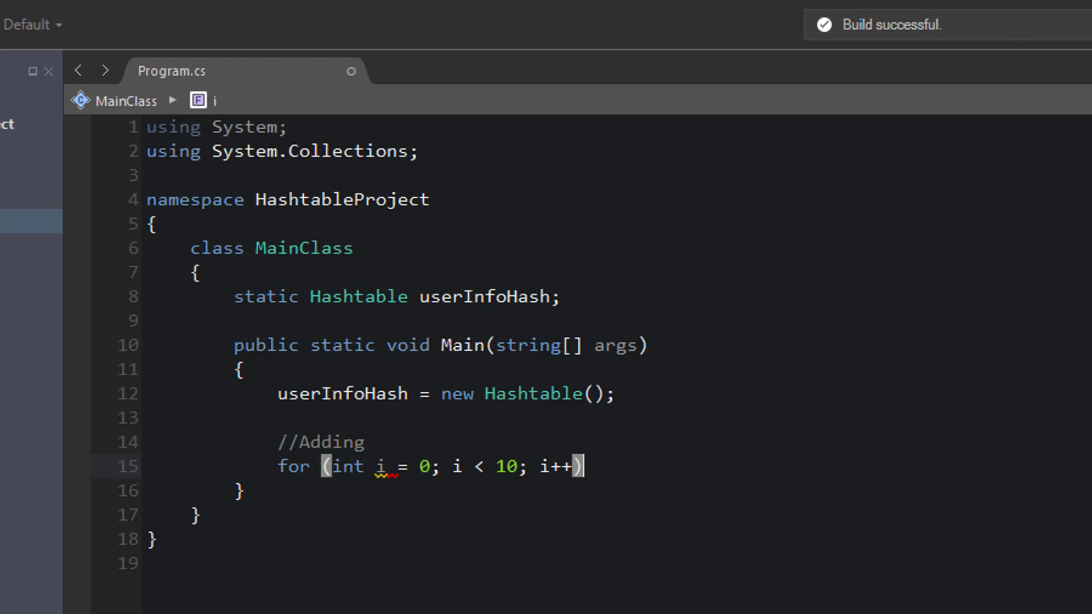
key("Return")
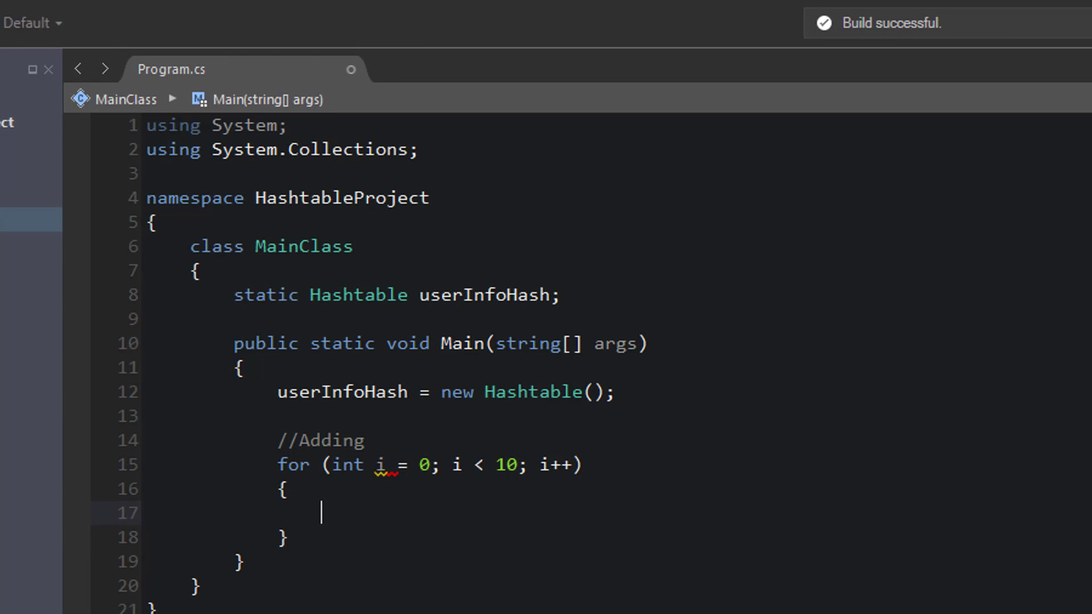
scroll("down", 3)
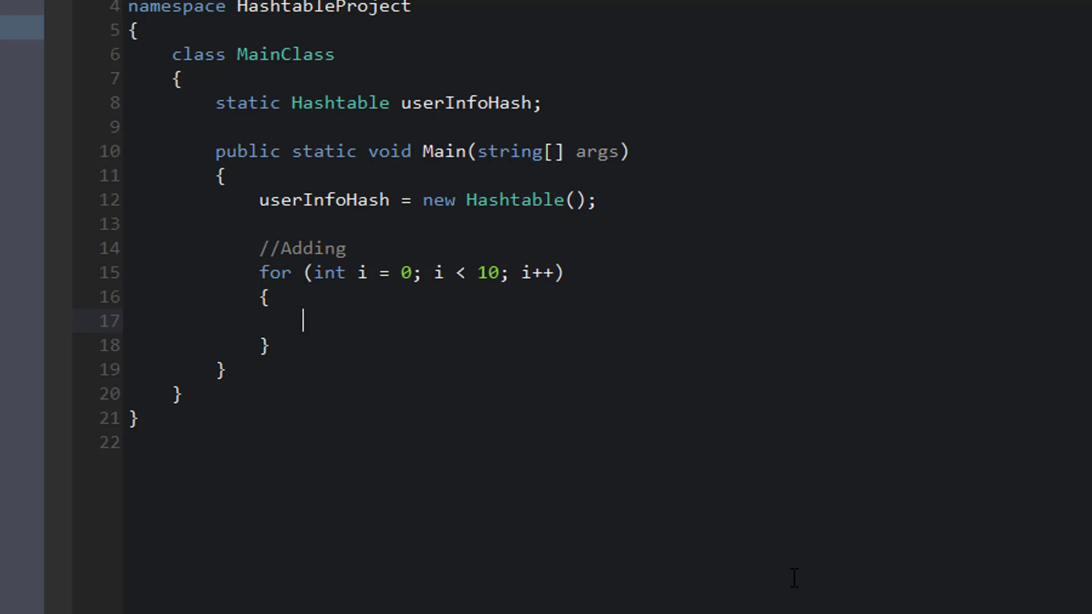
Inside the loop call userInfoHash.Add(i, "user" + i);.
type("userInfoHash.Add(")
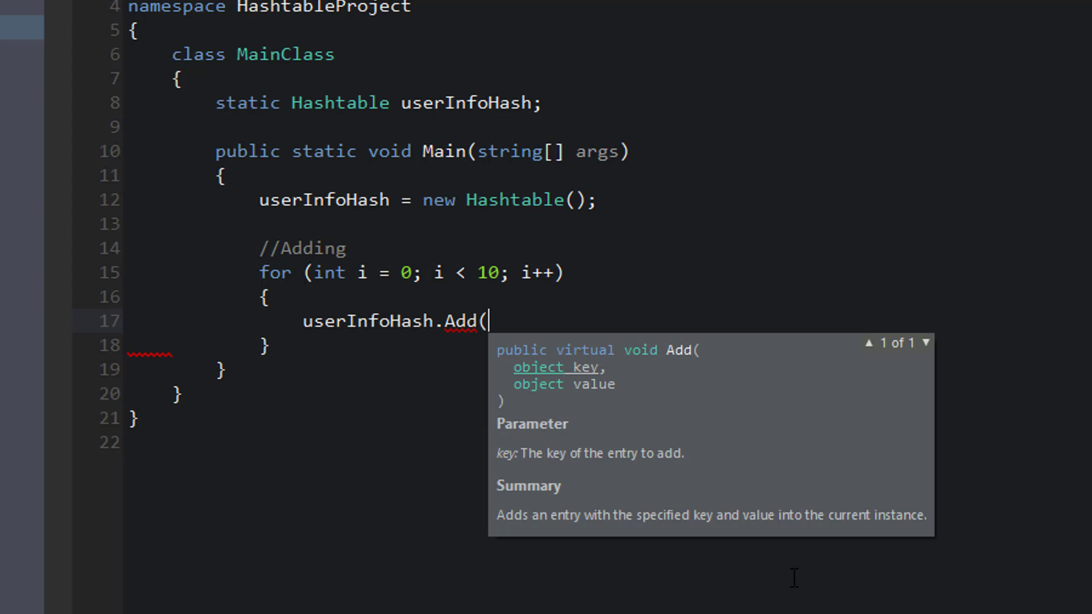
type("i")
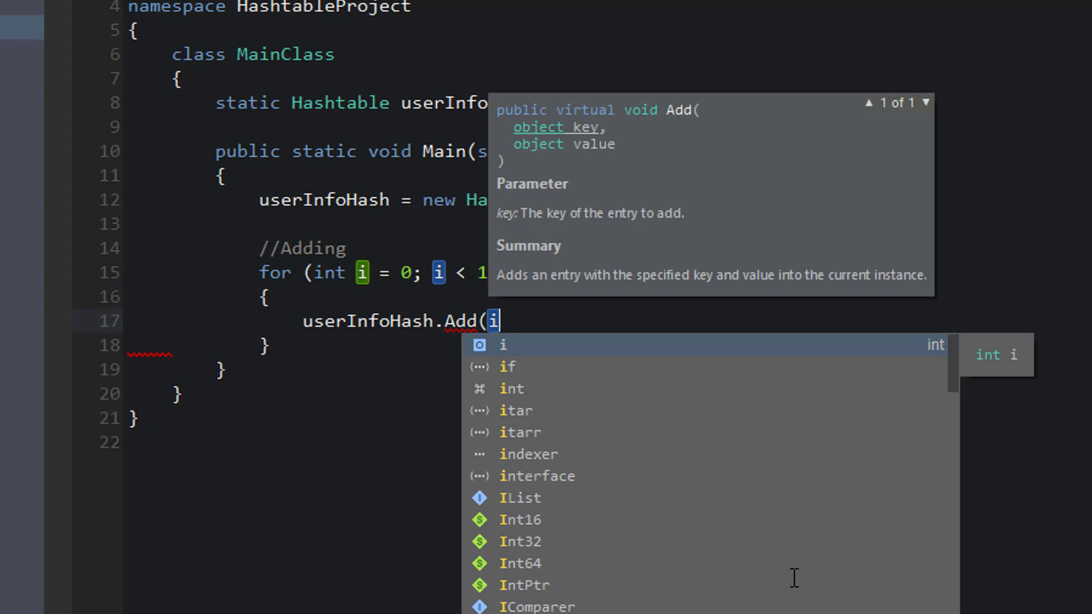
type(",")
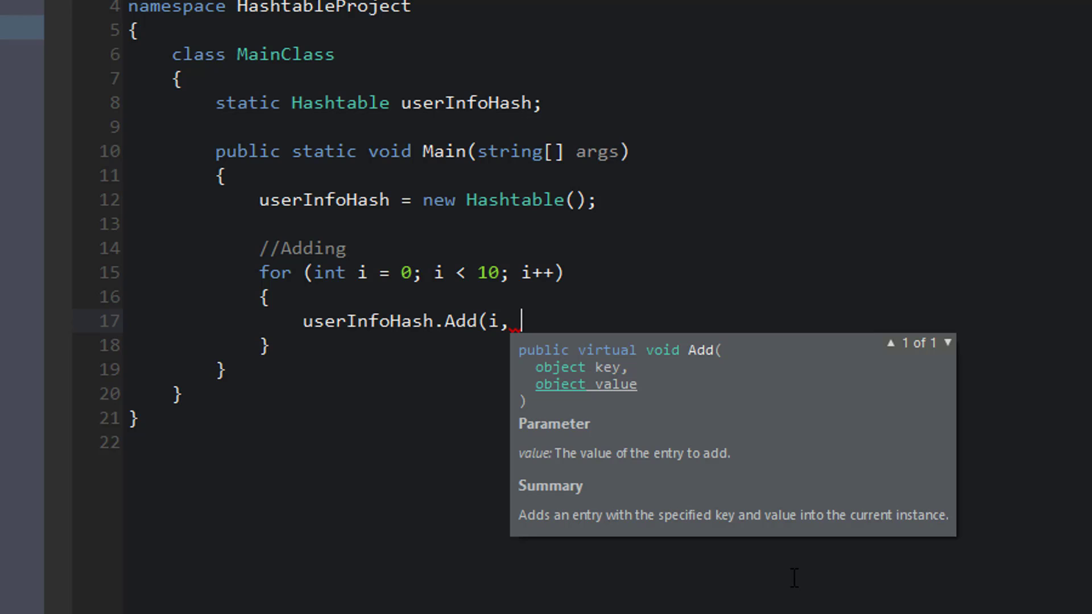
type("\"user")
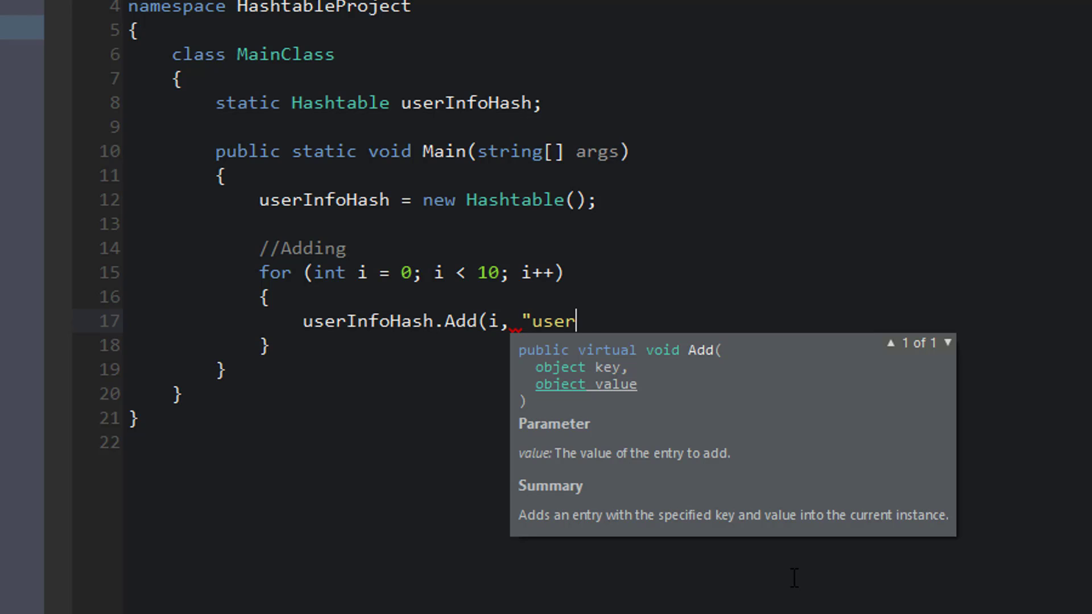
type("\" +")
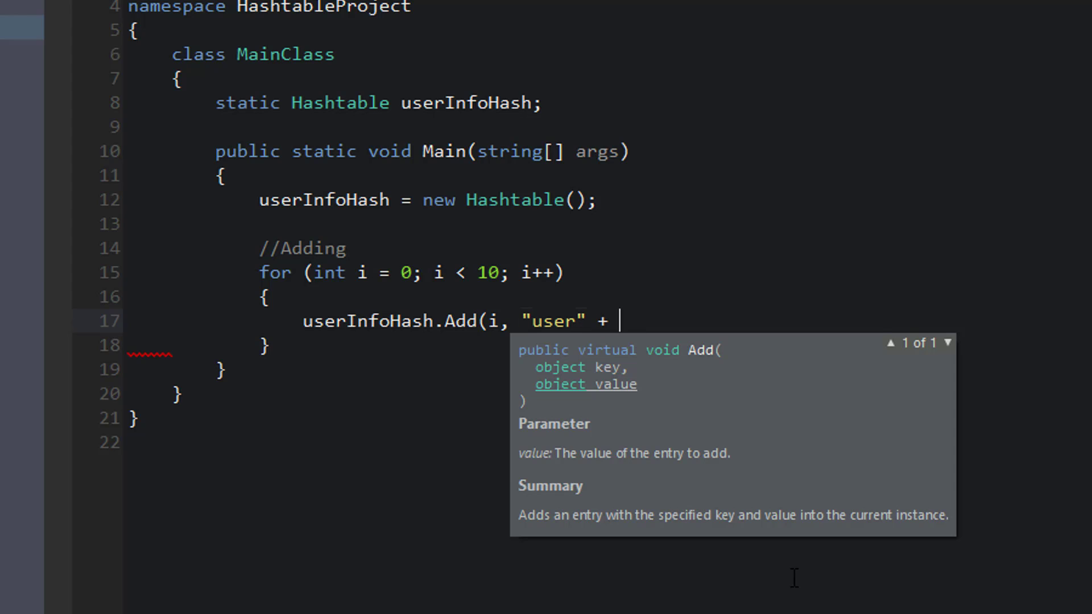
type("i);")
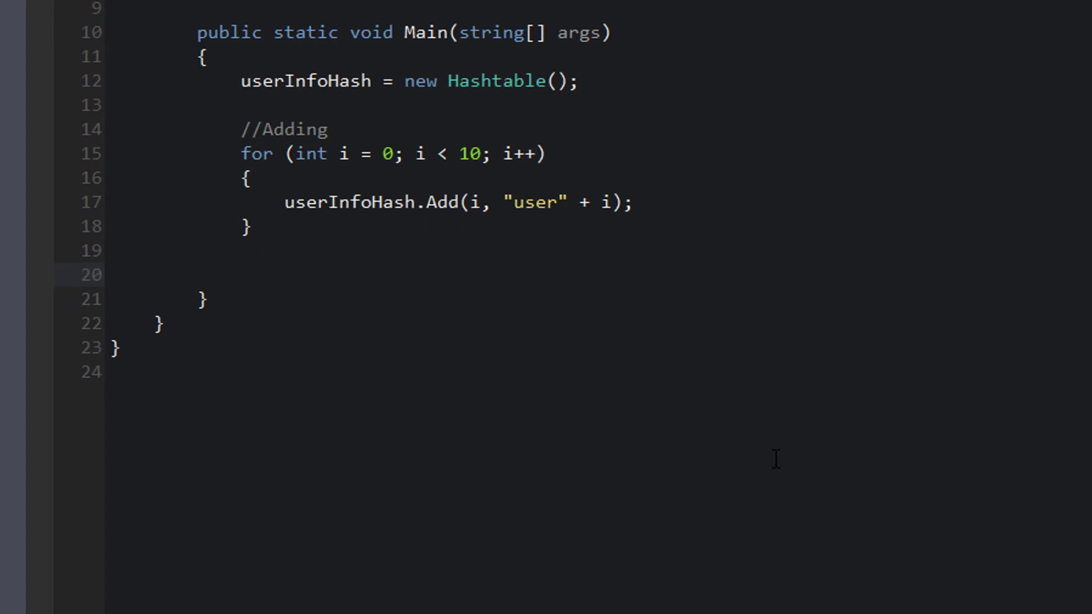
Write a //Removing comment and an if (userInfoHash.ContainsKey(0)) block.
type("//Rem")
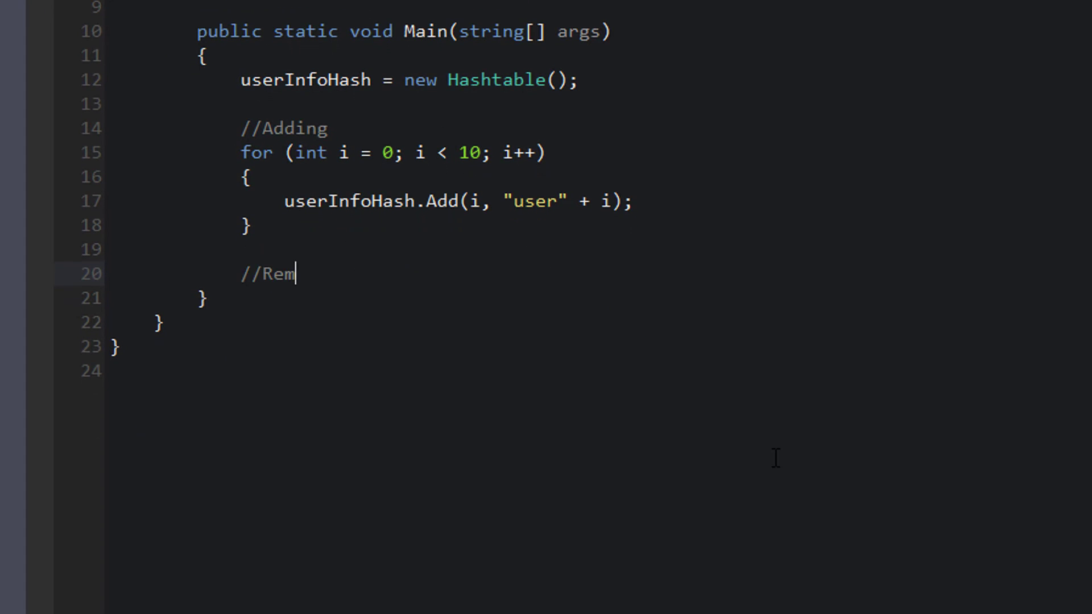
type("oving")
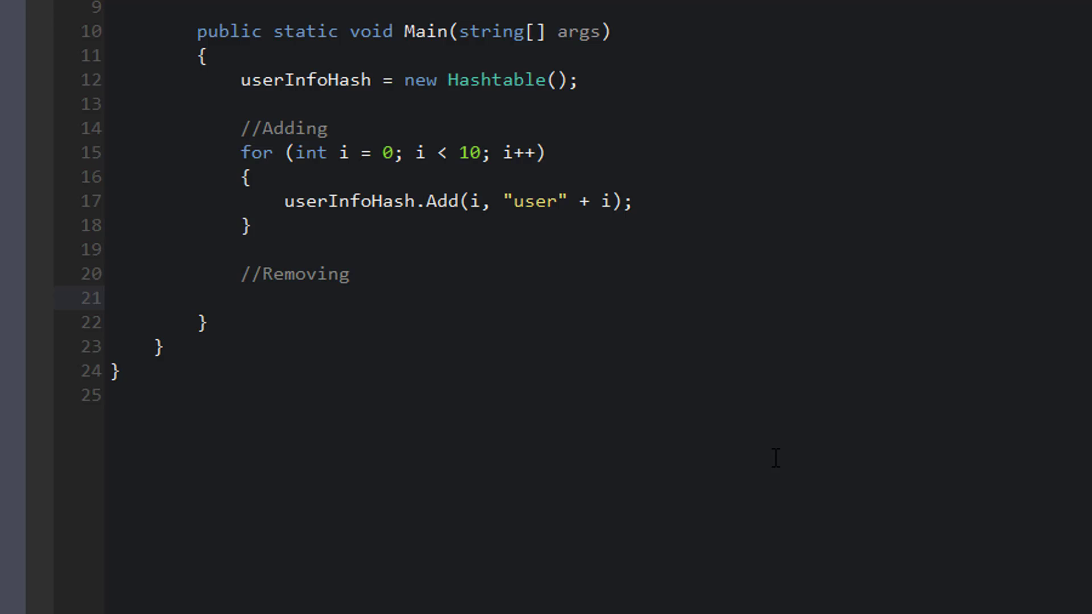
left_click(240, 296)
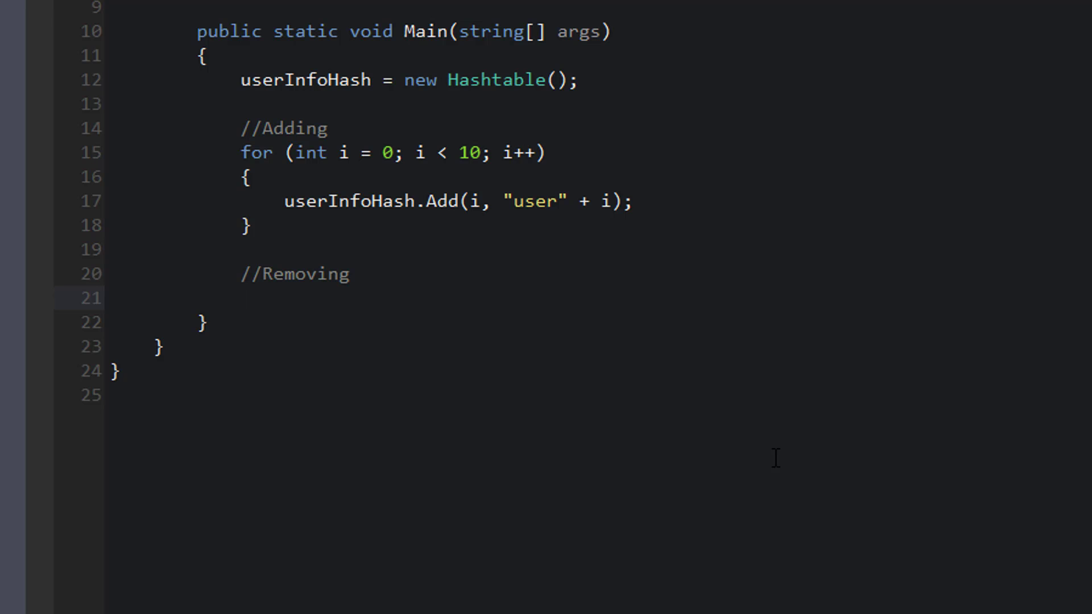
type("if (us")
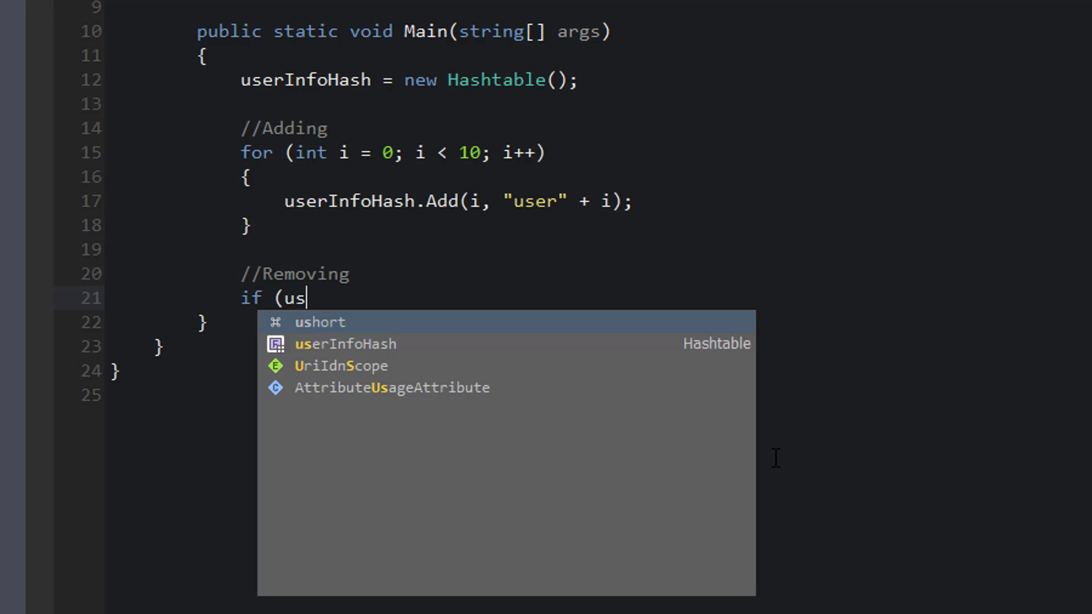
type("erInfoHash.ContainsKey(")
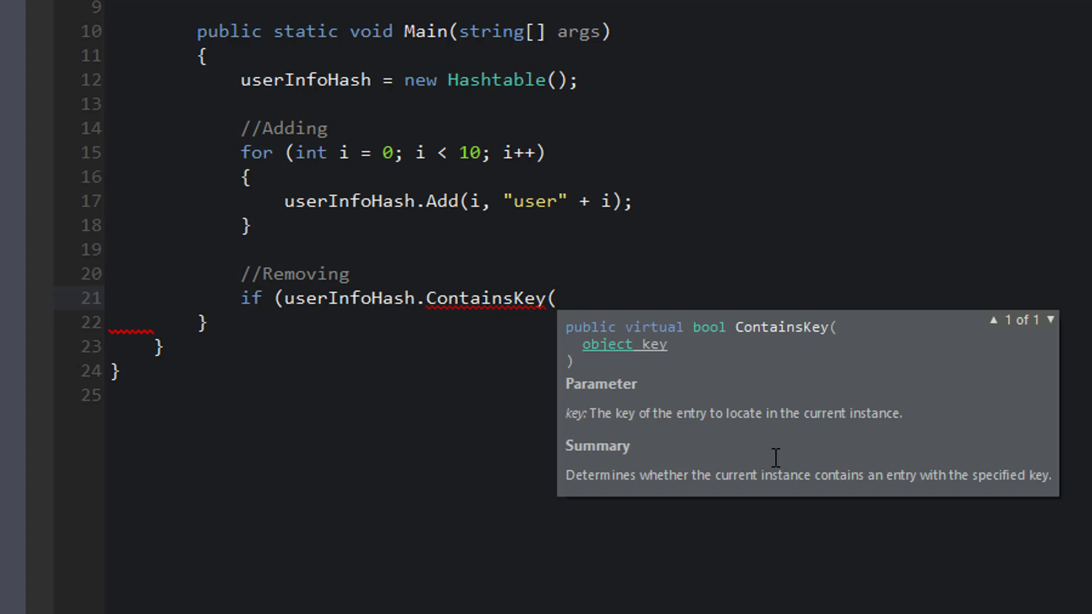
type("0)) {")
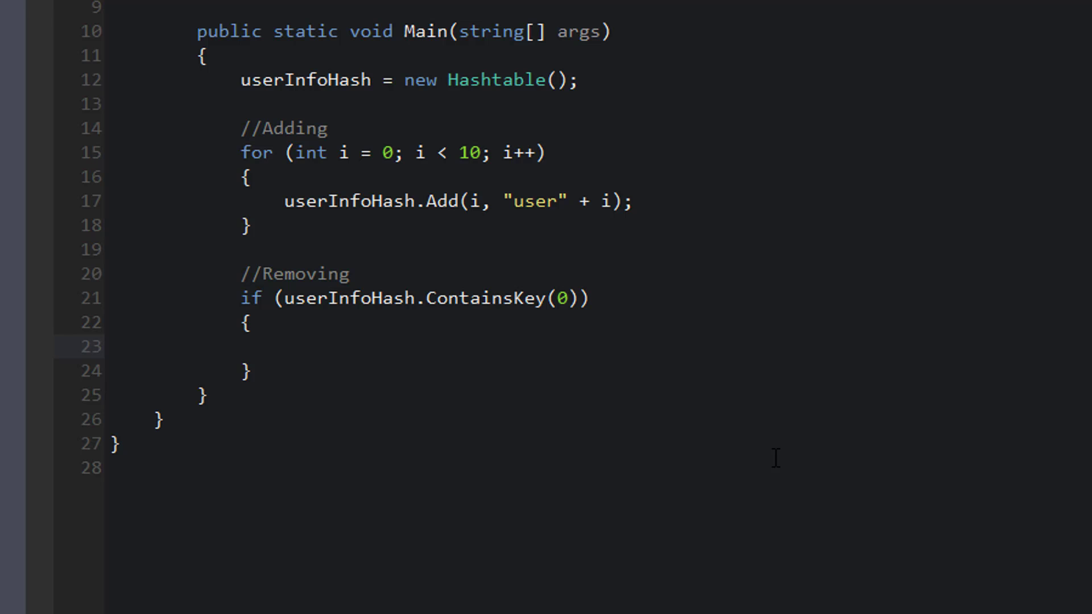
Inside that block call userInfoHash.Remove(0);.
left_click(283, 346)
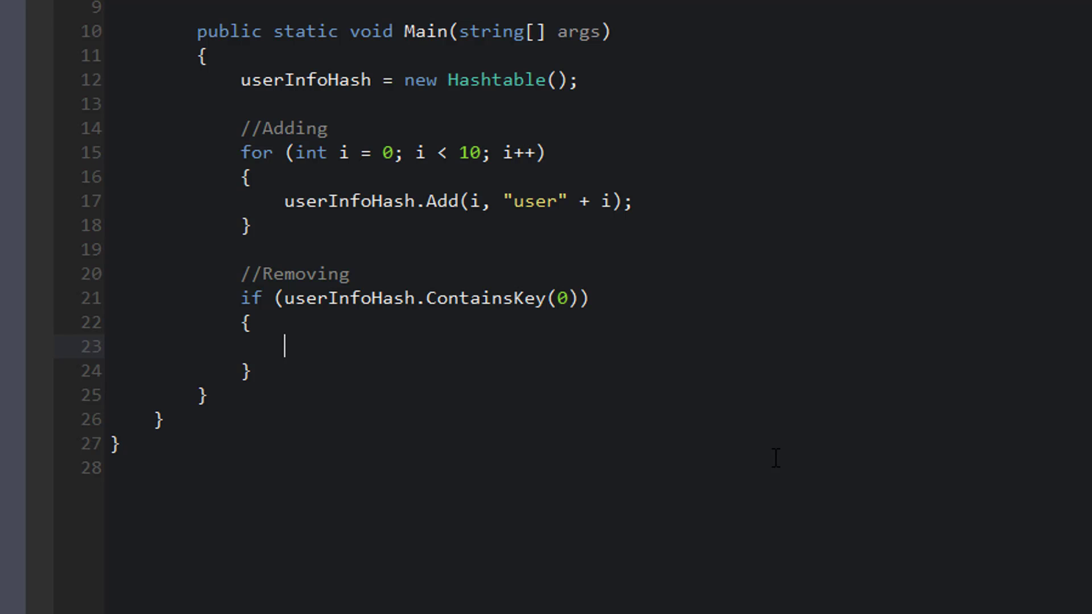
type("userInfoHash.Remove")
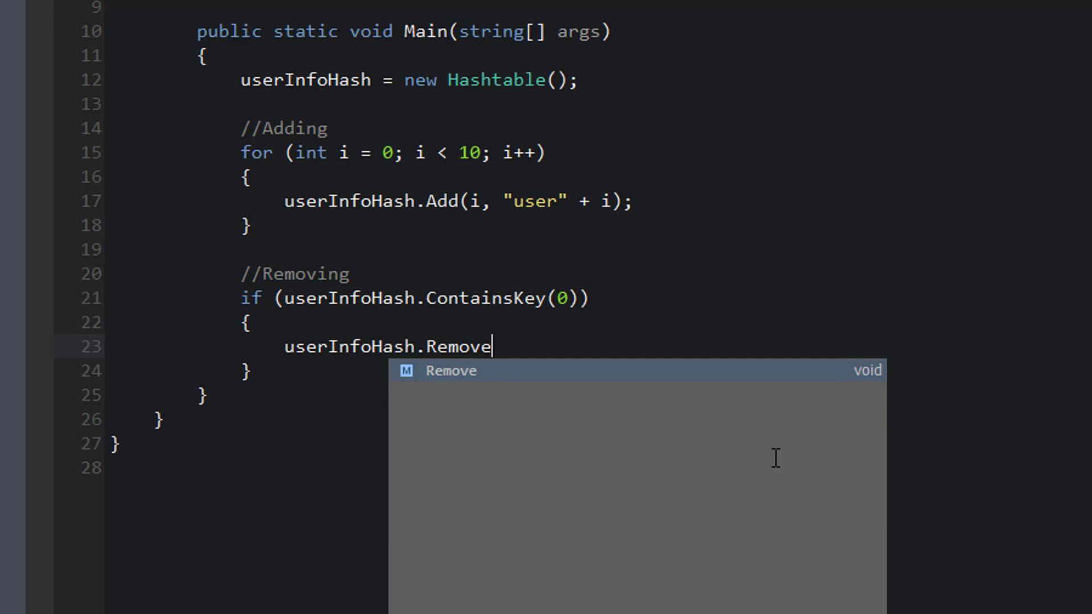
type("(0")
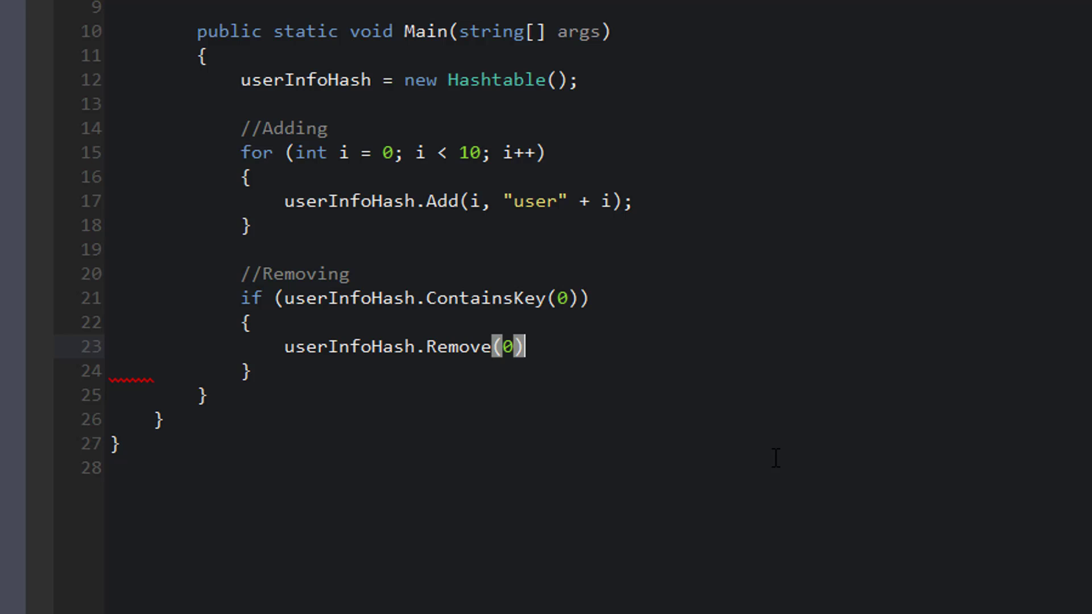
type(";")
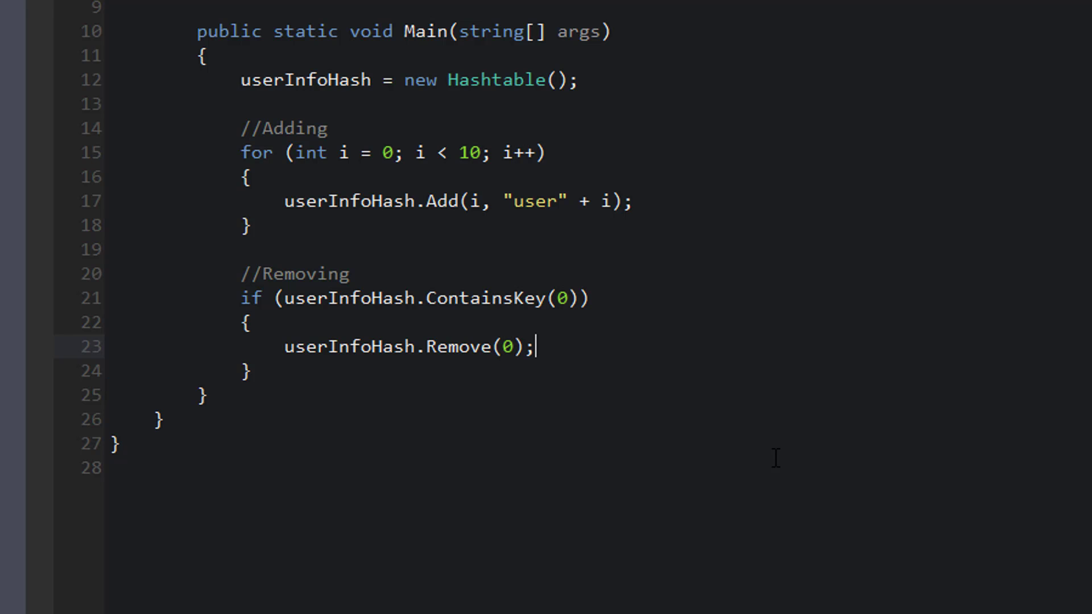
mouse_move(465, 103)
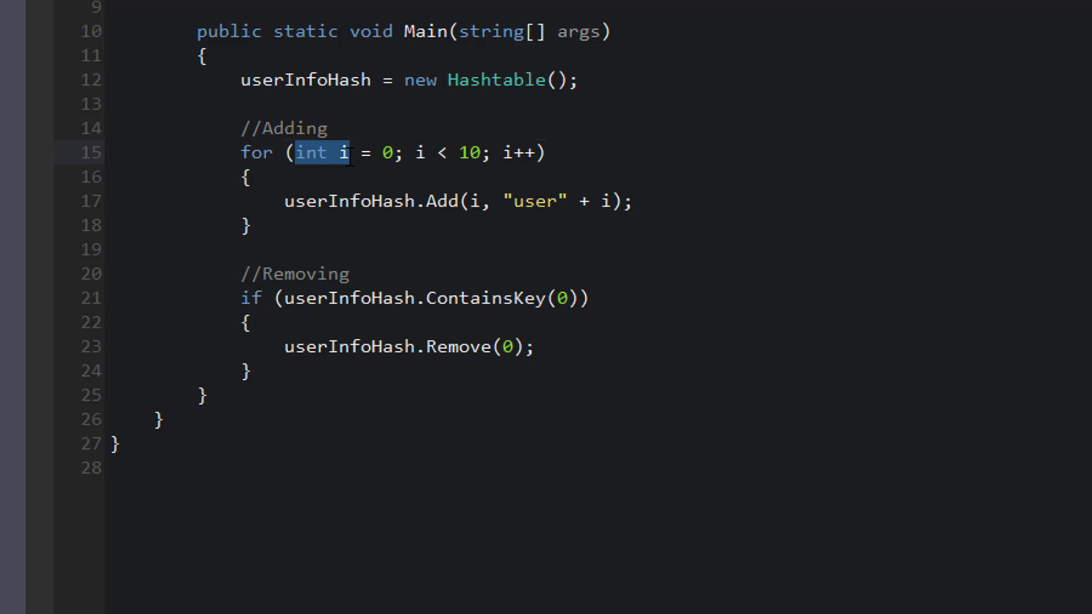
mouse_move(436, 181)
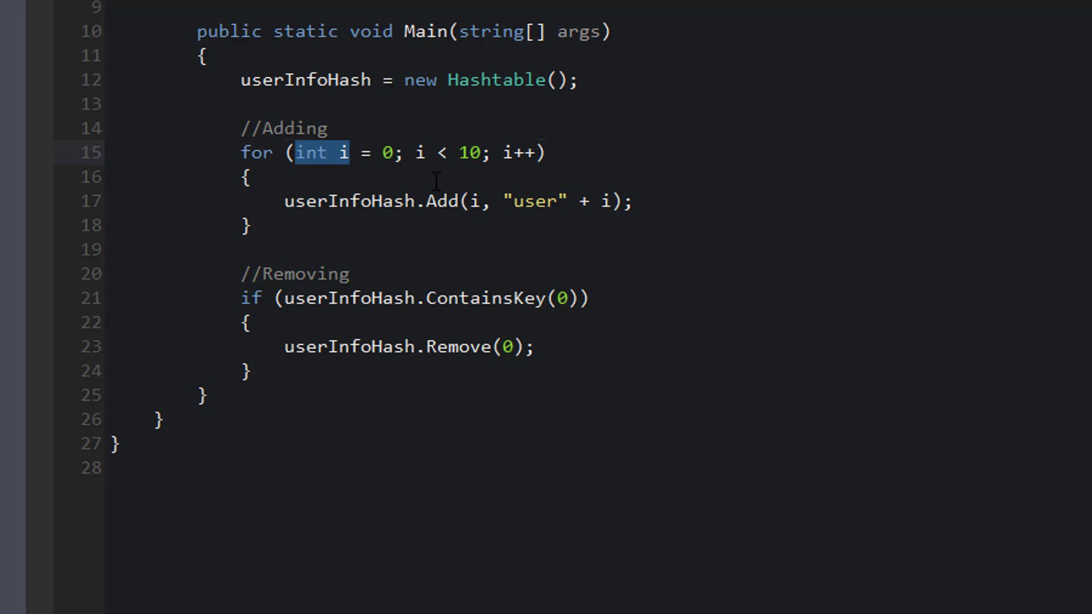
left_click(473, 202)
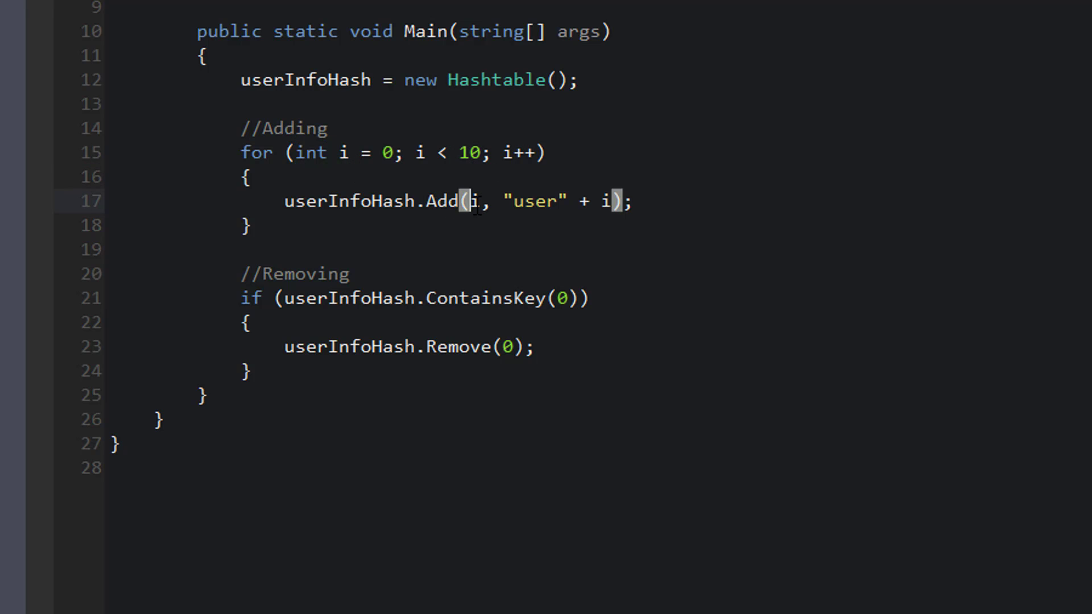
double_click(473, 203)
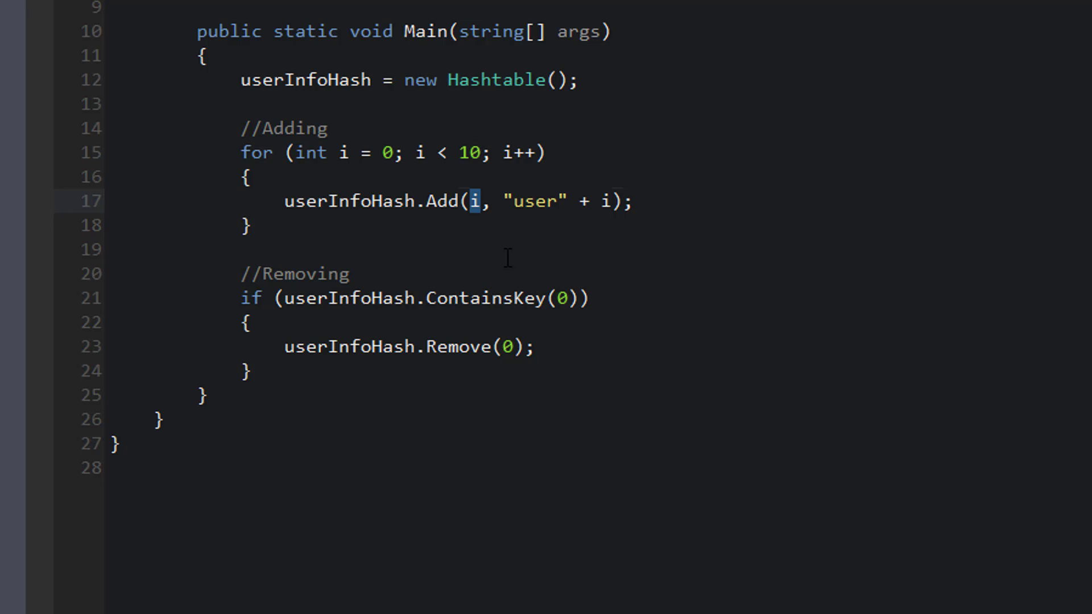
mouse_move(541, 210)
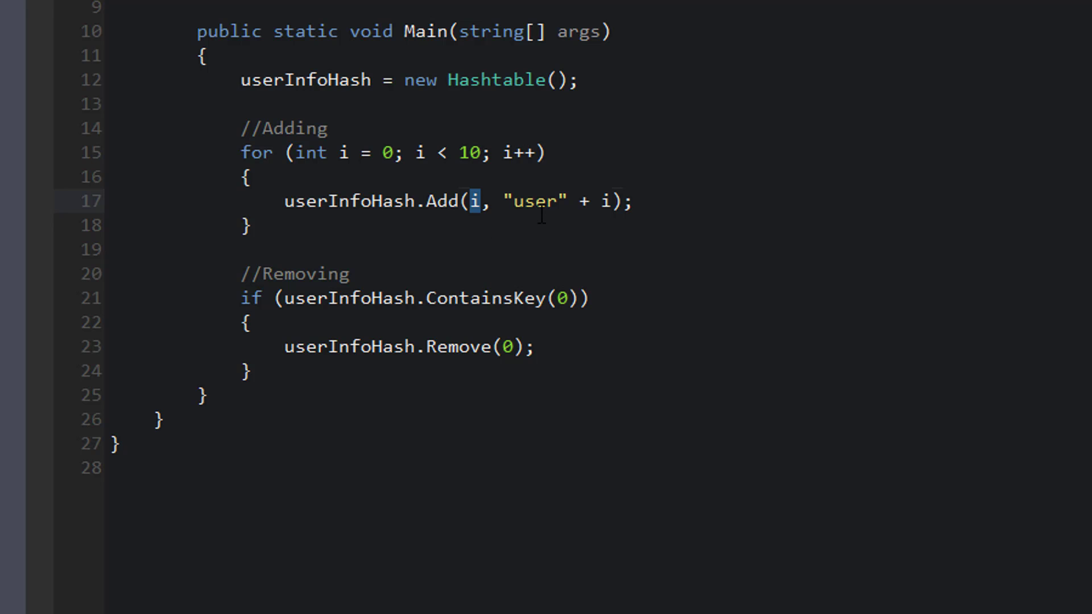
mouse_move(477, 202)
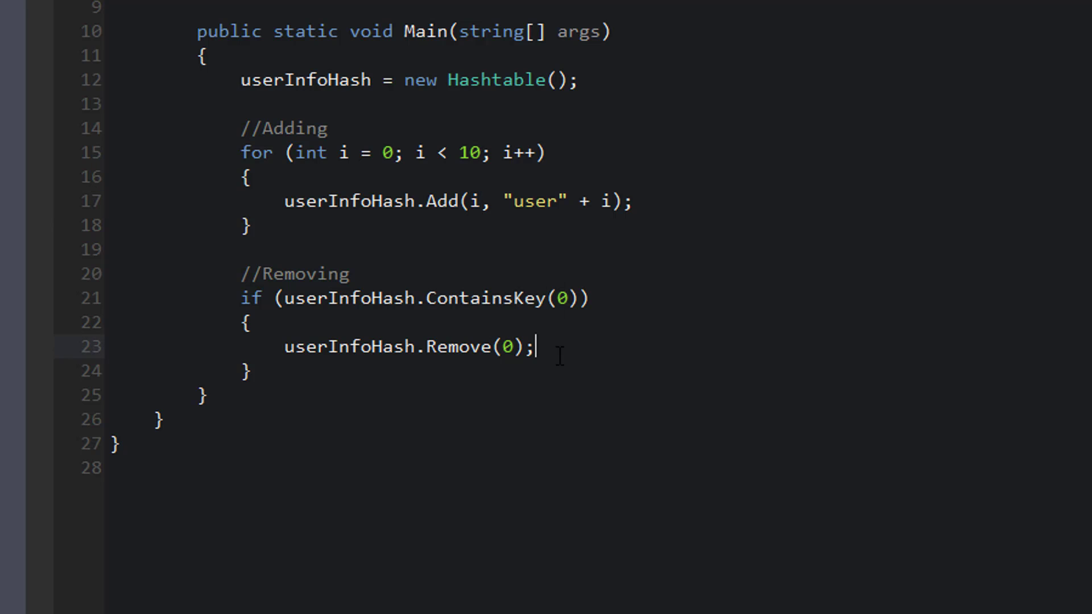
Write a //Setting comment and an if block checking userInfoHash.ContainsKey(1).
key("enter")
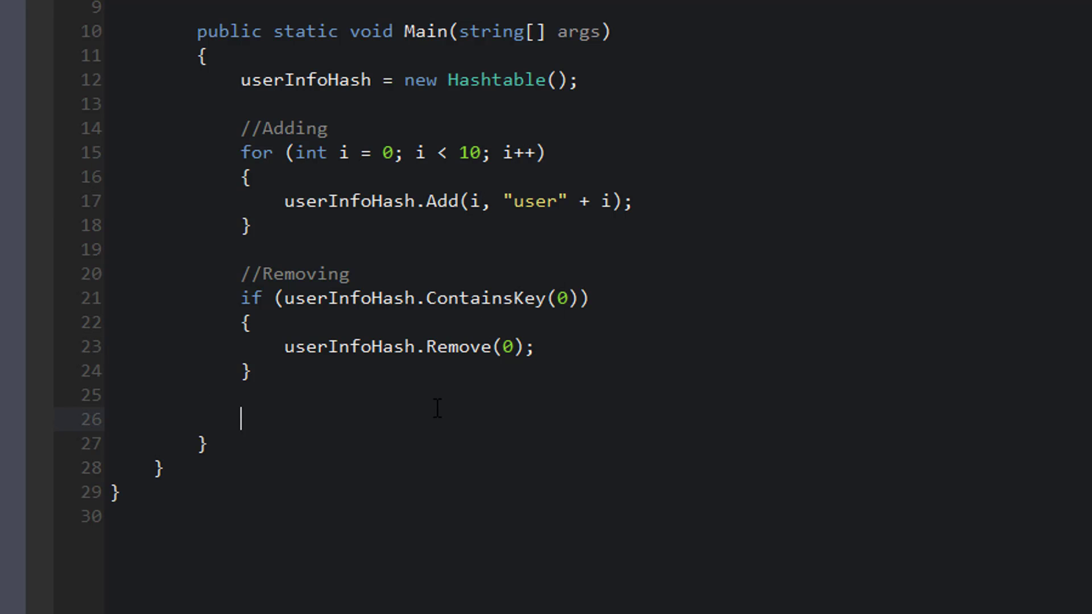
type("//")
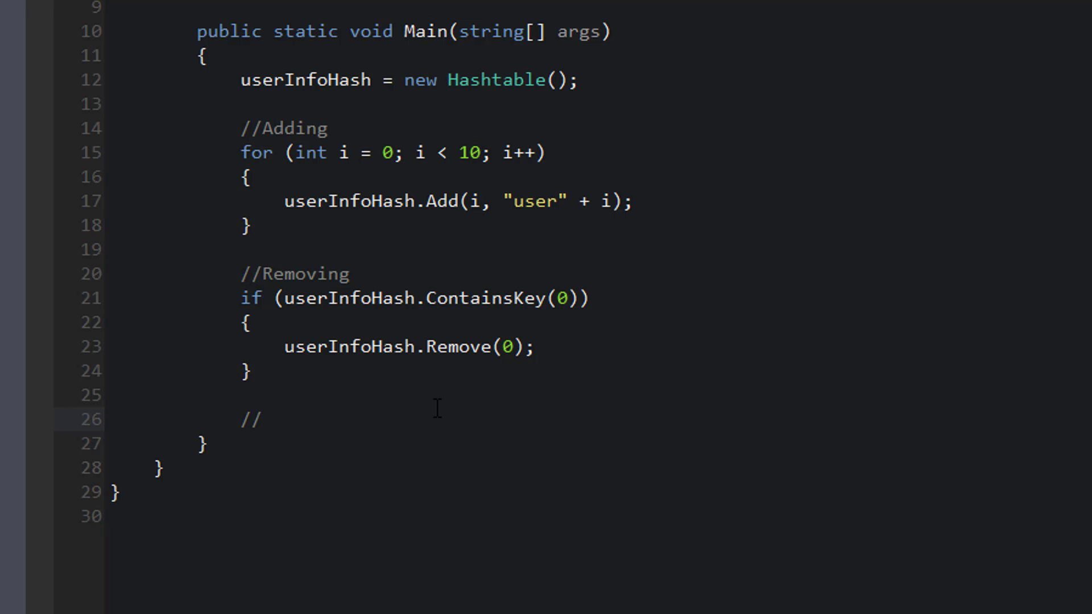
type("Setting")
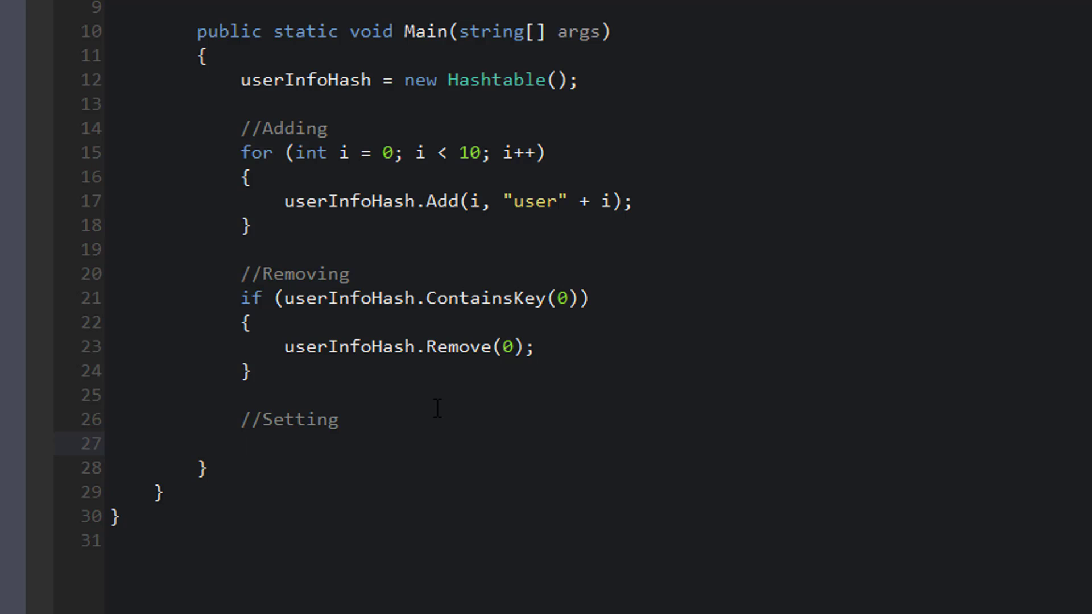
type("if")
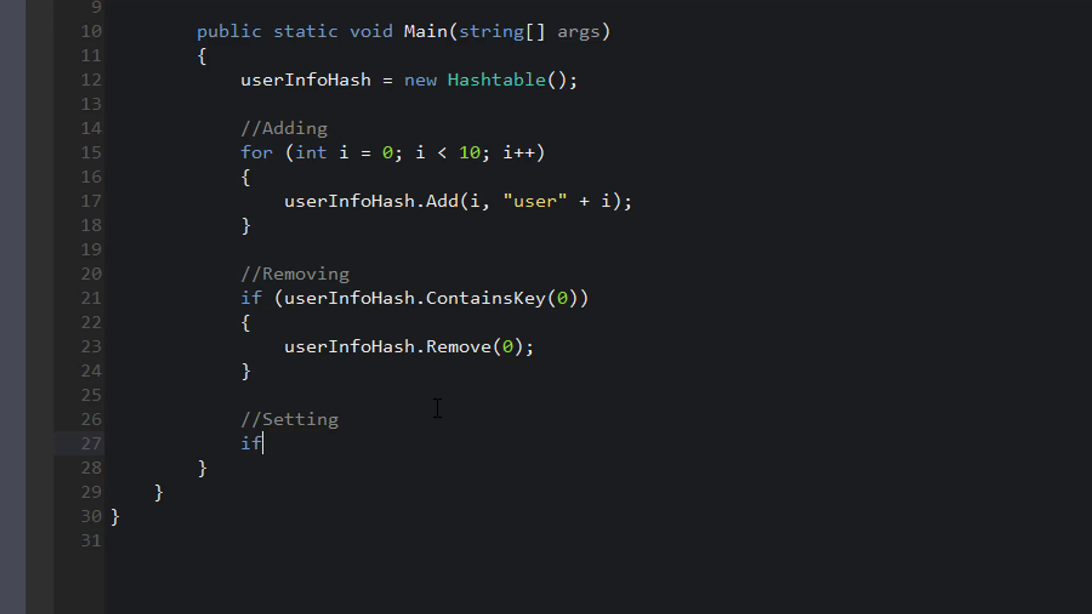
type("(userin")
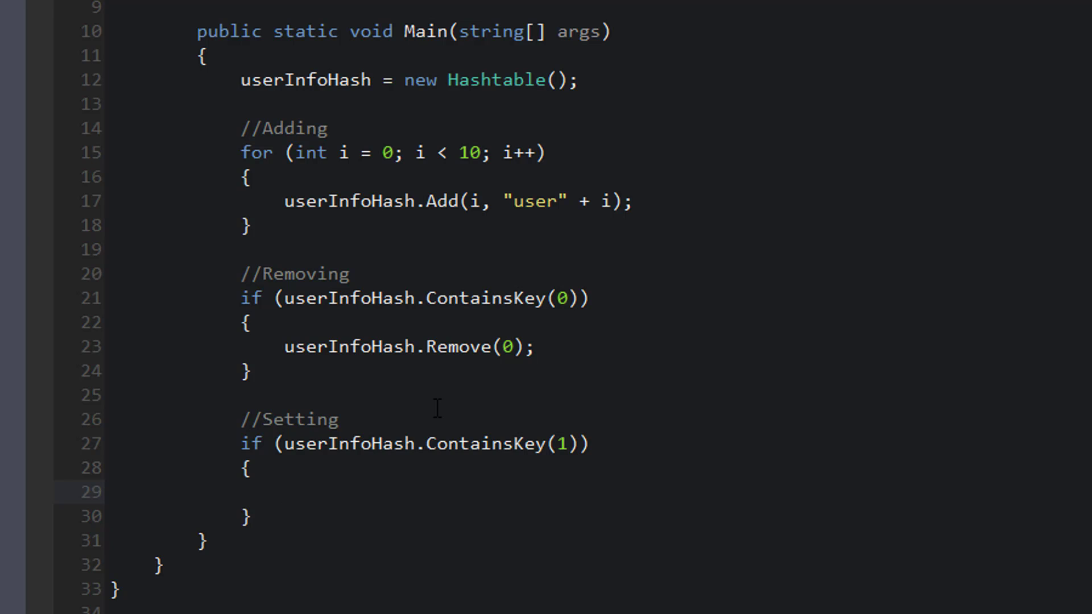
Inside that block assign userInfoHash[1] = "replacementName";.
left_click(282, 491)
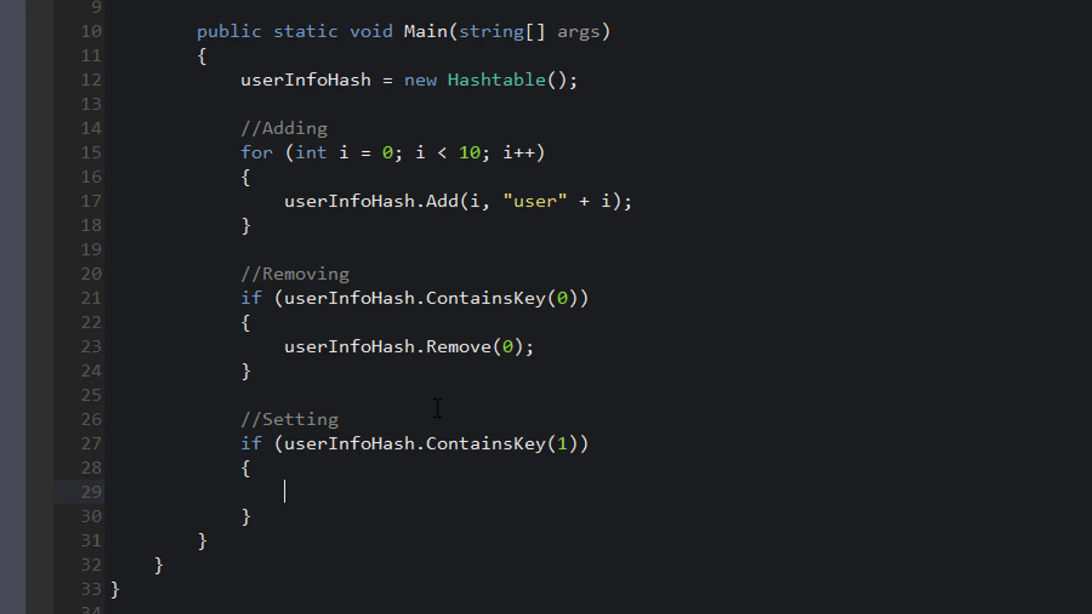
type("userInfoHash")
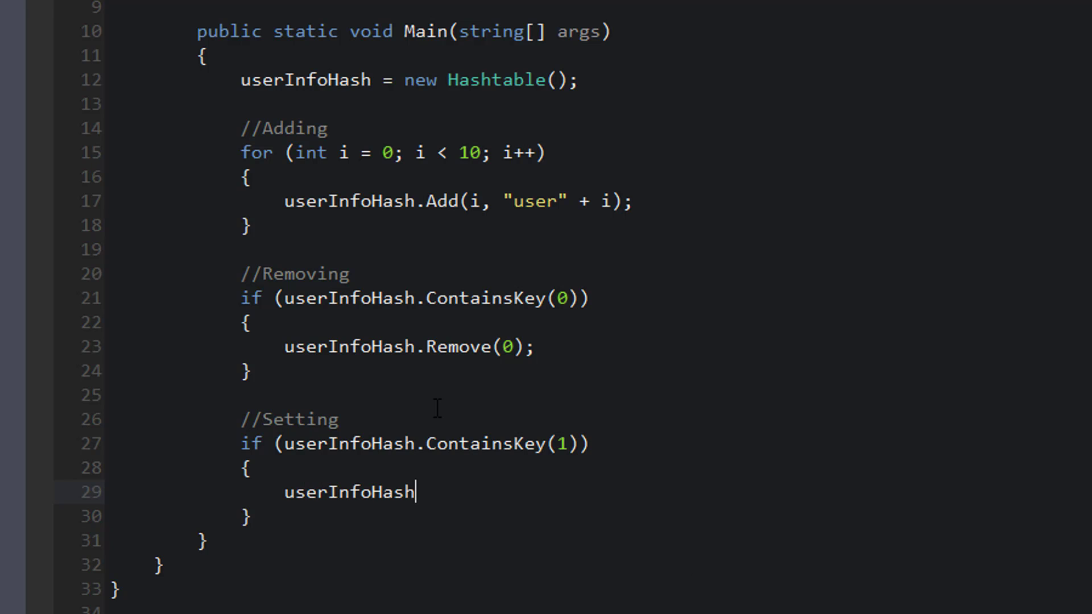
type("[1] =")
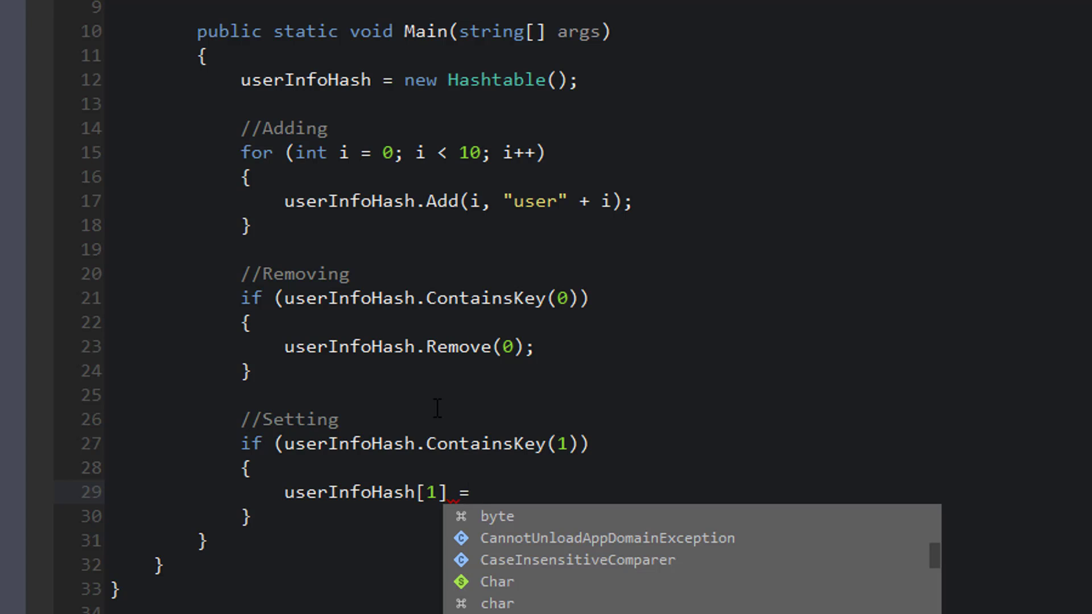
key("Escape")
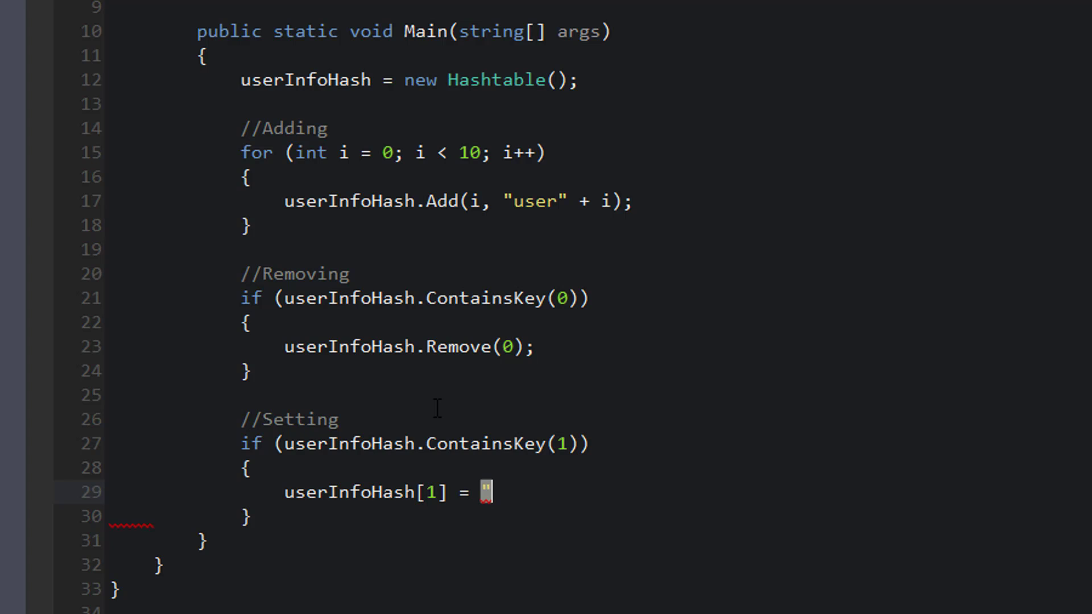
type("replacementNam")
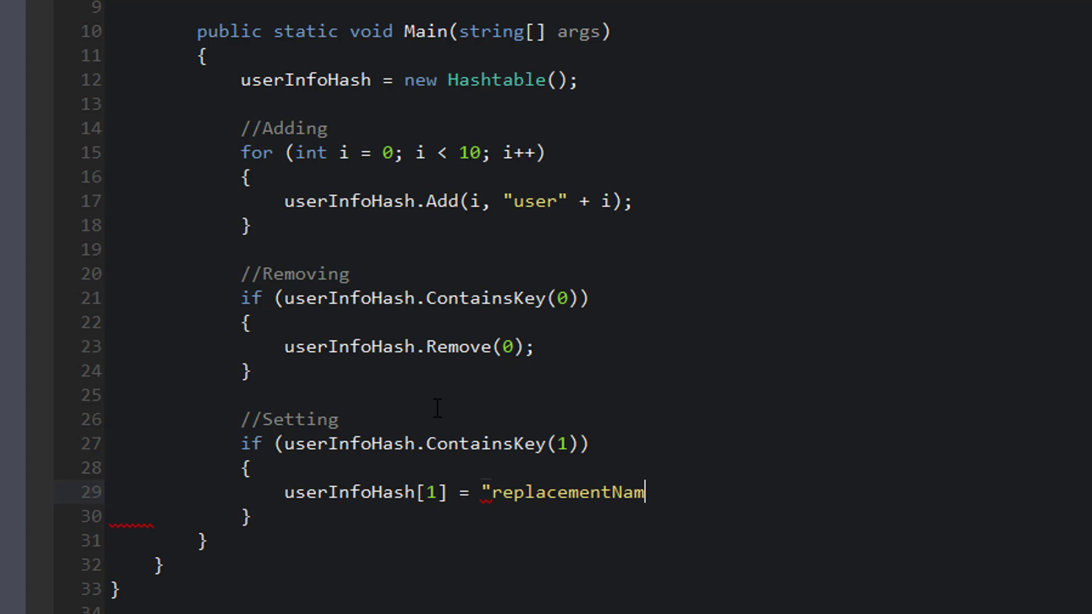
type("e\";")
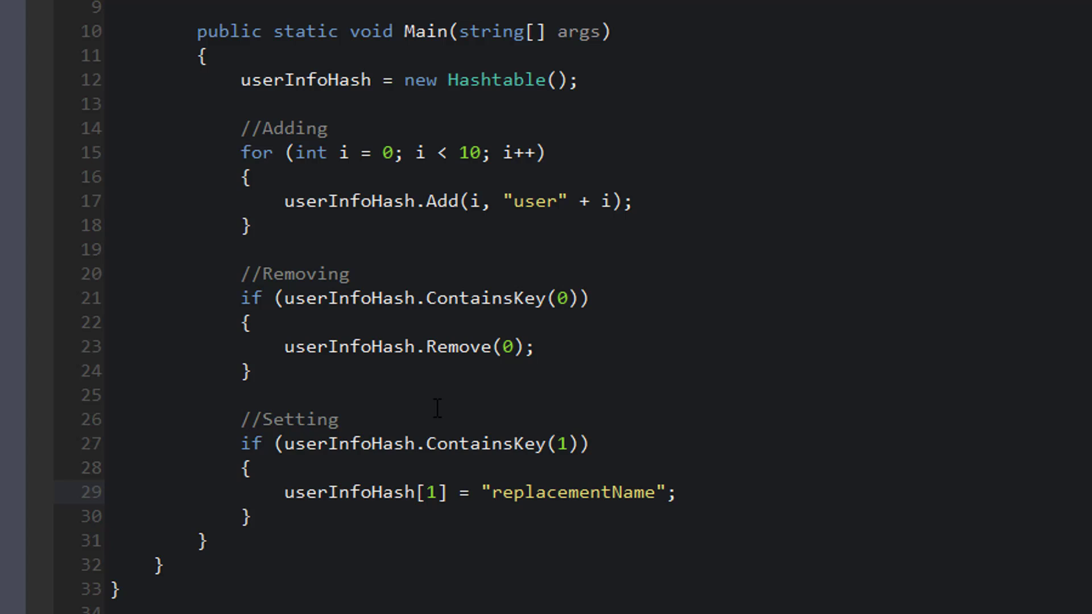
left_click(674, 492)
type("//")
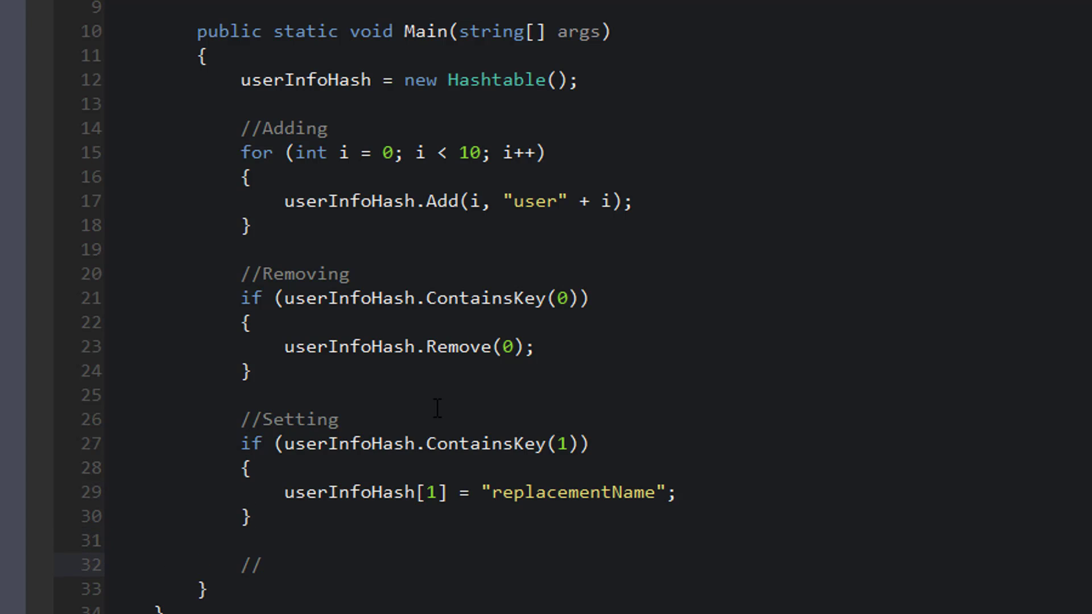
Write a foreach loop over each entry in userInfoHash under the looping comment.
scroll("down", 3)
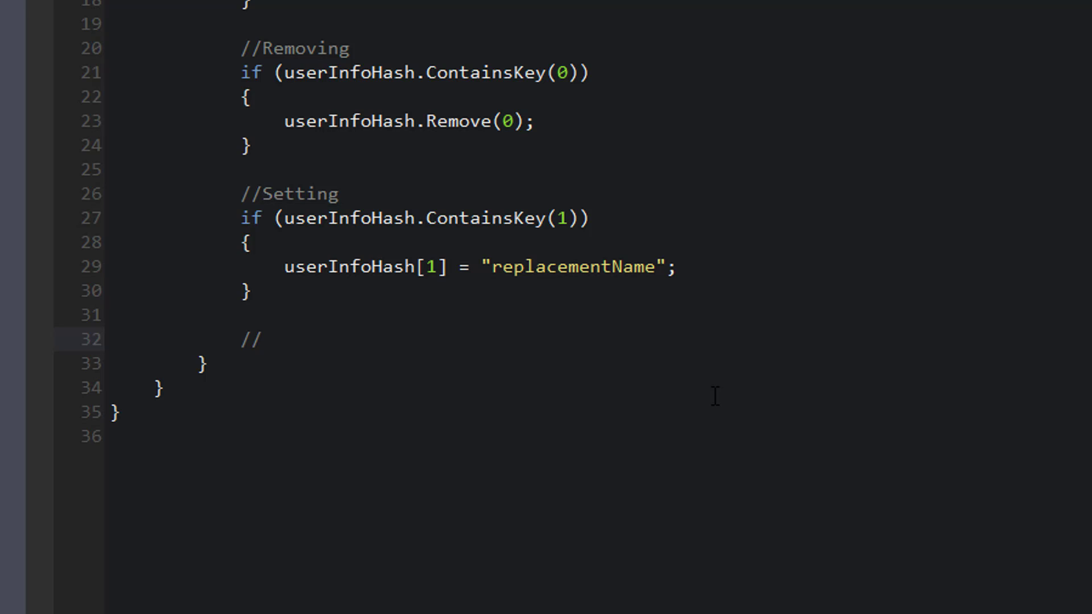
left_click(262, 339)
type("Looping")
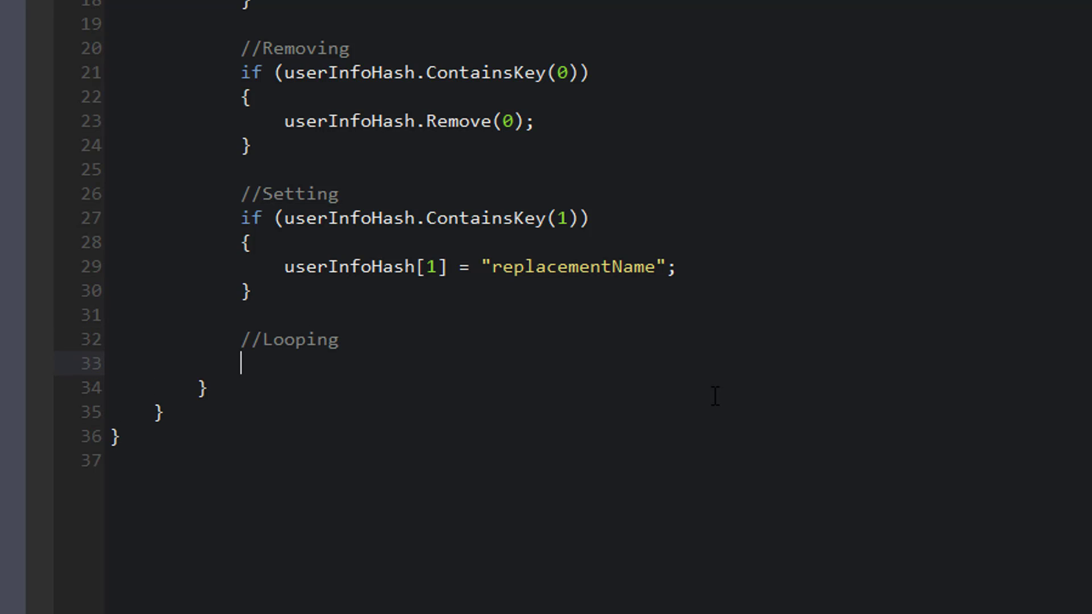
type("foreach(DictionaryEntry")
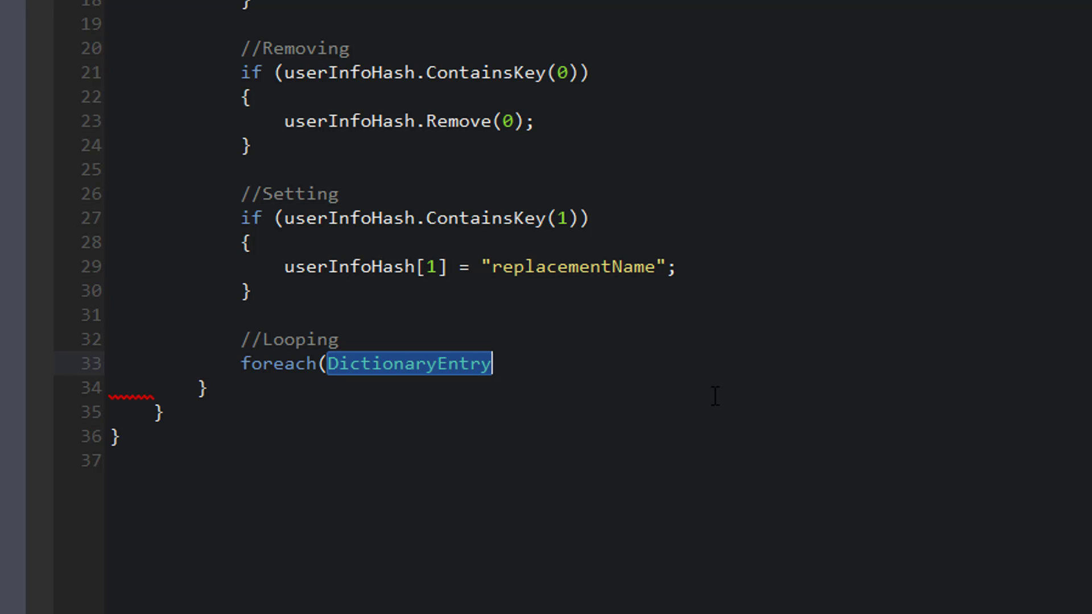
type("entry")
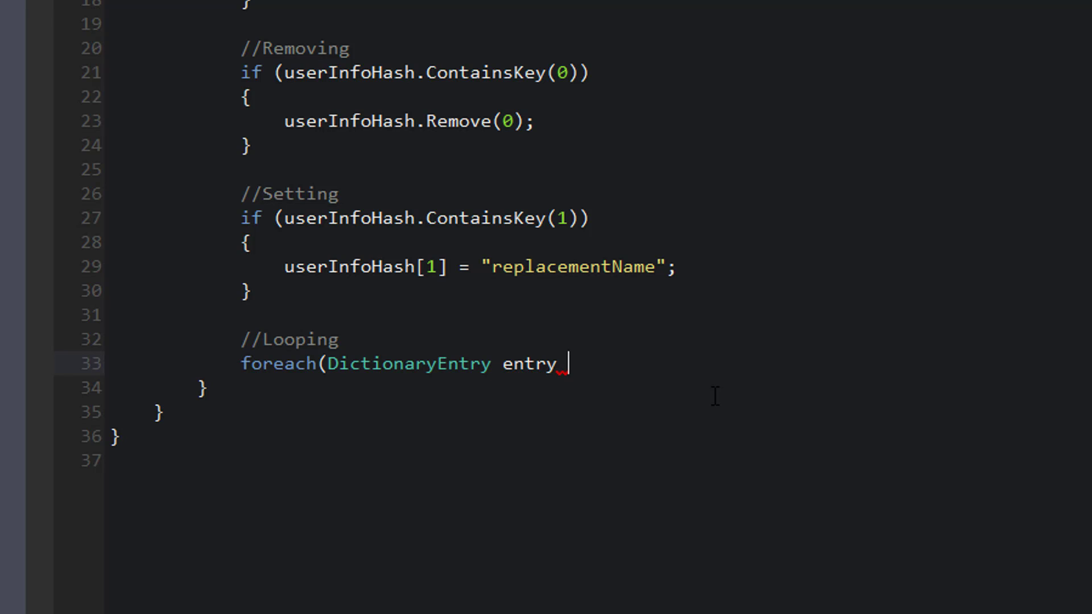
type("in")
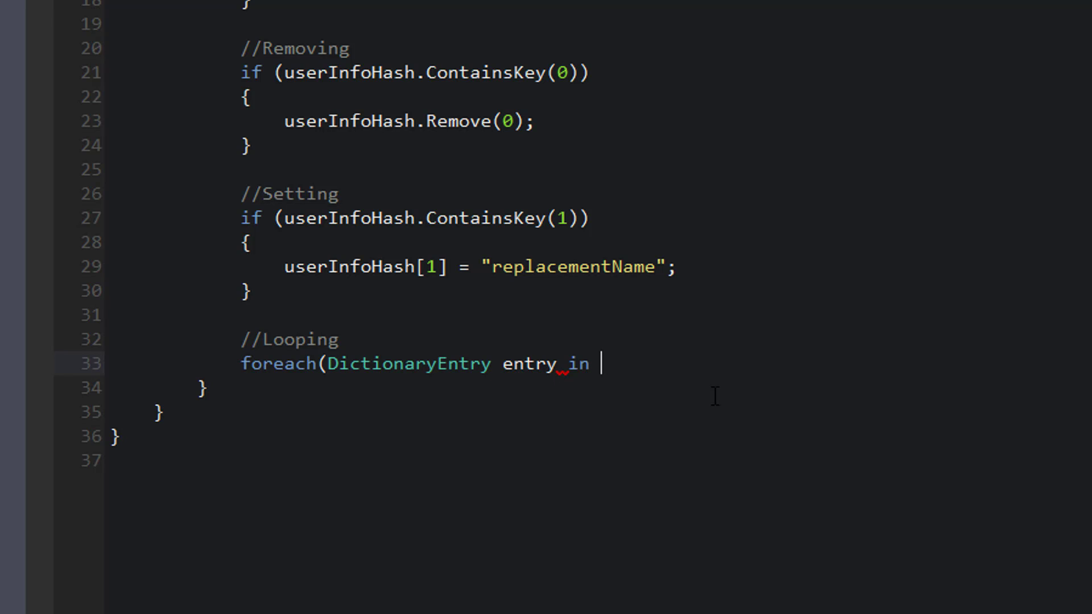
type("userInfoHash) {")
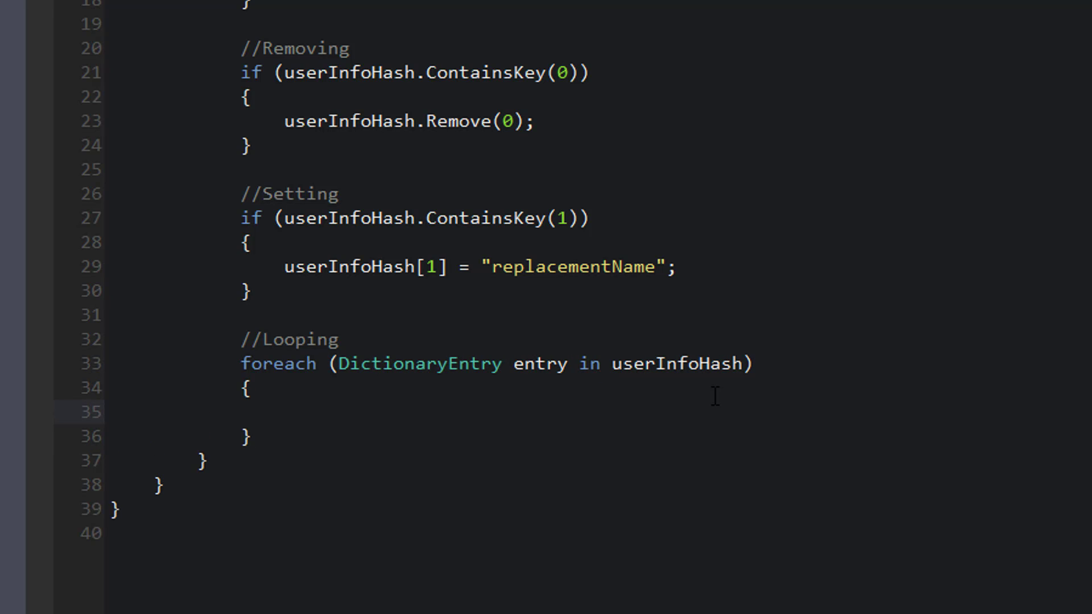
Inside the loop write Console.WriteLine("Key: " + entry.Key + " / Value: " + entry.Value);.
left_click(284, 412)
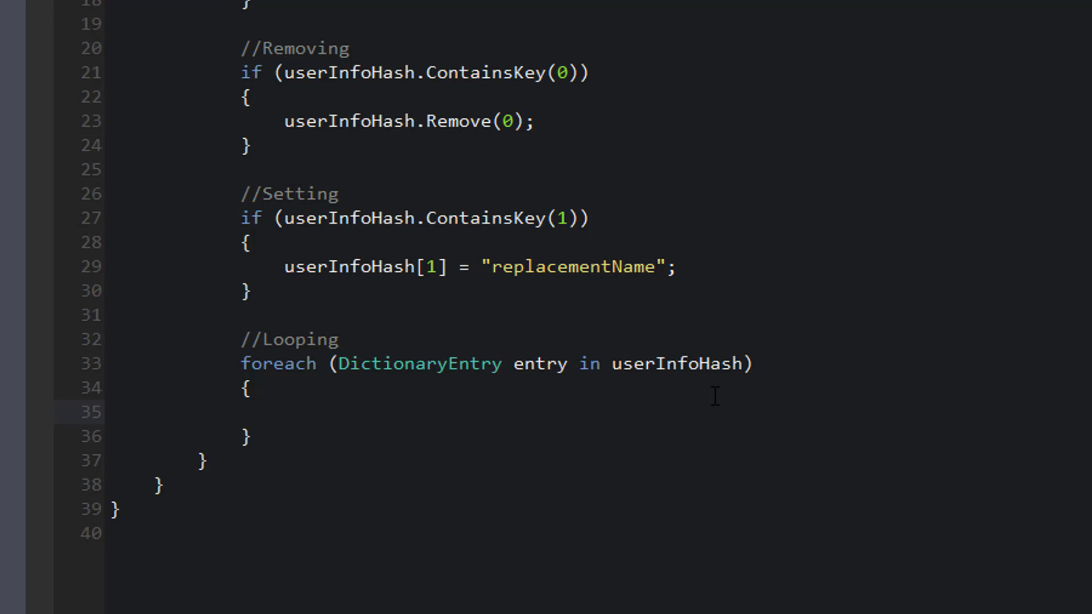
type("Console.WriteLine(\"Key: \"+")
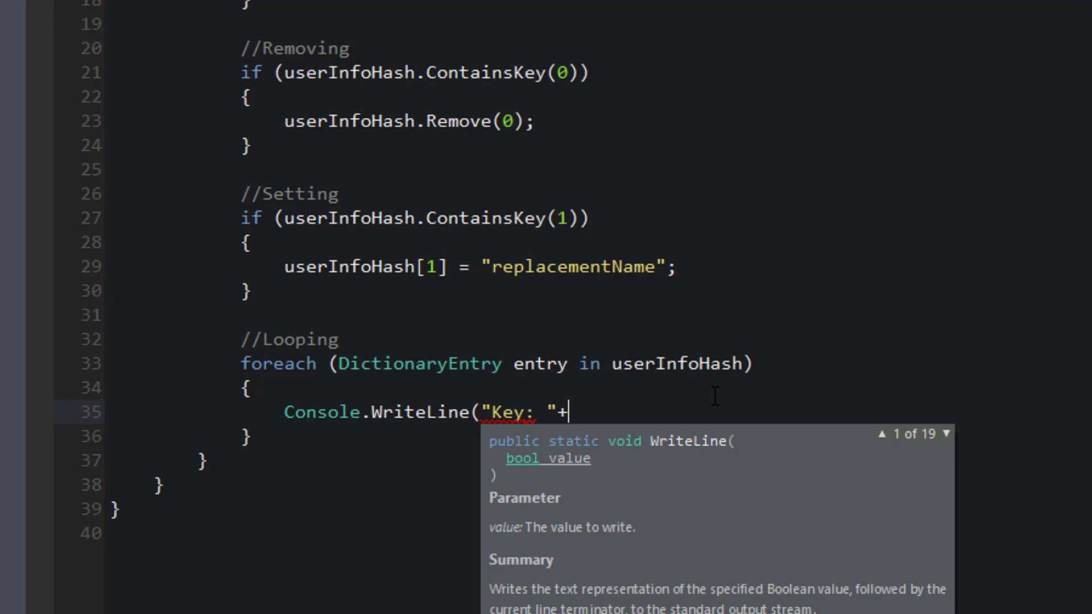
type("entry.Key+\" / Value: \"+entry.")
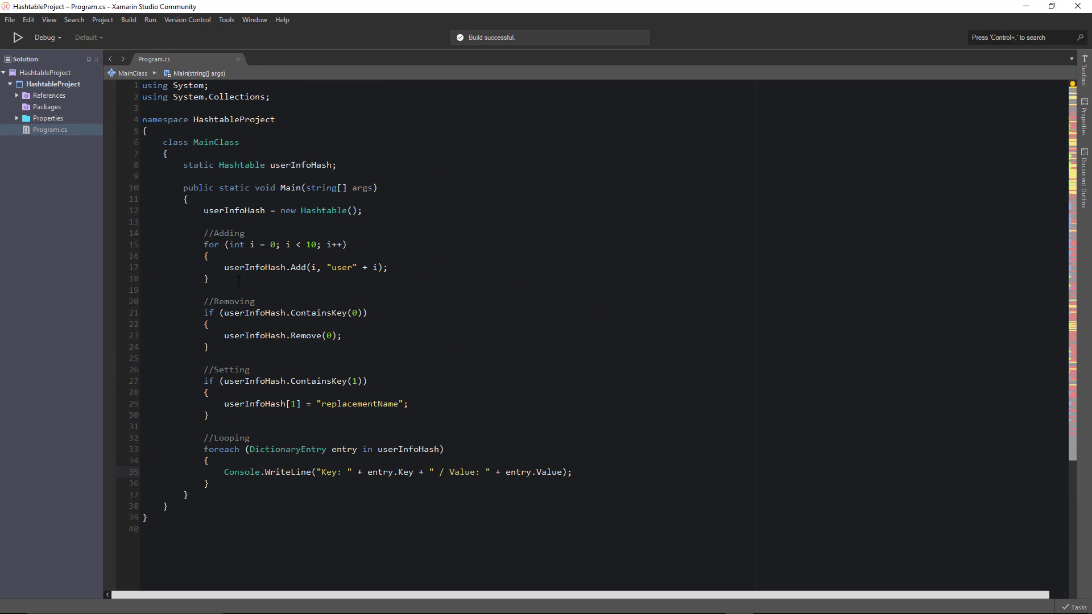
Run the program so the console lists keys 9 down to 1 with key 1 as replacementName.
left_click(150, 19)
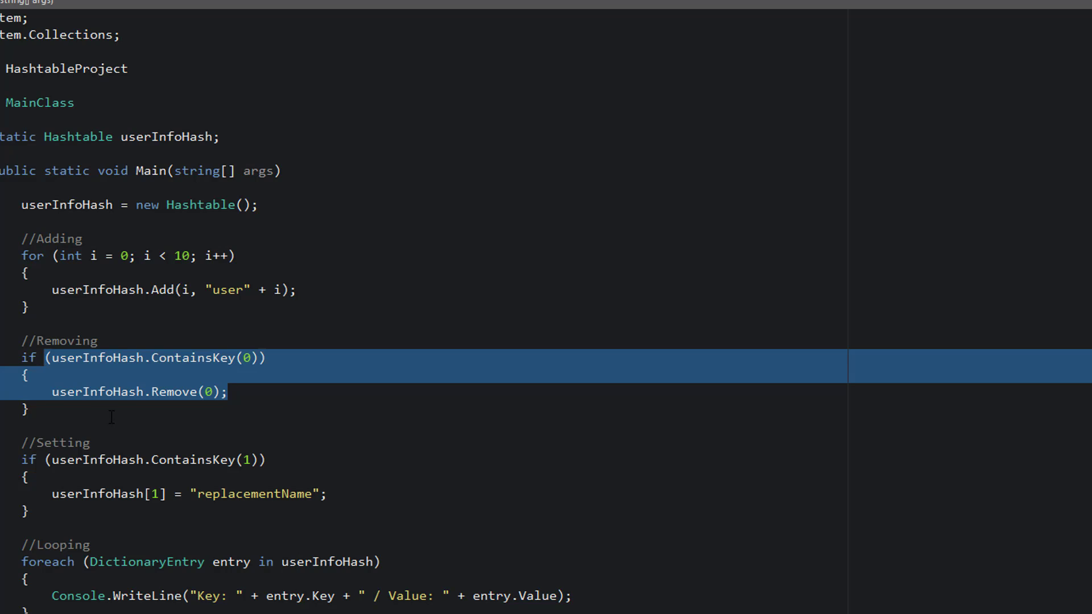
mouse_move(188, 462)
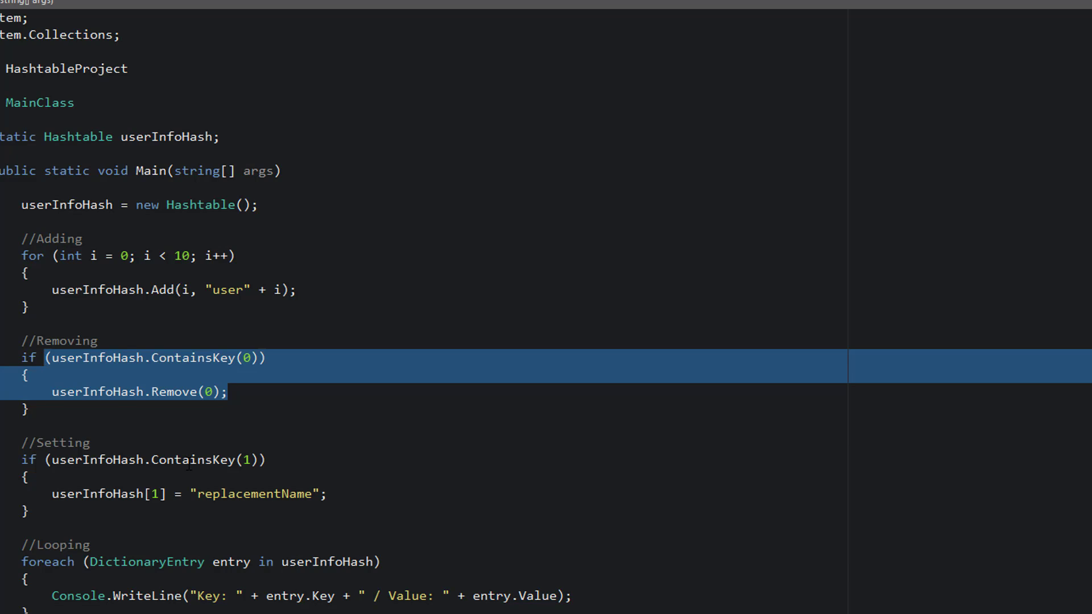
left_click(185, 508)
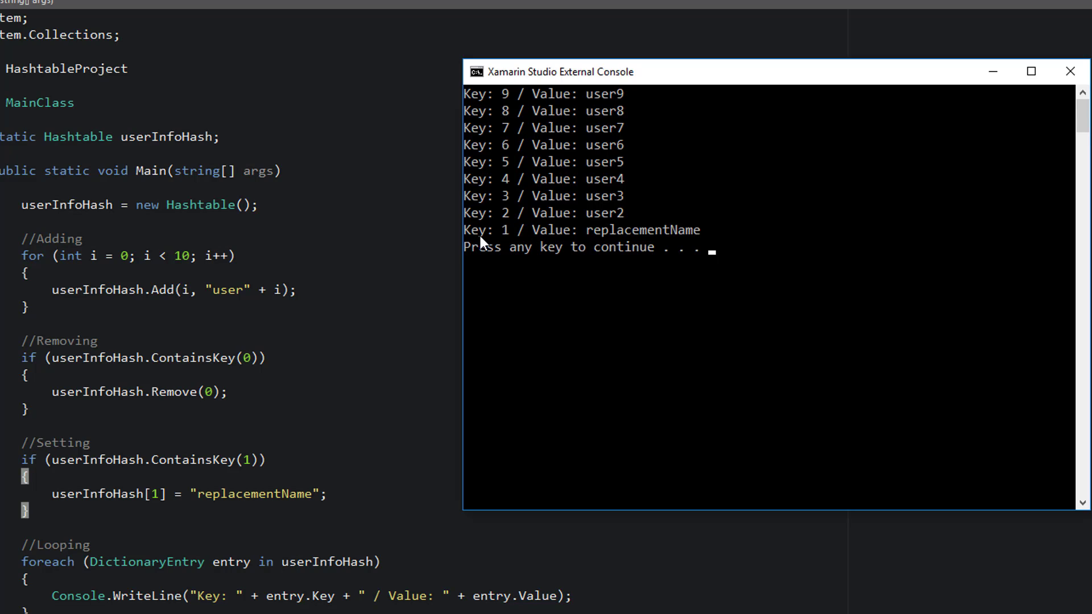
mouse_move(514, 242)
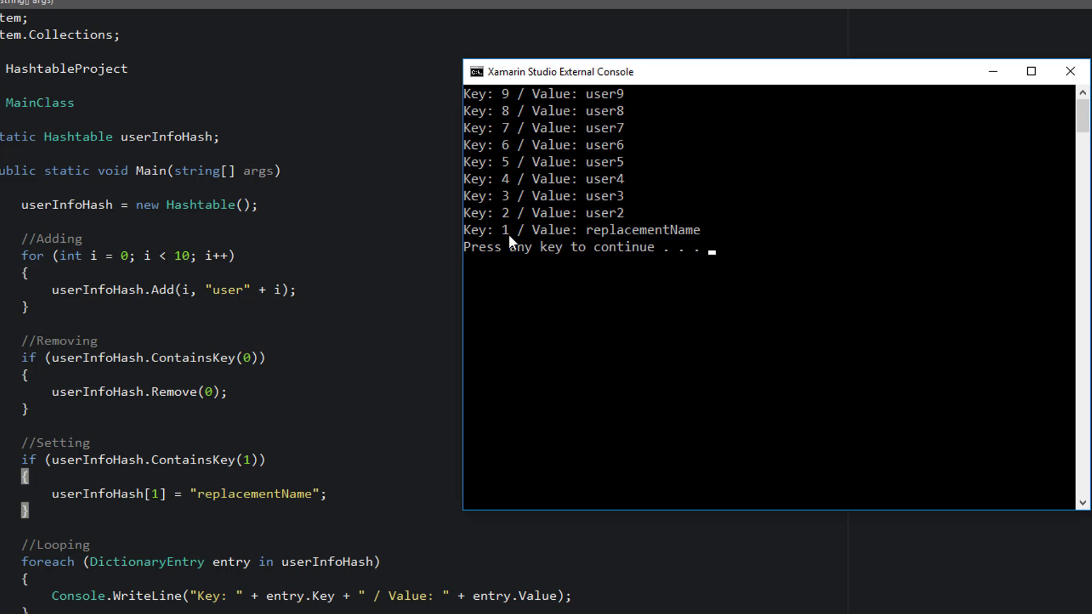
mouse_move(643, 240)
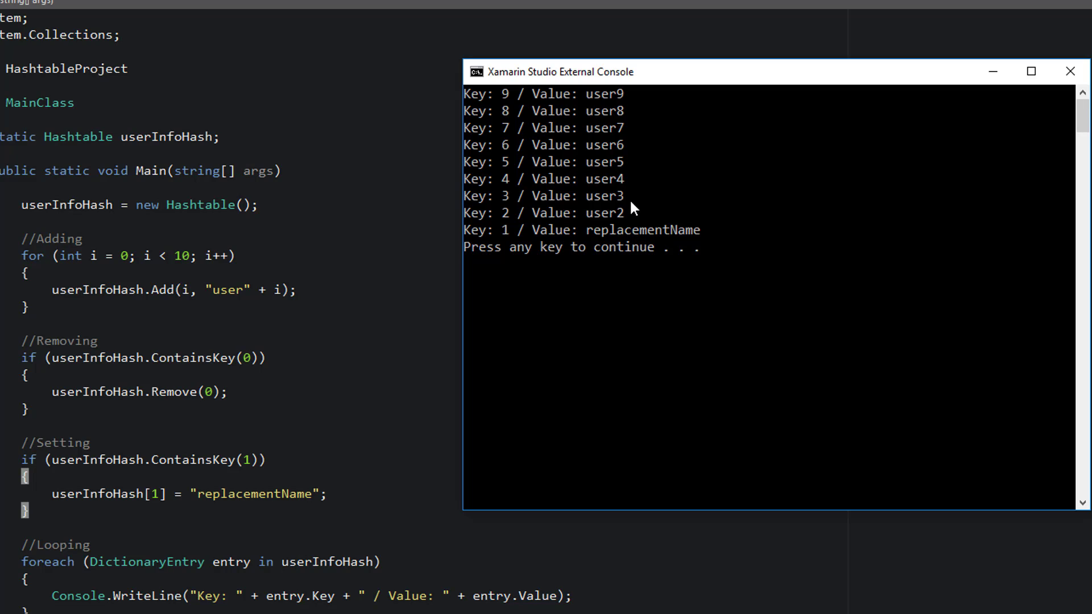
mouse_move(581, 104)
type("//A")
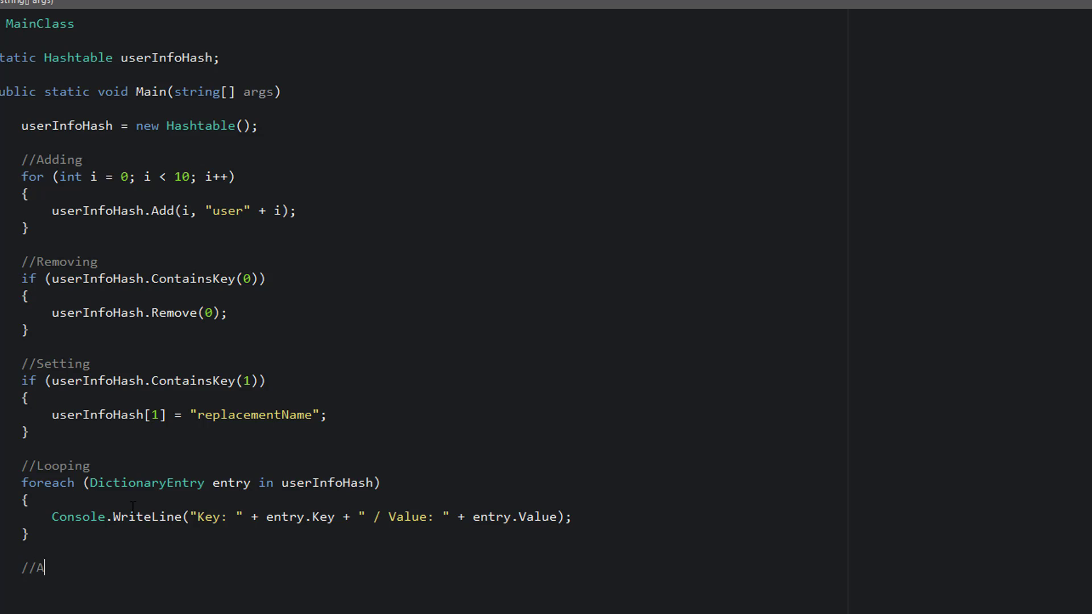
Write an //Access comment below the foreach loop.
type("ccess")
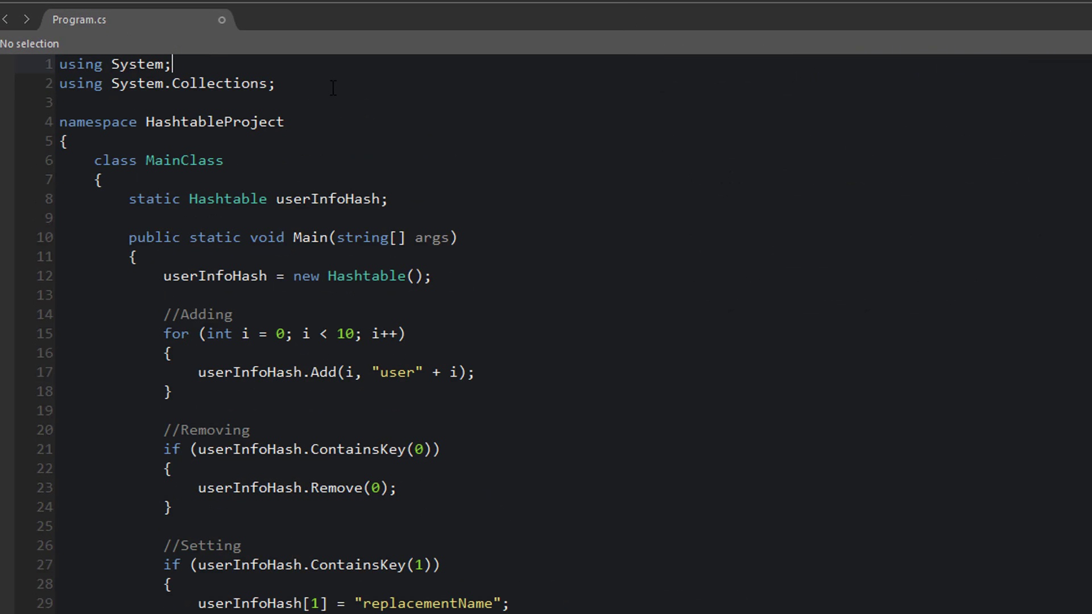
Add 'using System.Collections.Generic;' as the third import at the top of Program.cs.
left_click(278, 83)
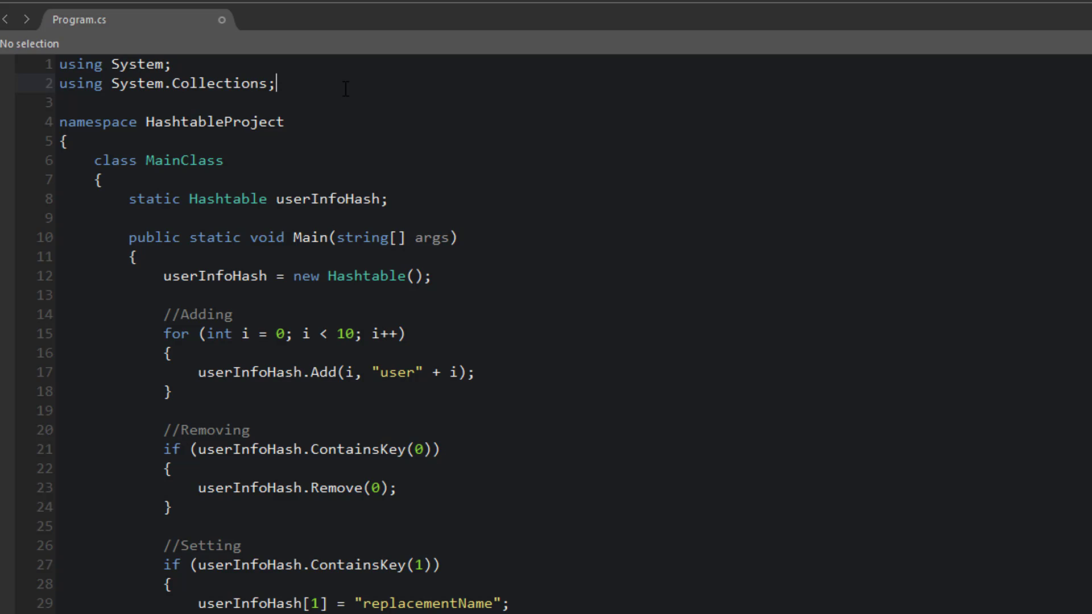
key("enter")
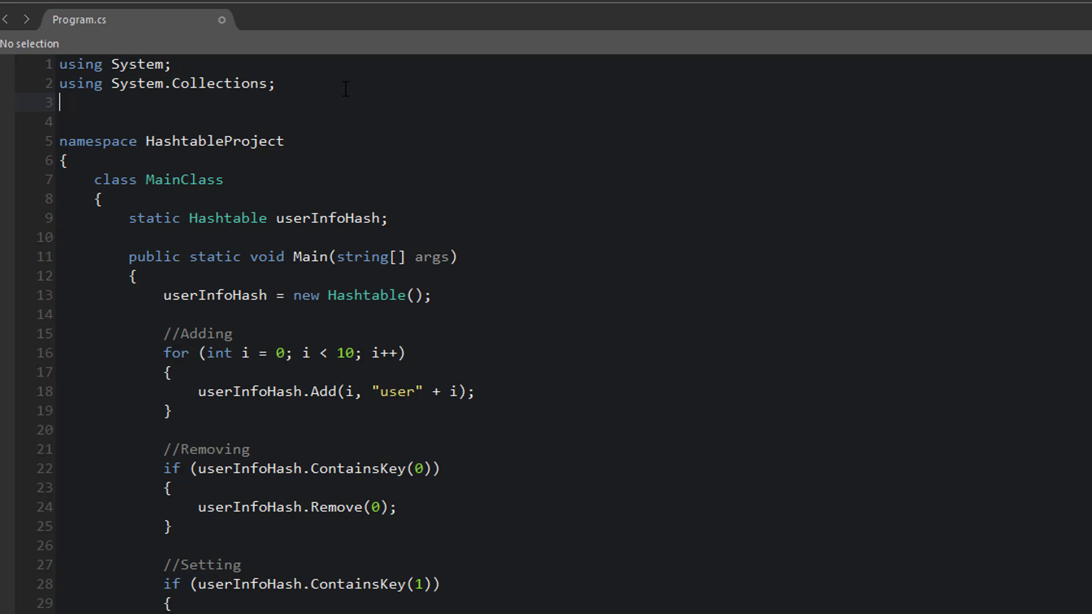
type("using S")
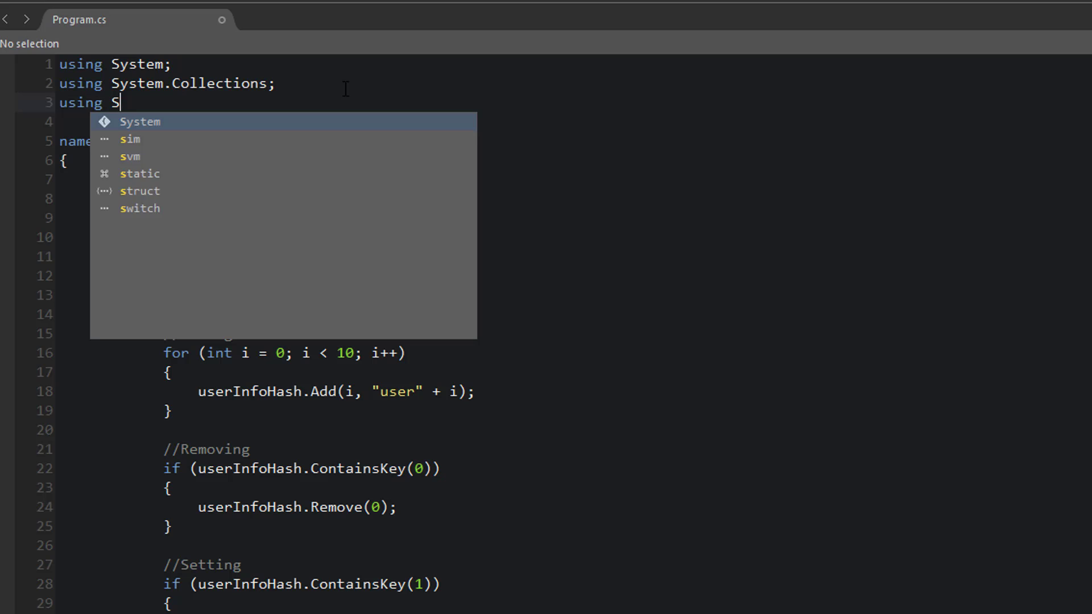
type("ystem.Collections.Generic;")
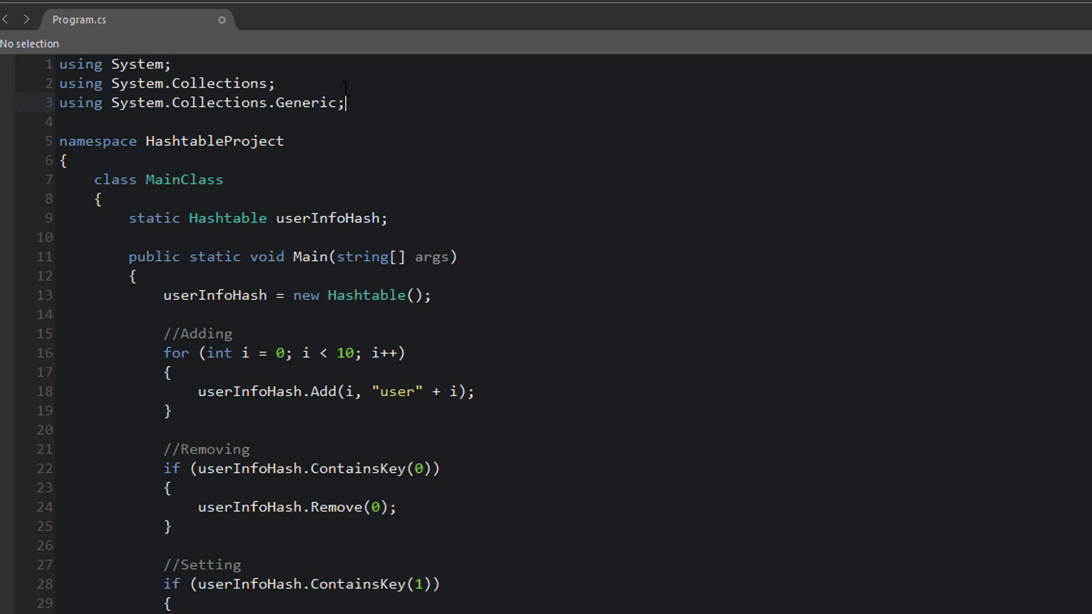
left_click(63, 161)
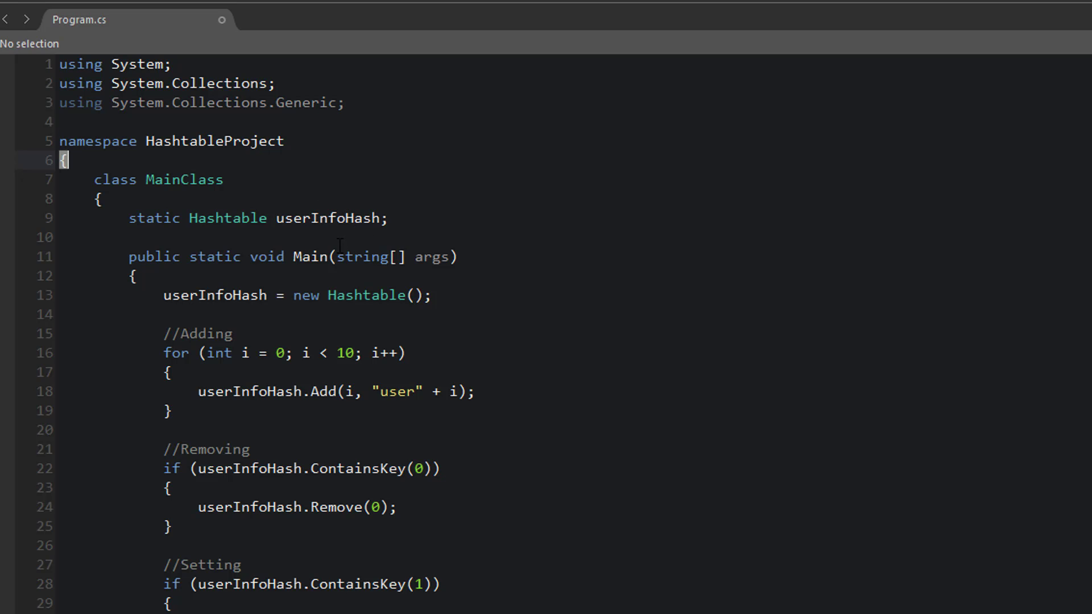
mouse_move(306, 228)
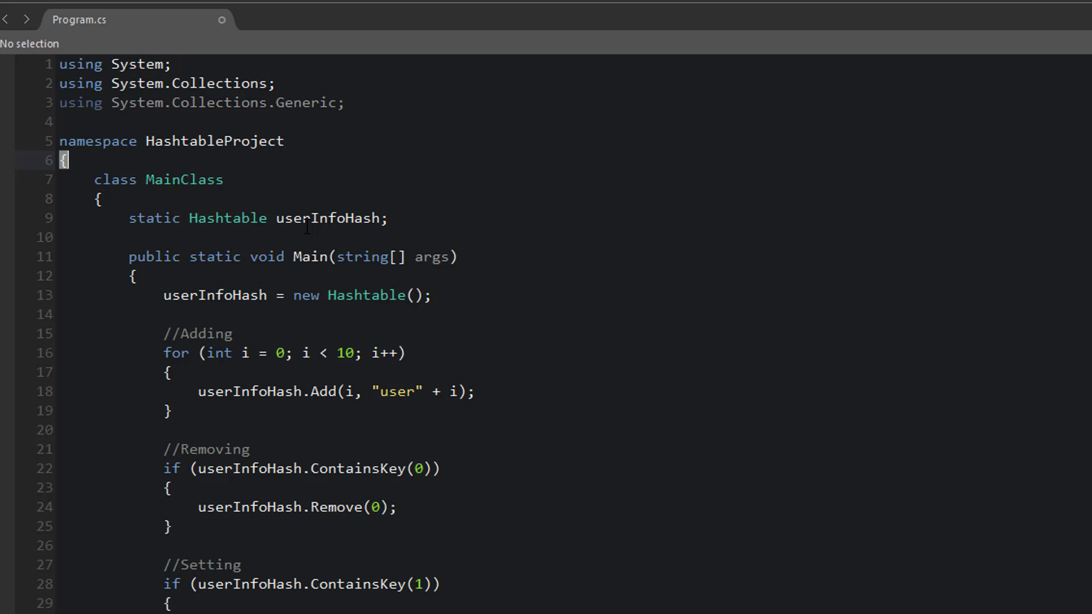
mouse_move(274, 237)
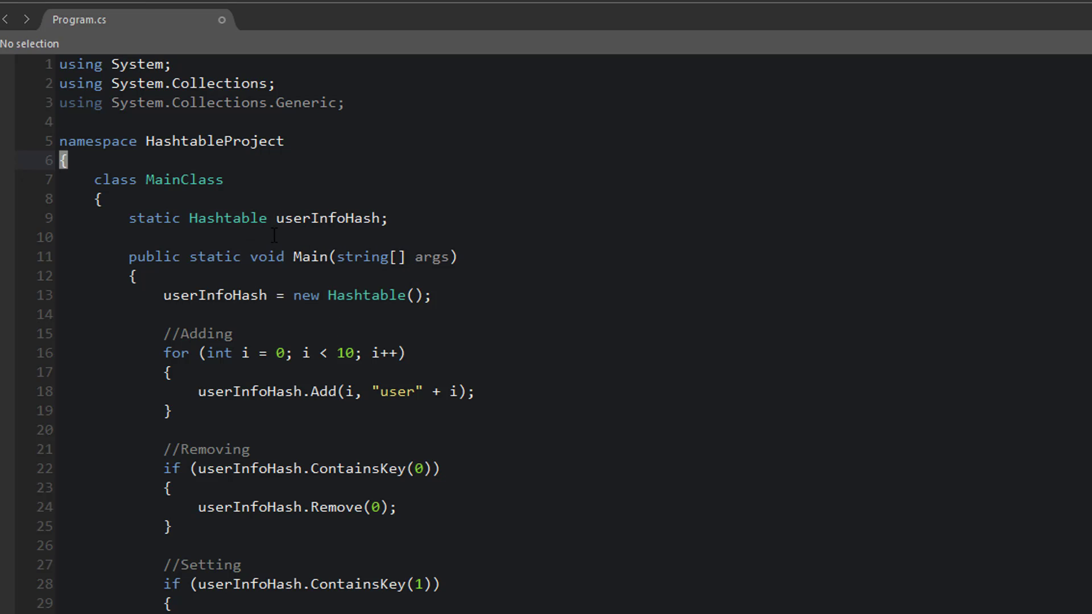
mouse_move(335, 380)
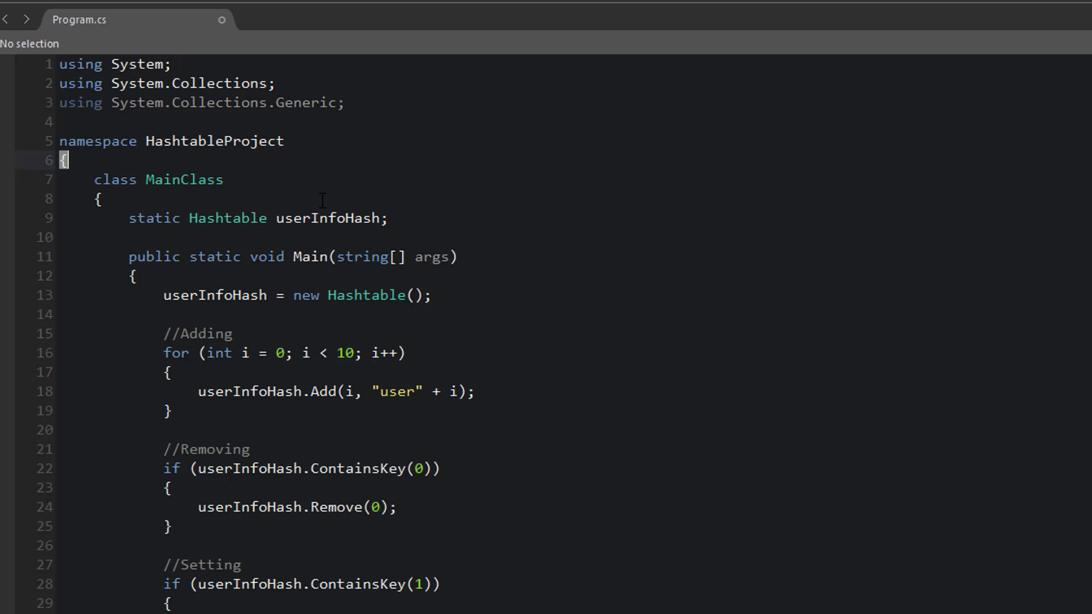
Define struct UserInfo with public int userId, string userName and a constructor assigning both.
type("struct UserInfo {")
type("userName = name;")
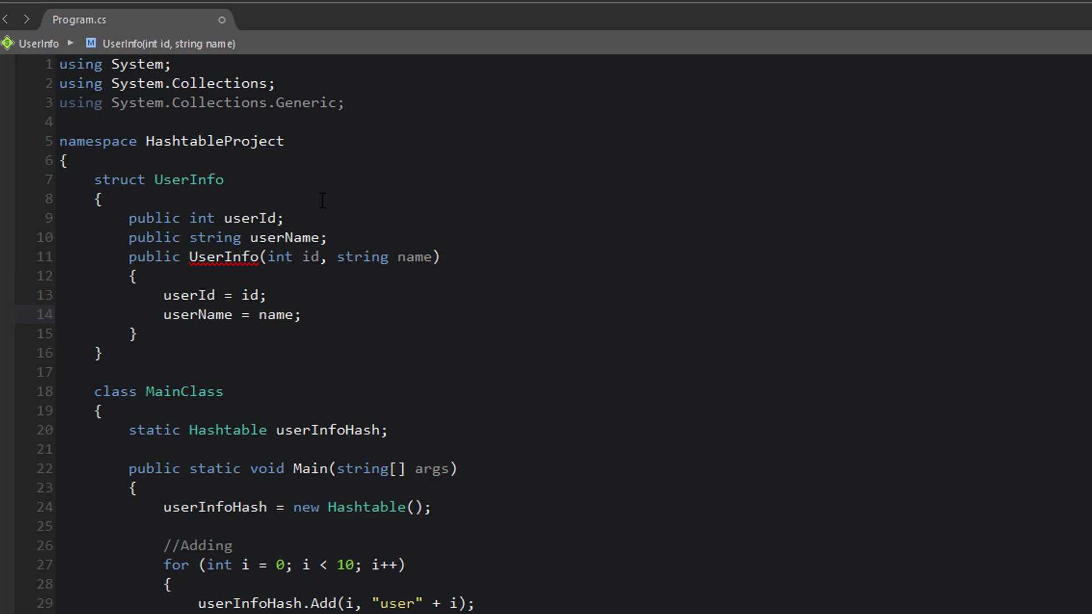
left_click(300, 315)
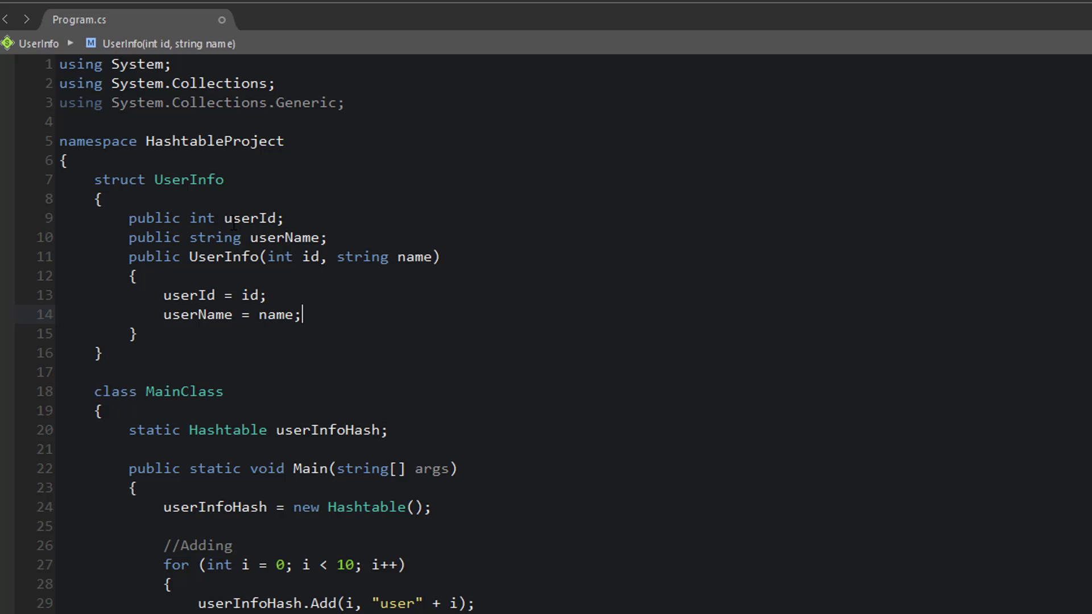
double_click(236, 218)
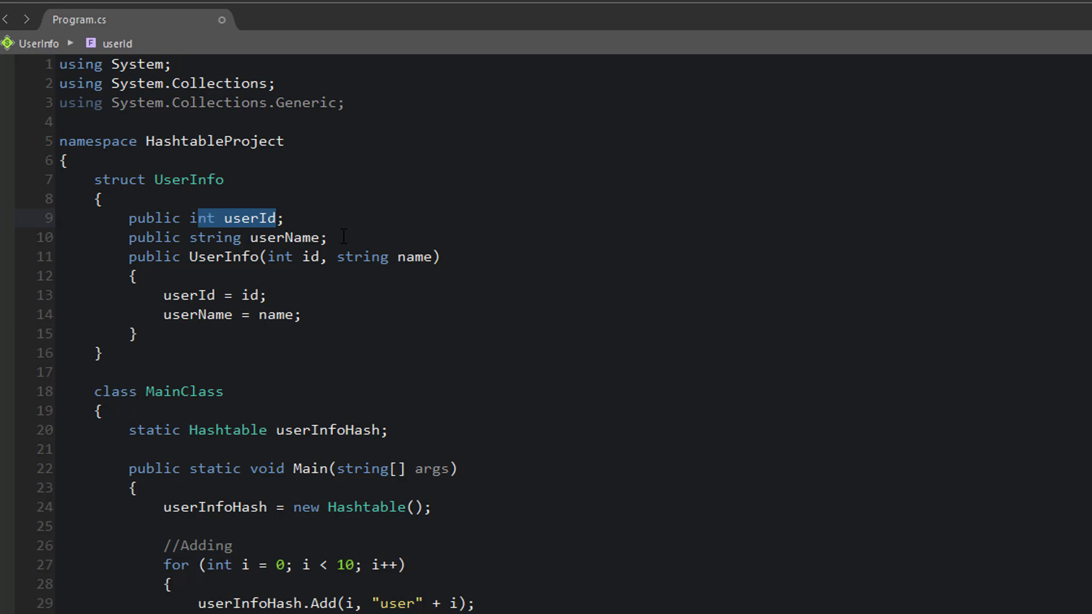
left_click(196, 237)
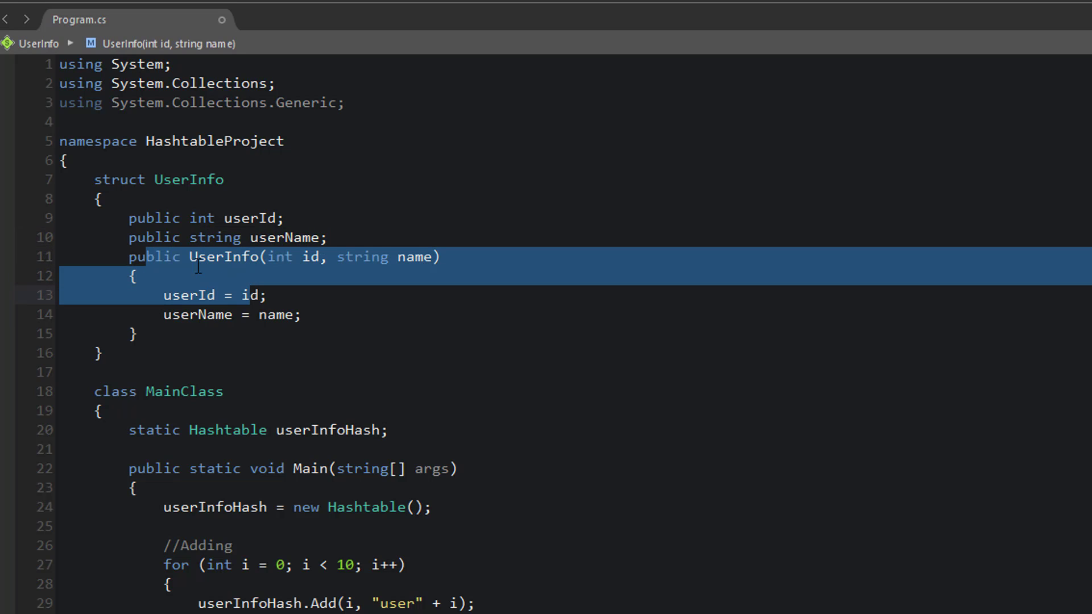
mouse_move(216, 316)
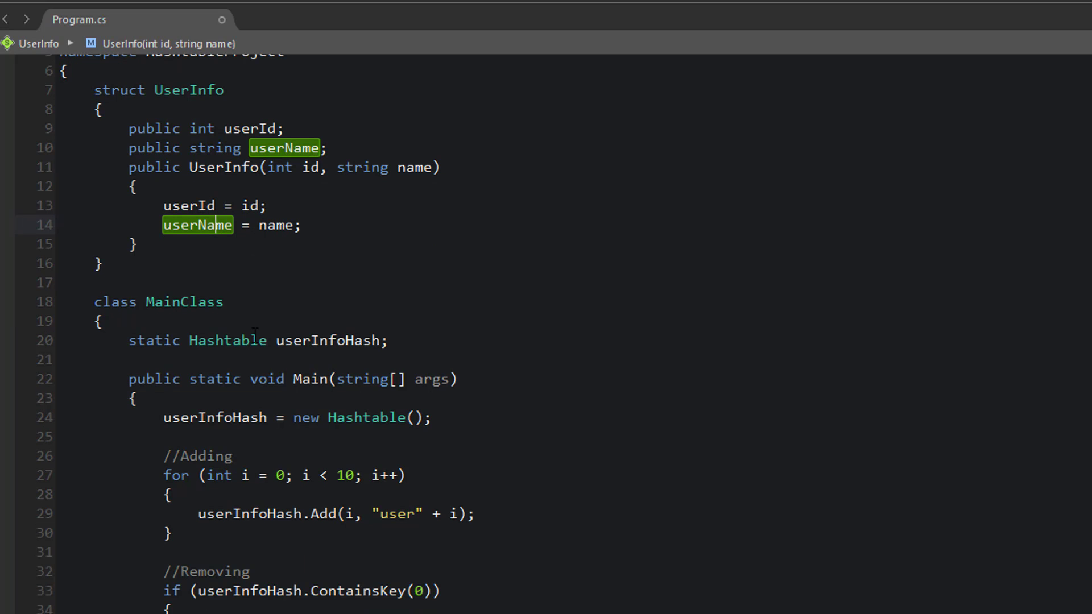
Declare a static List<UserInfo> userInfoList and create it with new List<UserInfo>() in Main.
type("s")
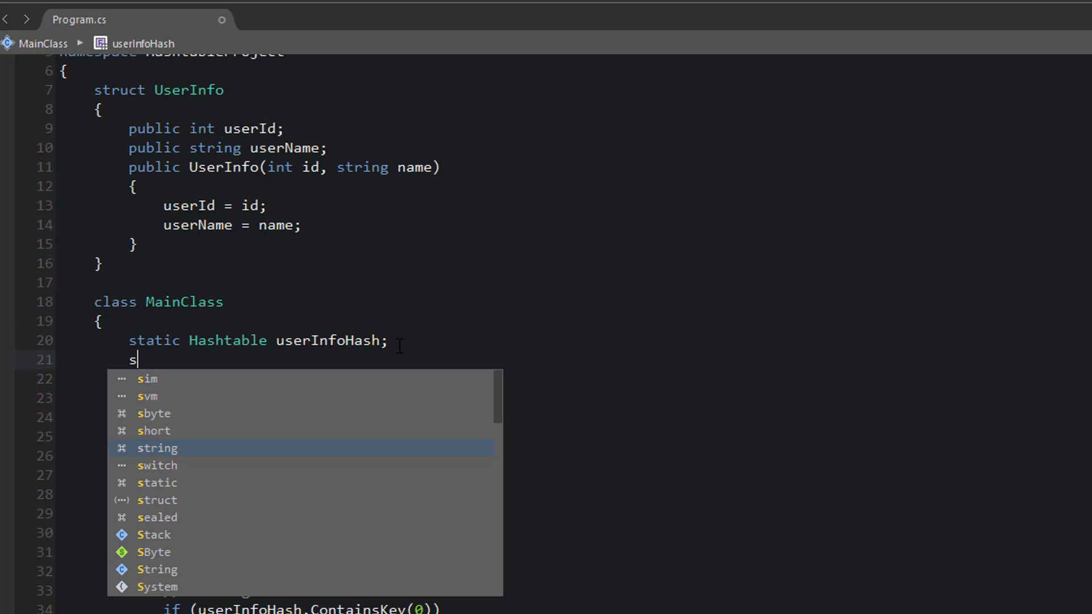
type("tatic List<UserInfo> userInfoList;")
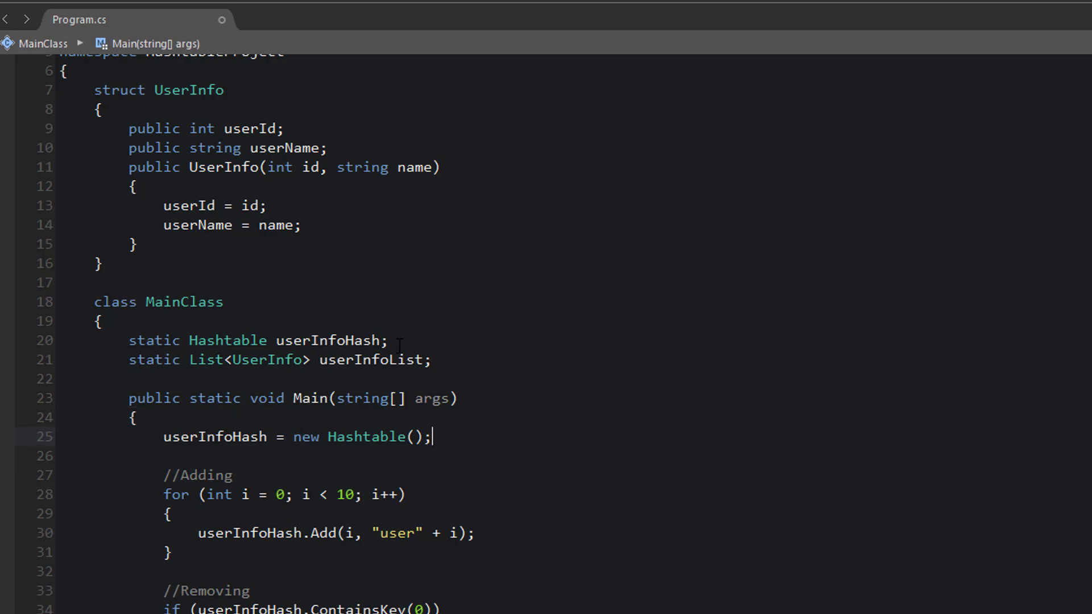
type("userInfoList = new List<UserInfo>();")
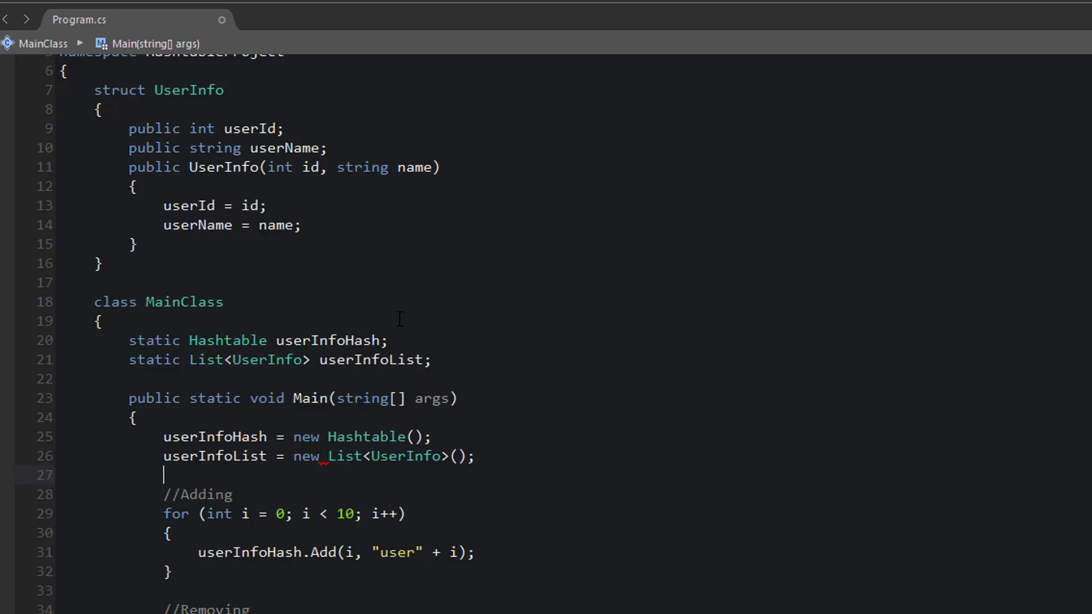
scroll("down", 3)
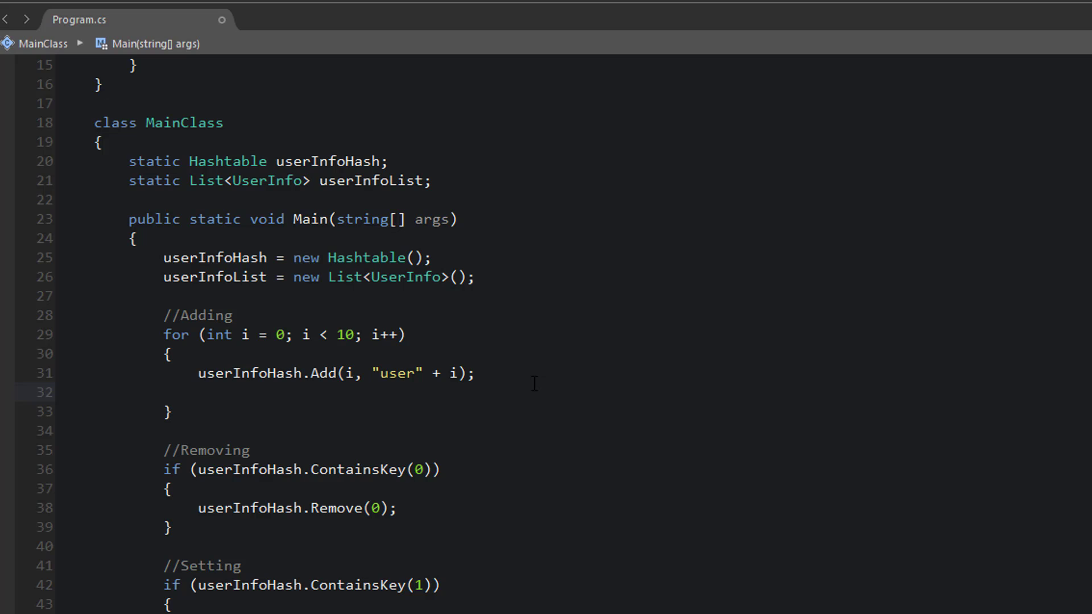
mouse_move(232, 355)
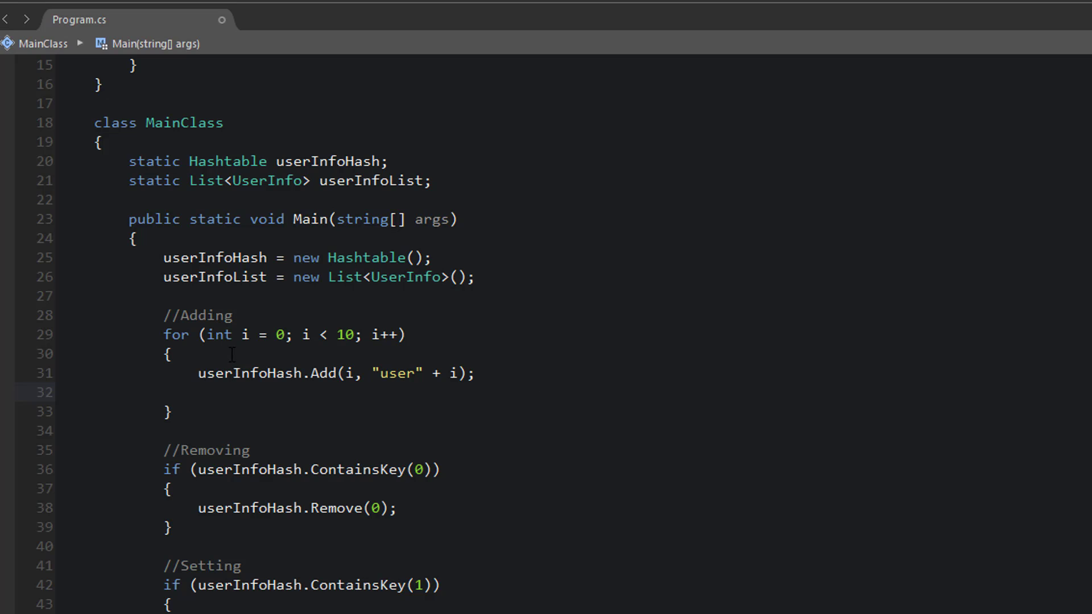
In the Adding loop, add new UserInfo(i, "user" + i) to userInfoList.
type("userInfoList")
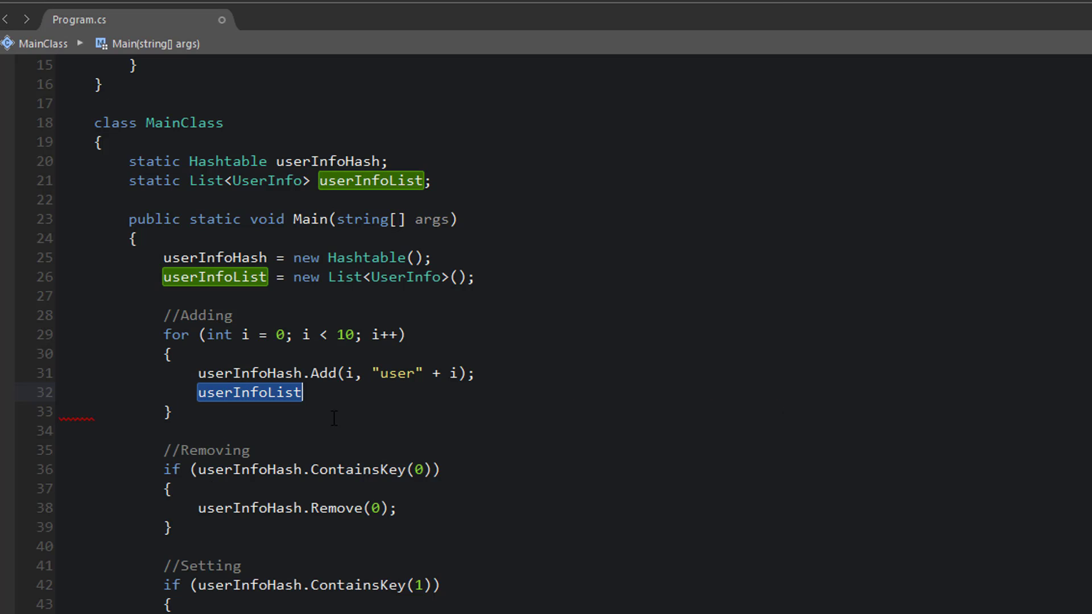
type(".Add(")
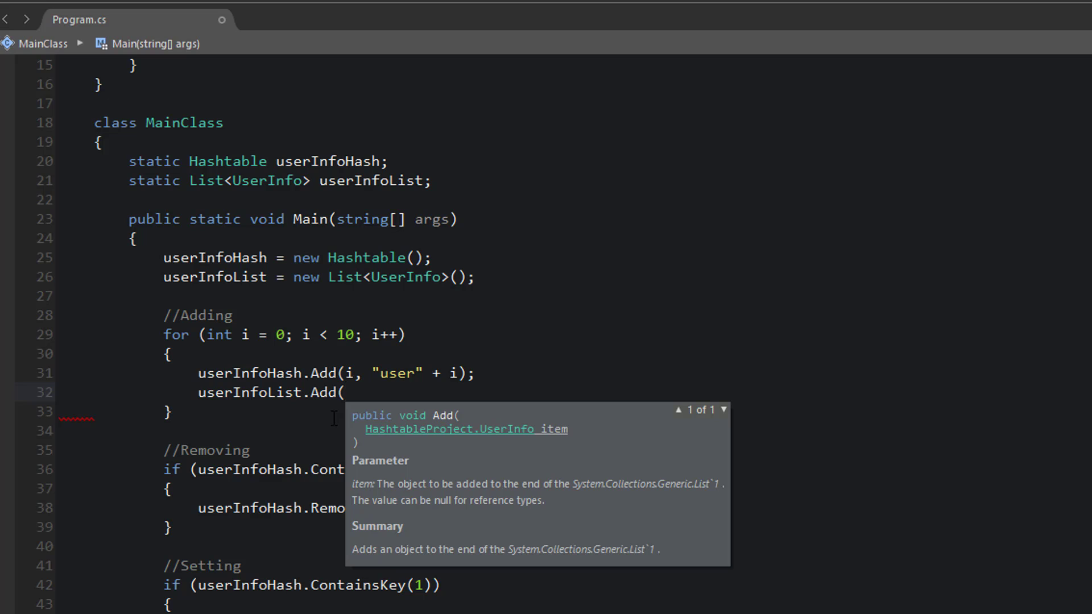
type("n")
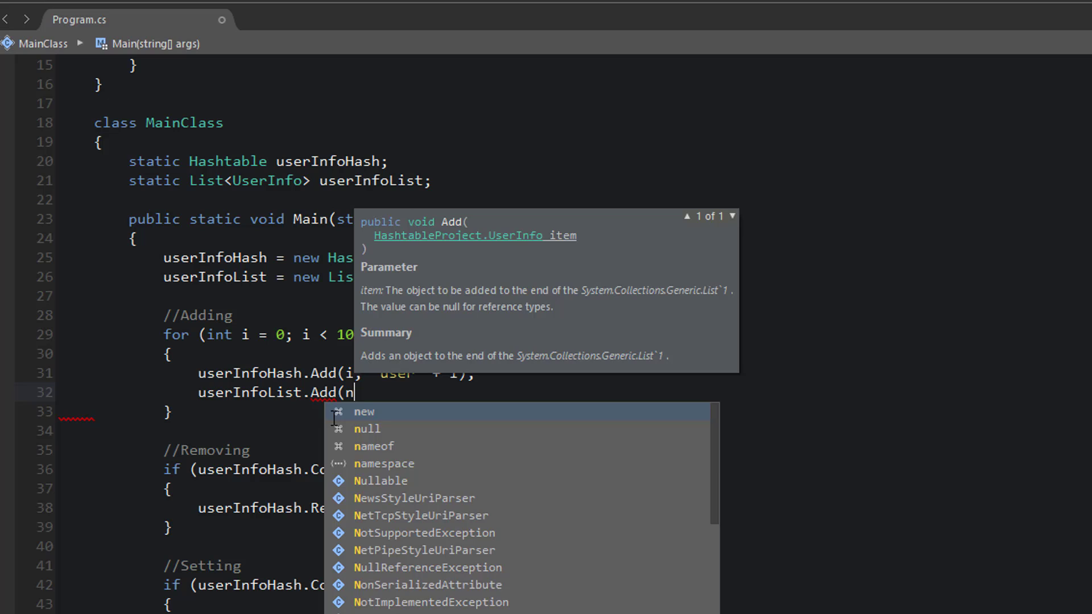
type("ew UserInfo(")
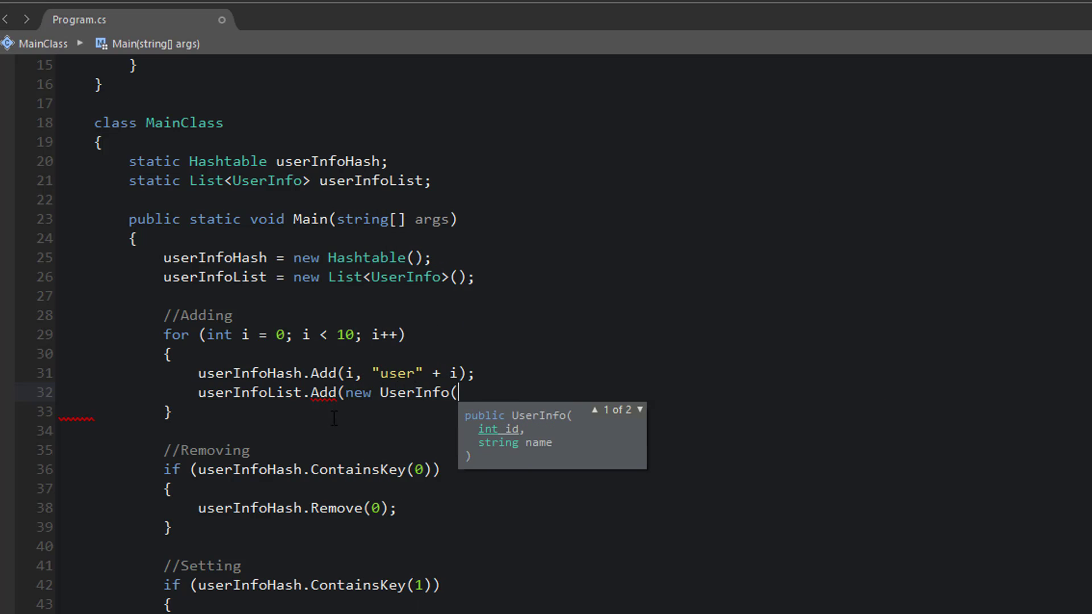
type("i")
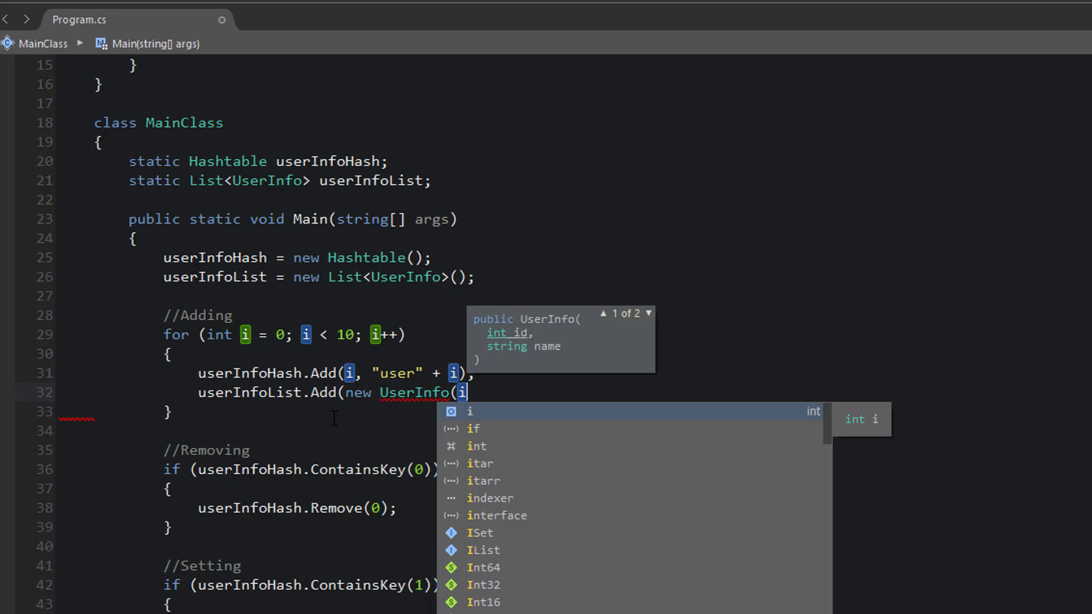
type(", \"user")
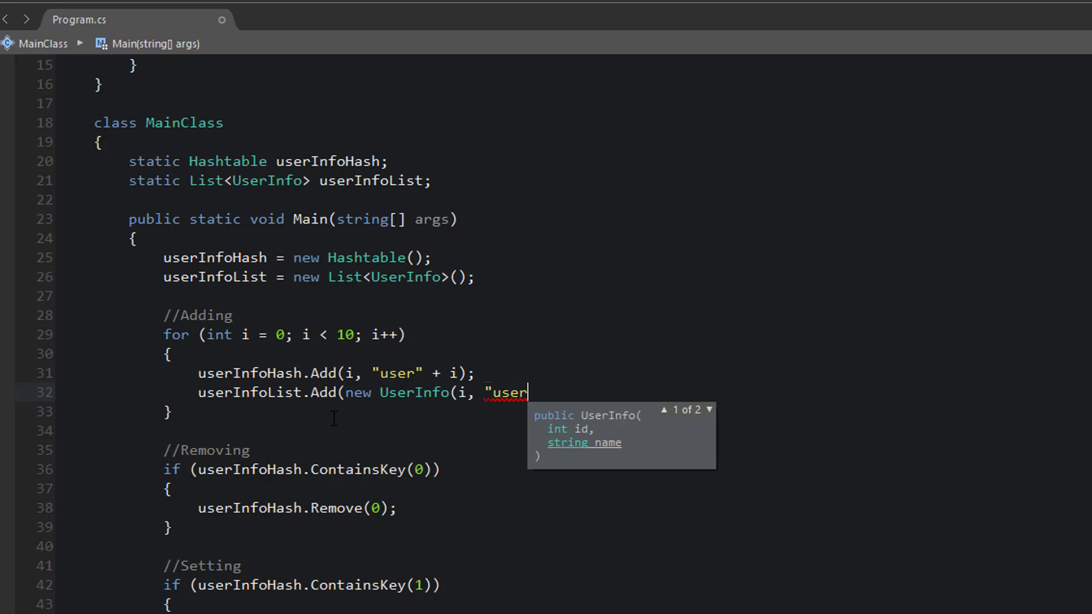
type("\" +i));")
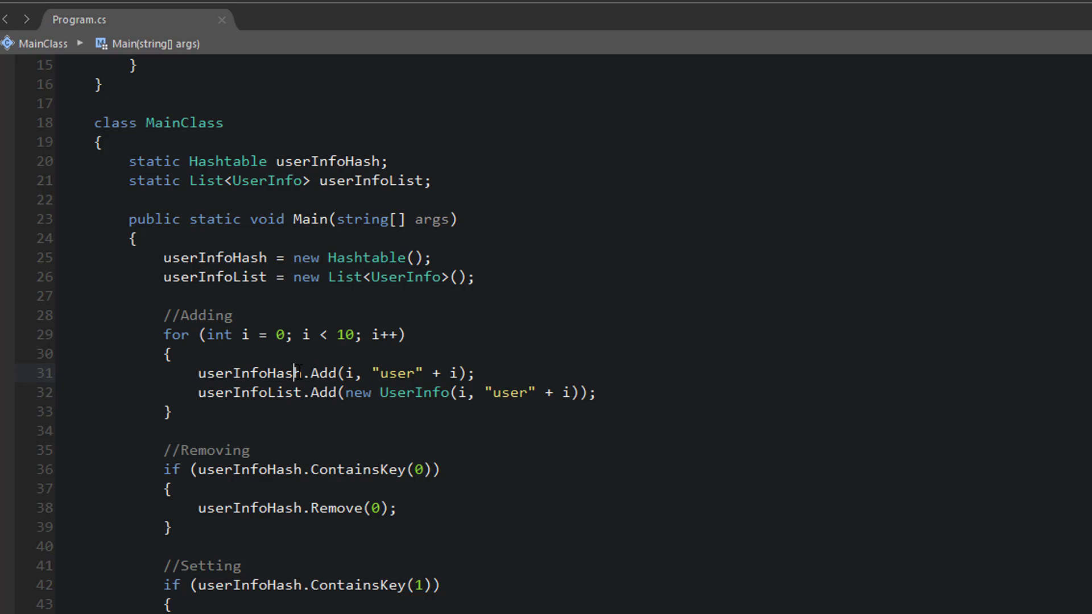
Raise the Adding loop limit to 4000000 and comment out the //Looping foreach block with /* */.
double_click(248, 373)
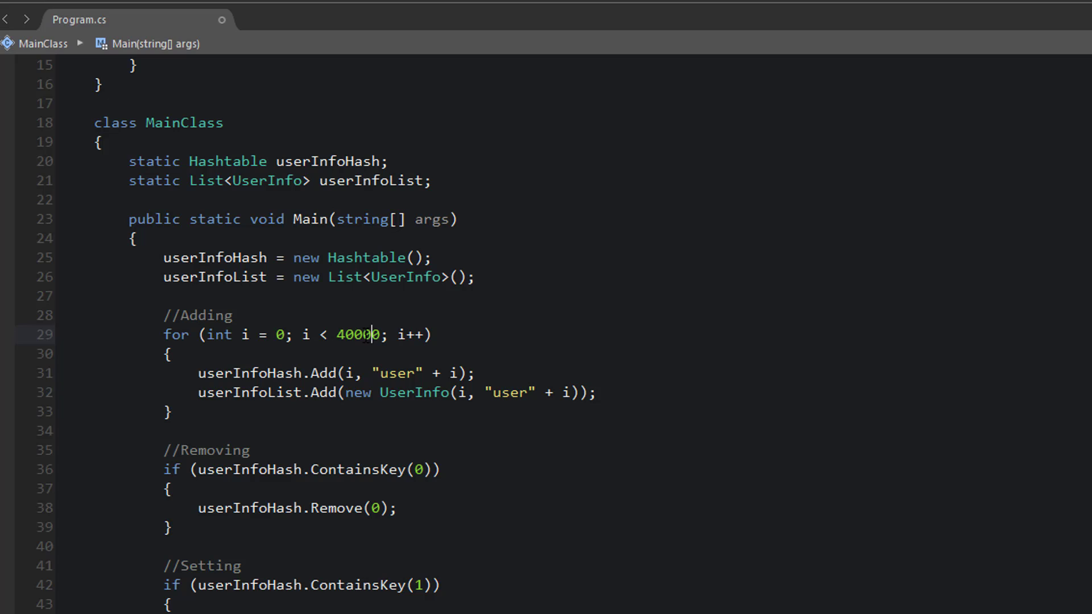
type("00")
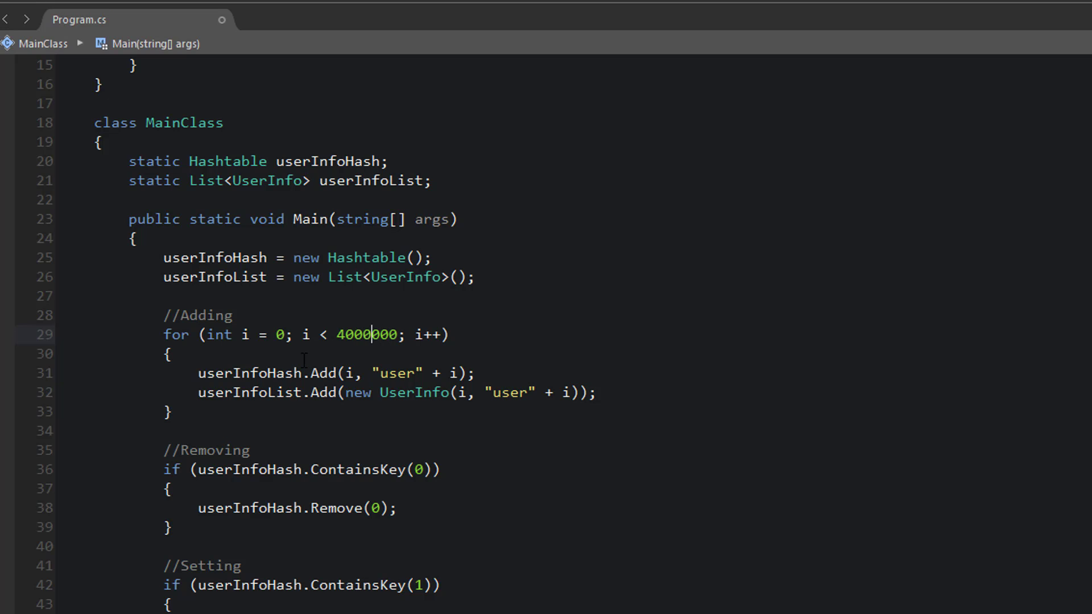
scroll("down", 3)
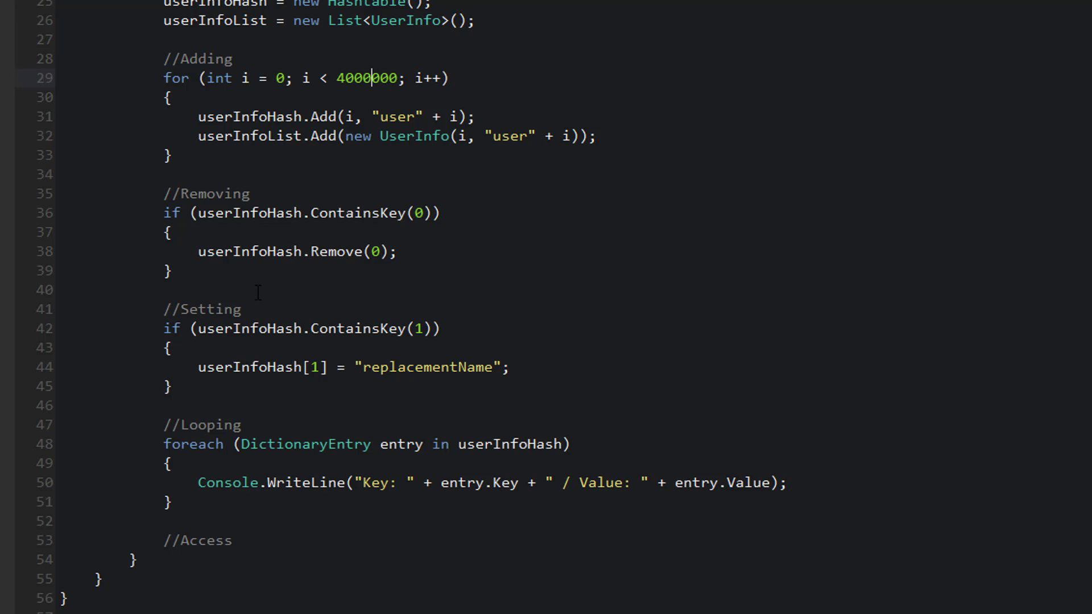
scroll("down", 3)
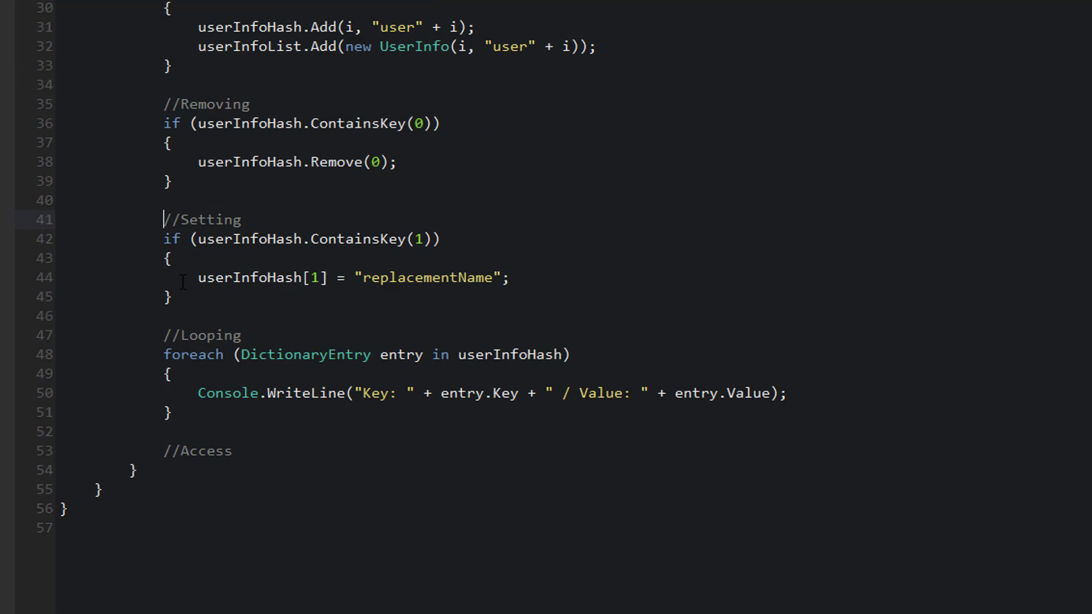
scroll("down", 3)
type("/*")
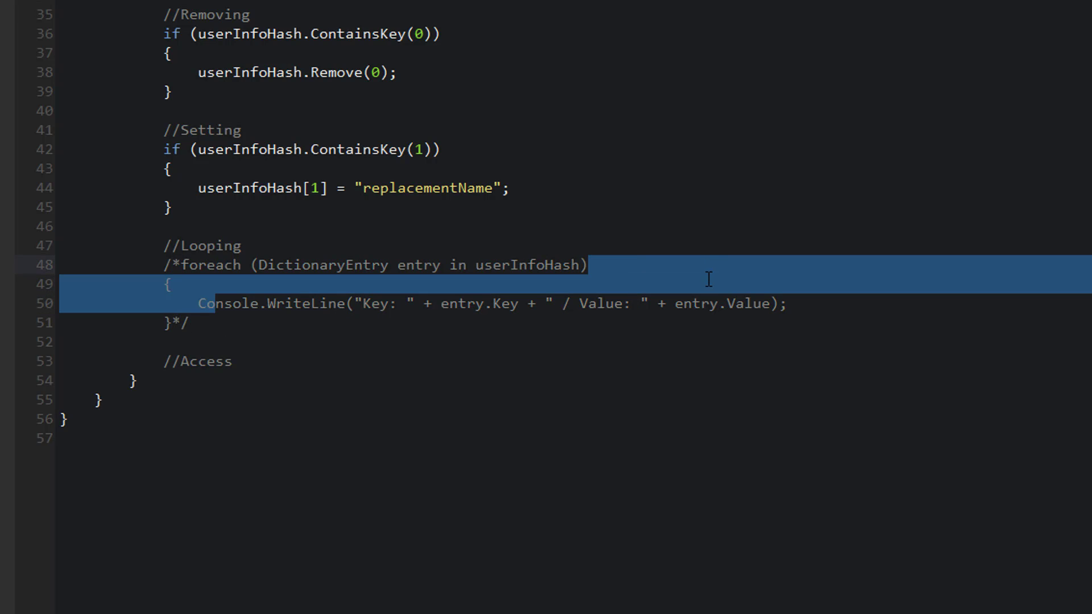
left_click(308, 371)
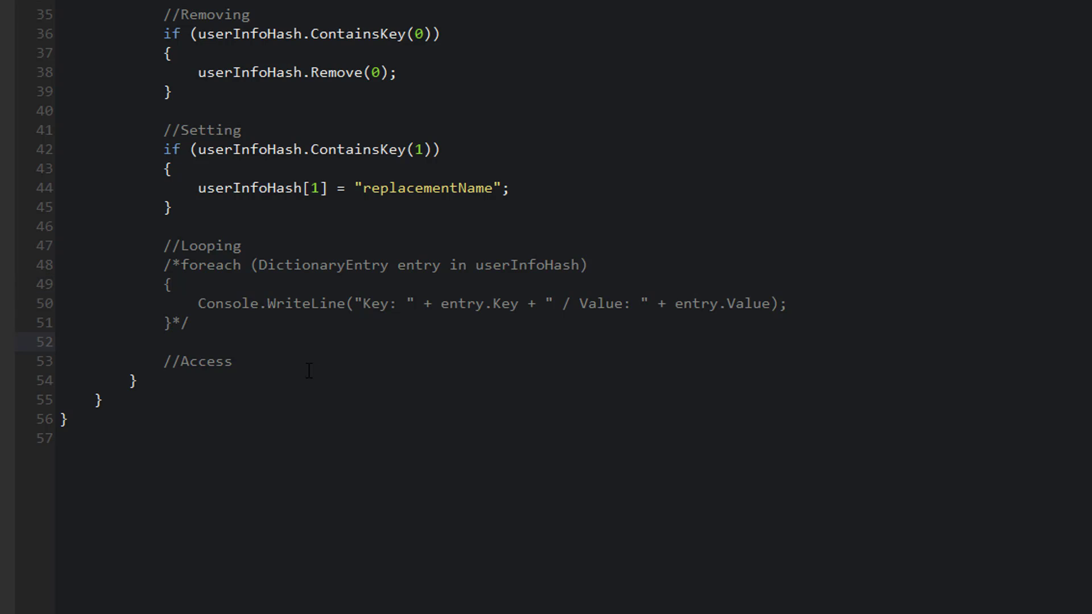
scroll("down", 3)
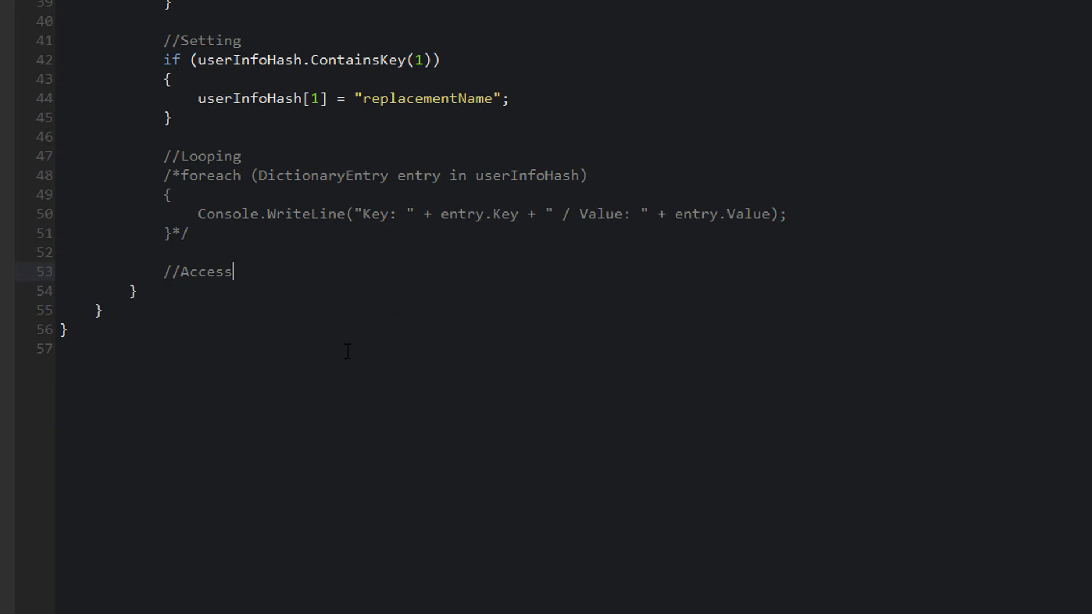
mouse_move(497, 390)
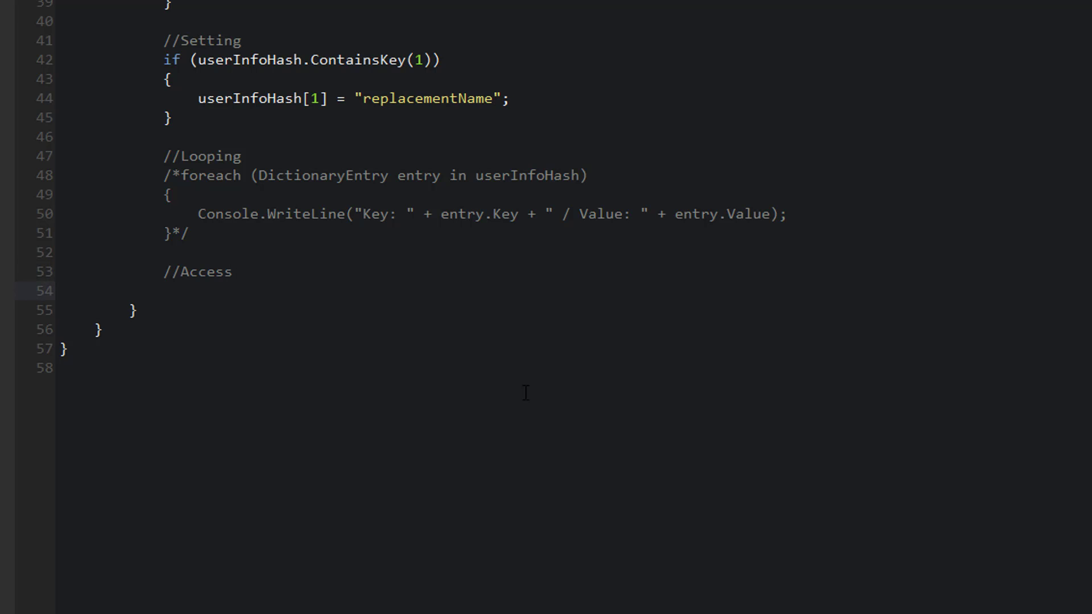
mouse_move(470, 455)
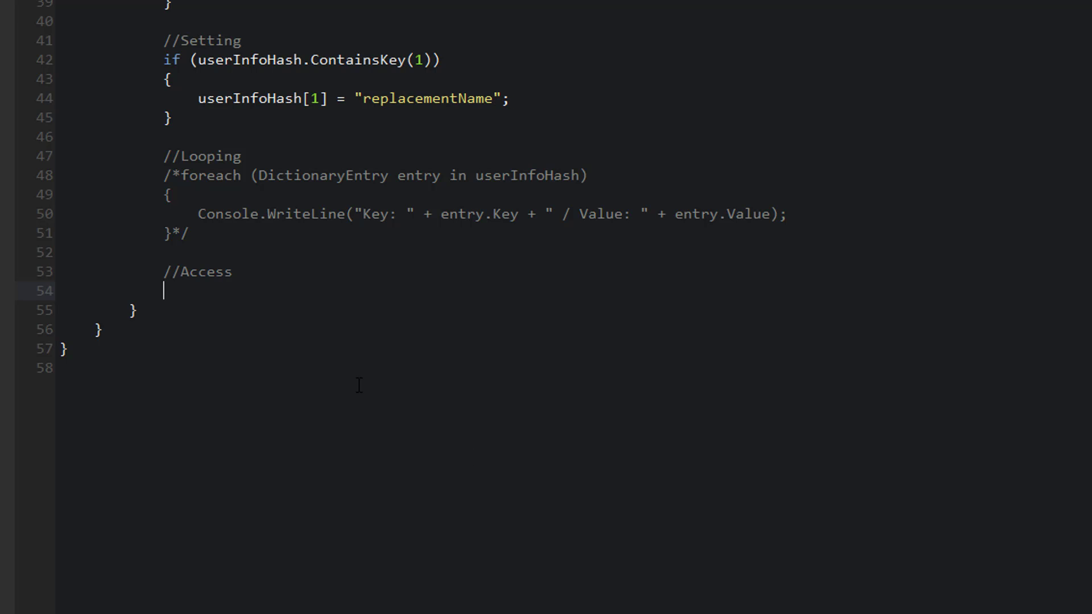
mouse_move(308, 336)
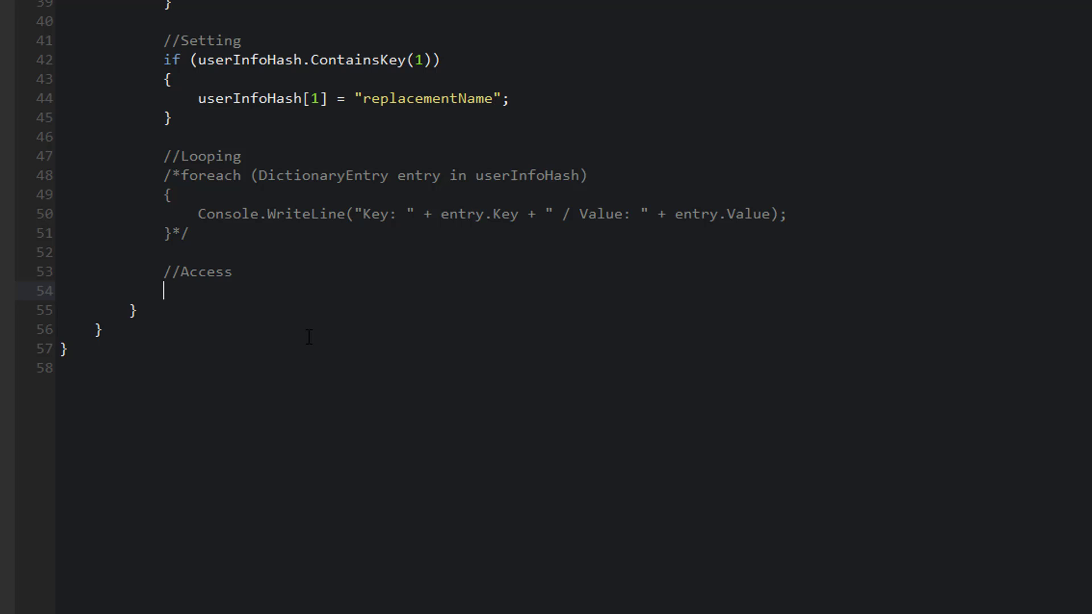
Scroll to the //Access comment where the lookup code will go.
scroll("down", 3)
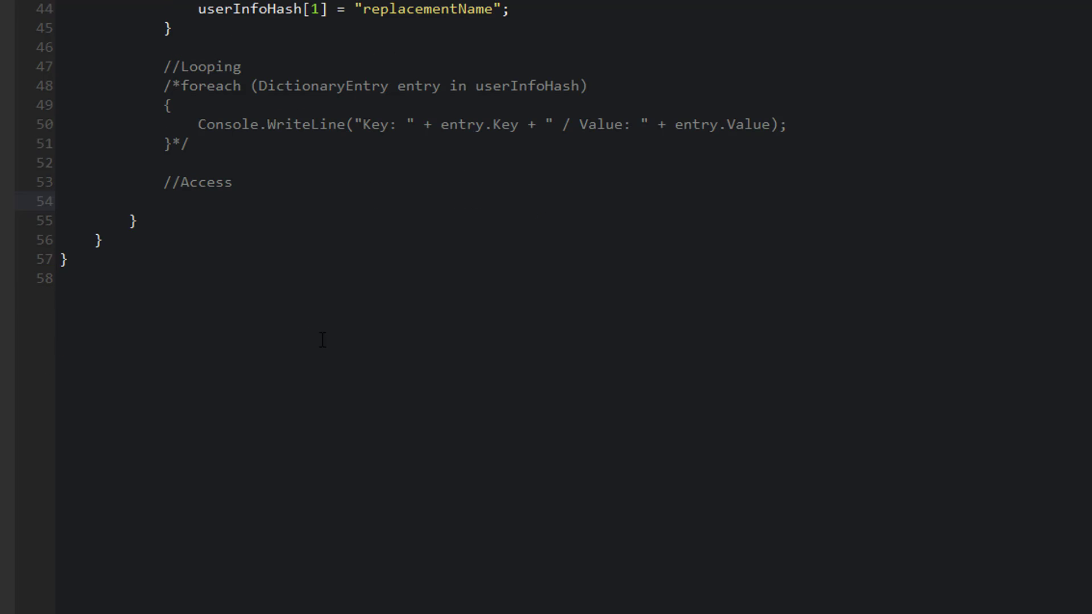
scroll("up", 3)
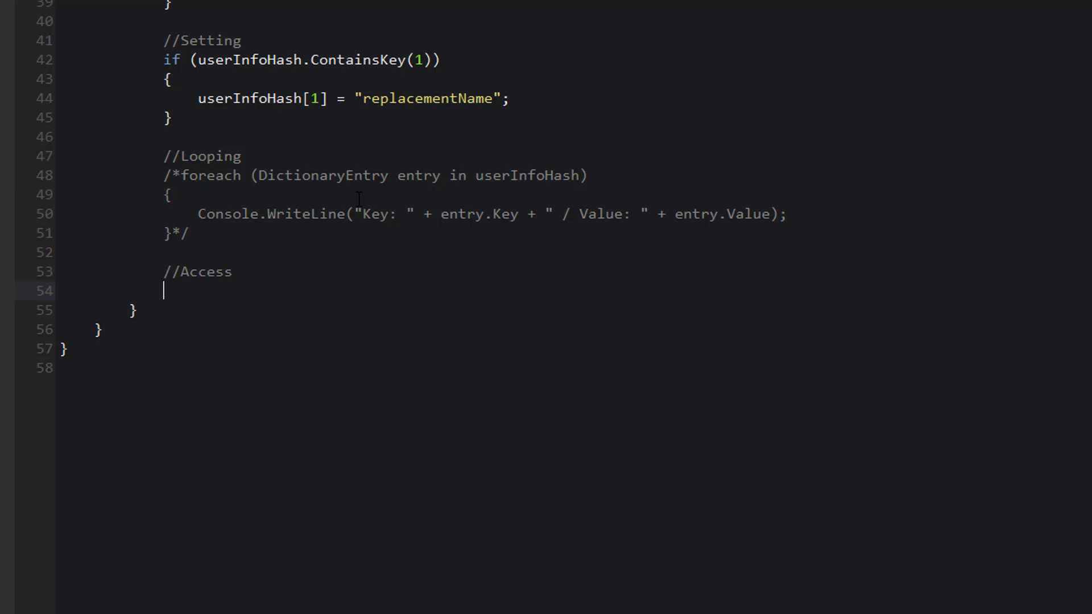
mouse_move(370, 339)
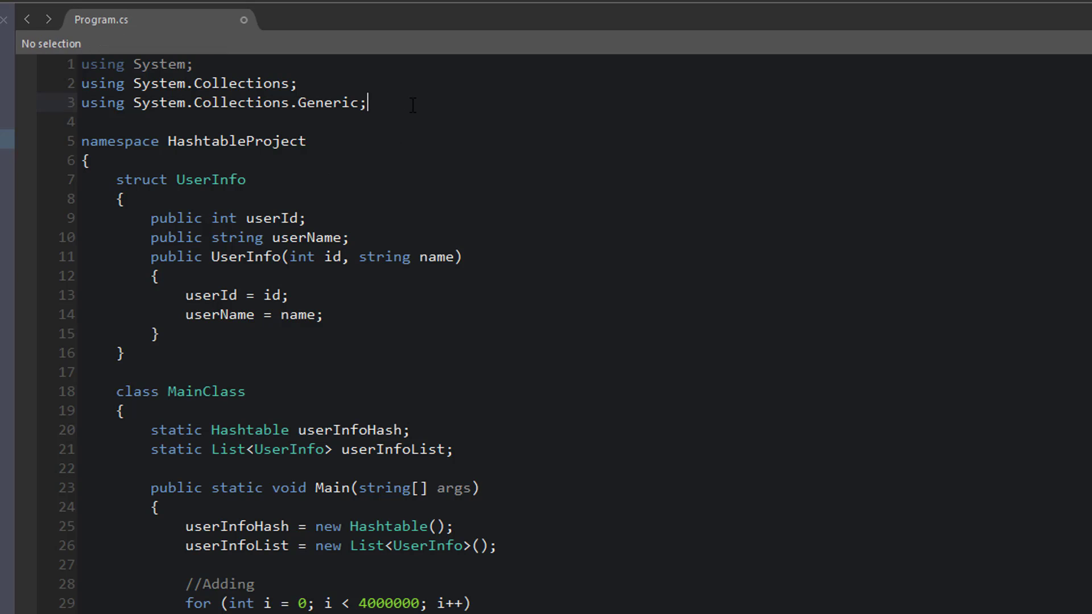
Add using System.Diagnostics, declare static Stopwatch sw, and set sw = new Stopwatch() in Main.
type("using")
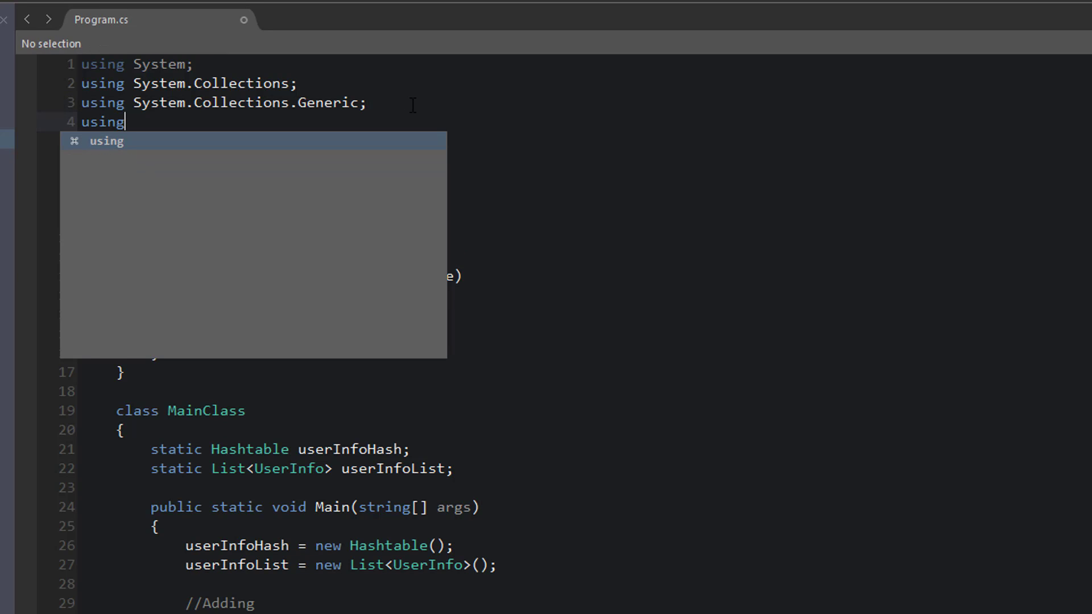
type("System.Diagnostics;")
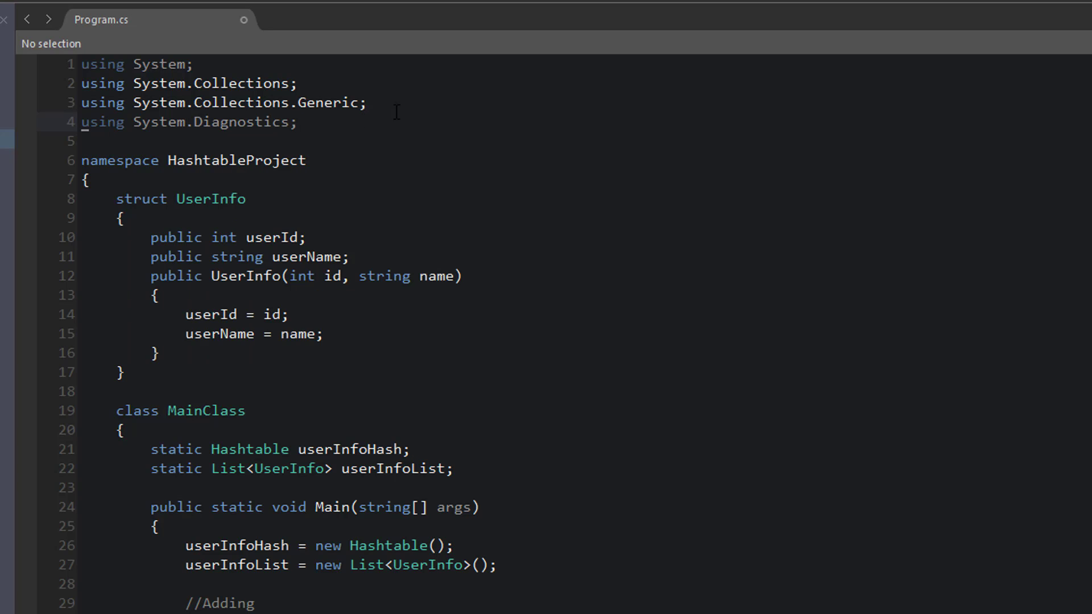
type("static Stopwatch")
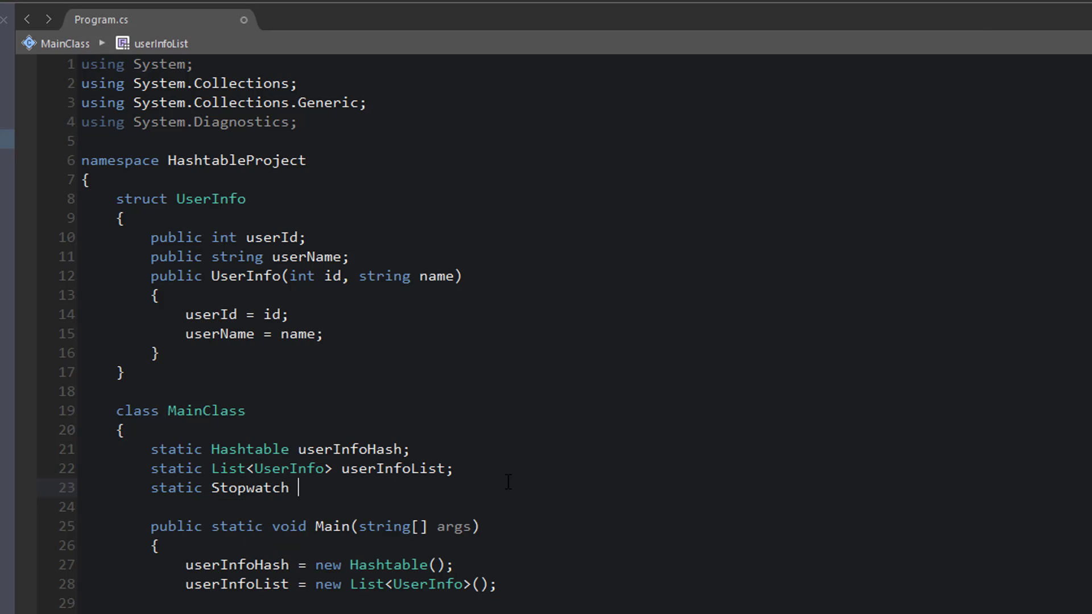
type("sw;")
left_click(336, 603)
type("sw =")
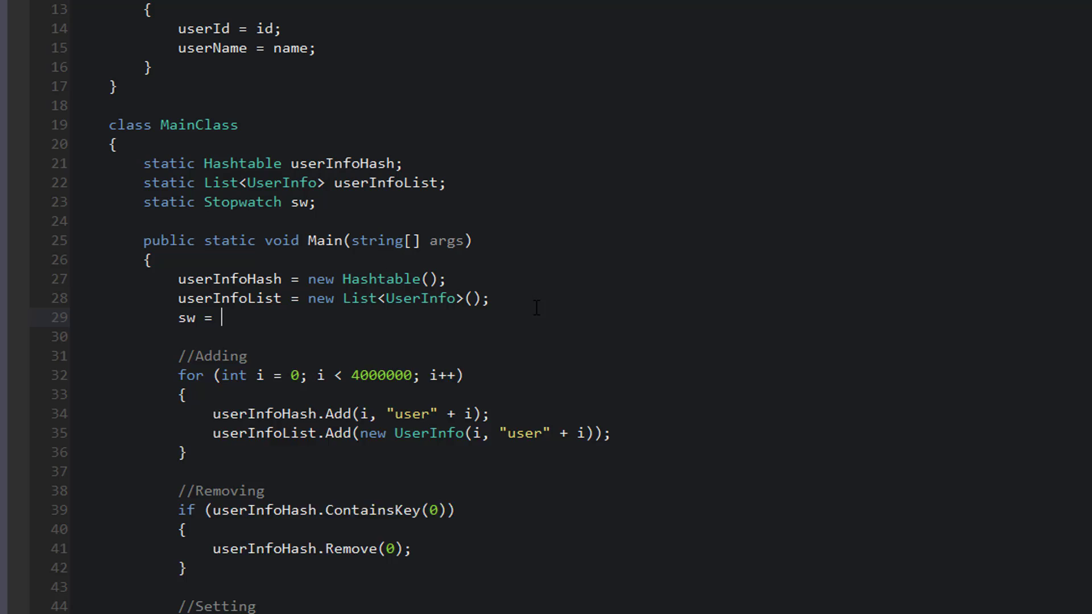
type("new Stopwatch();")
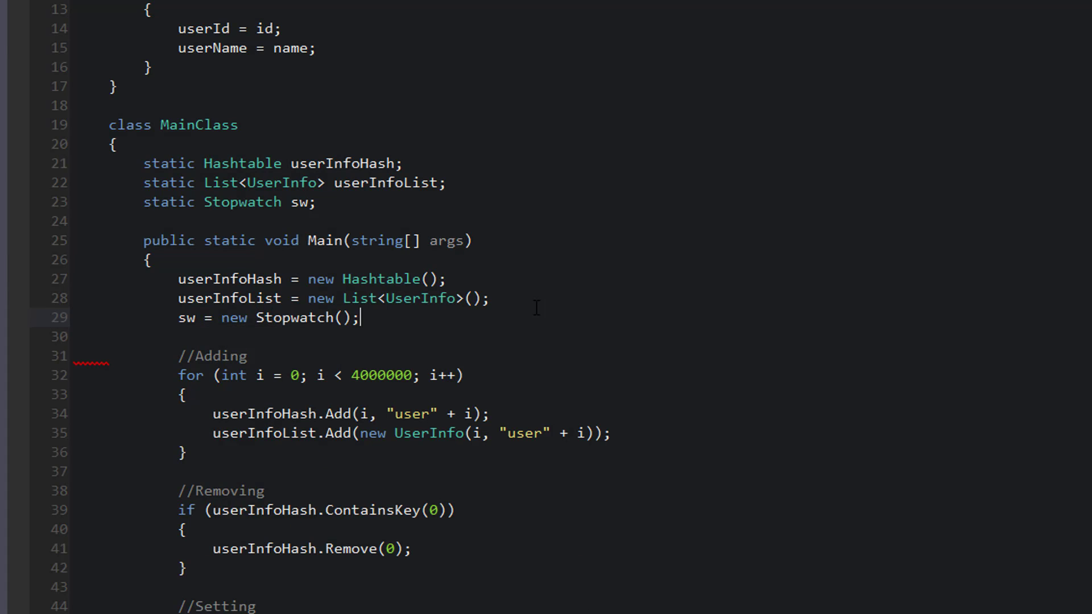
scroll("down", 3)
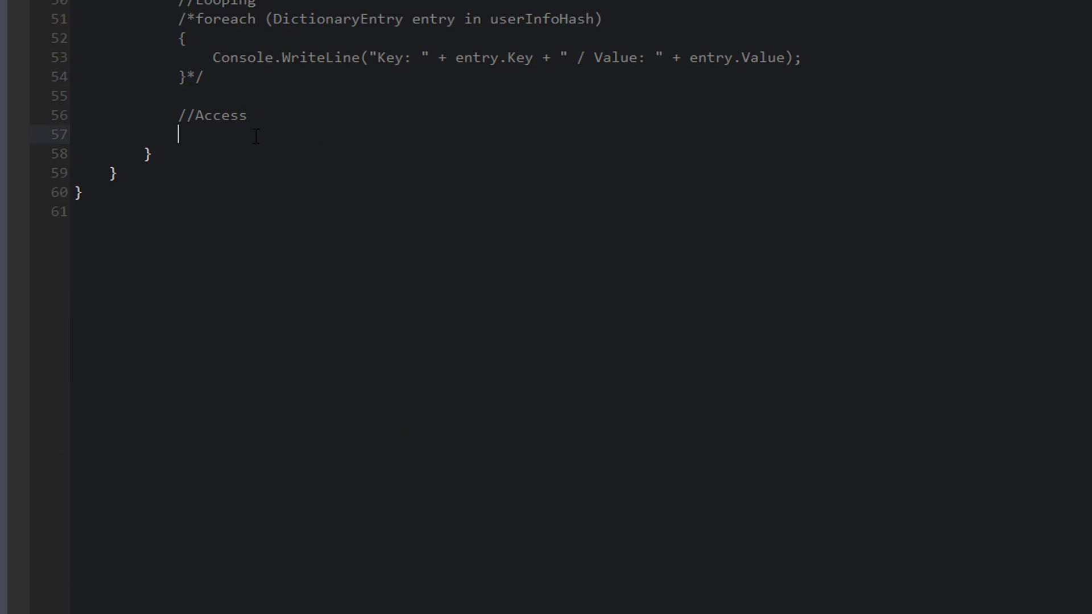
mouse_move(445, 181)
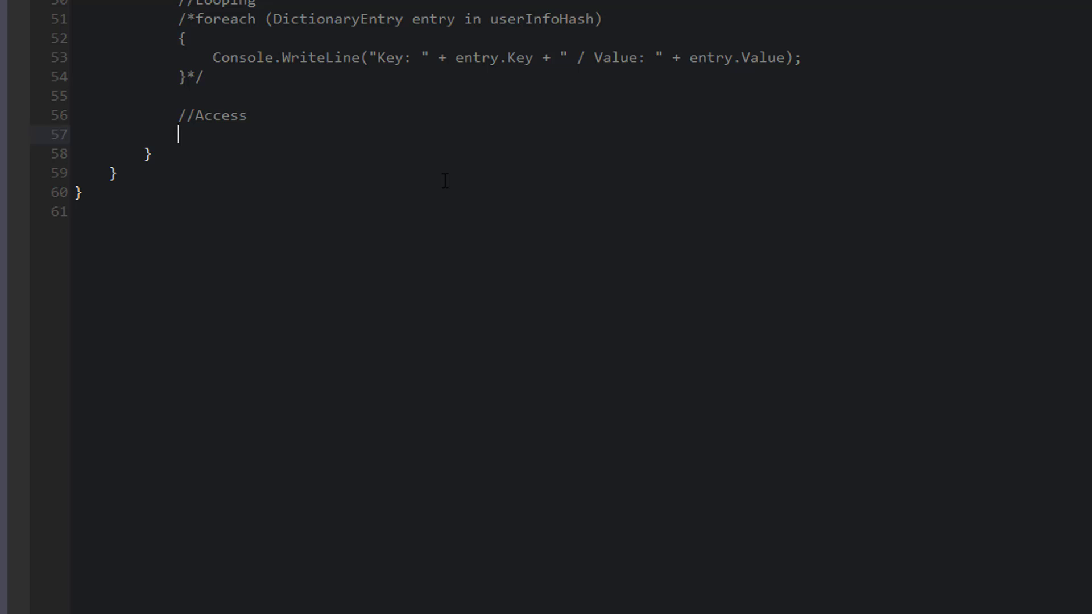
Declare Random randomUserGen = new Random() and int randomUser = -1 under //Access.
type("Random")
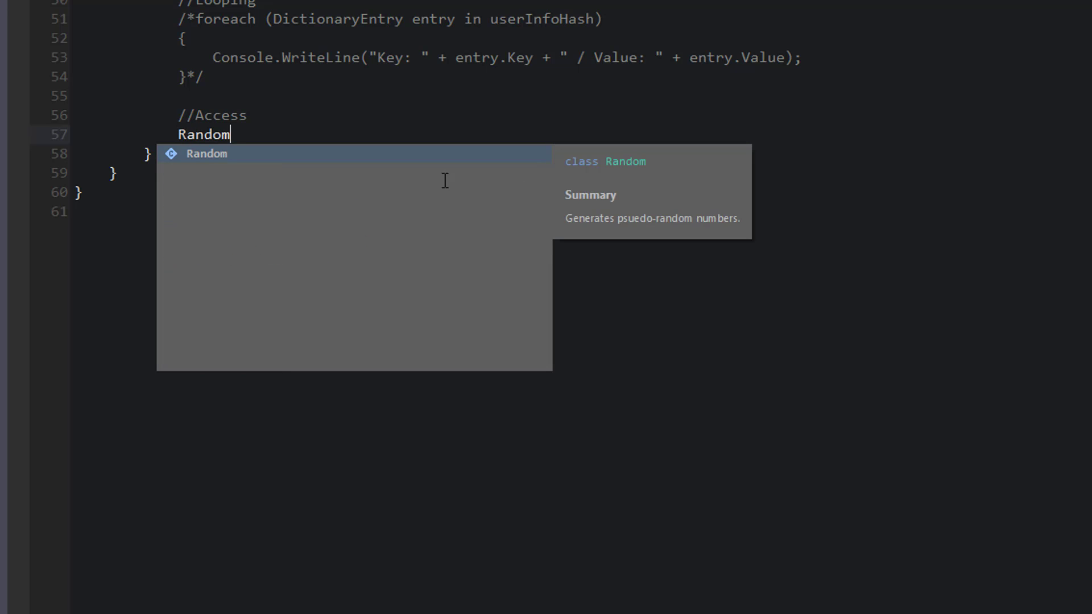
type("rand")
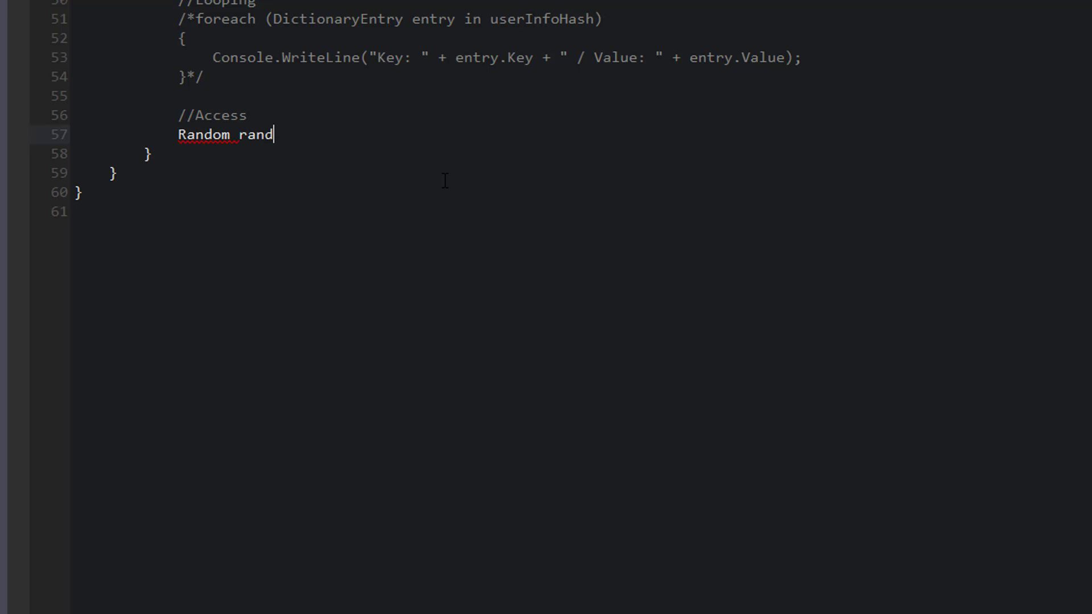
type("omUserGen =")
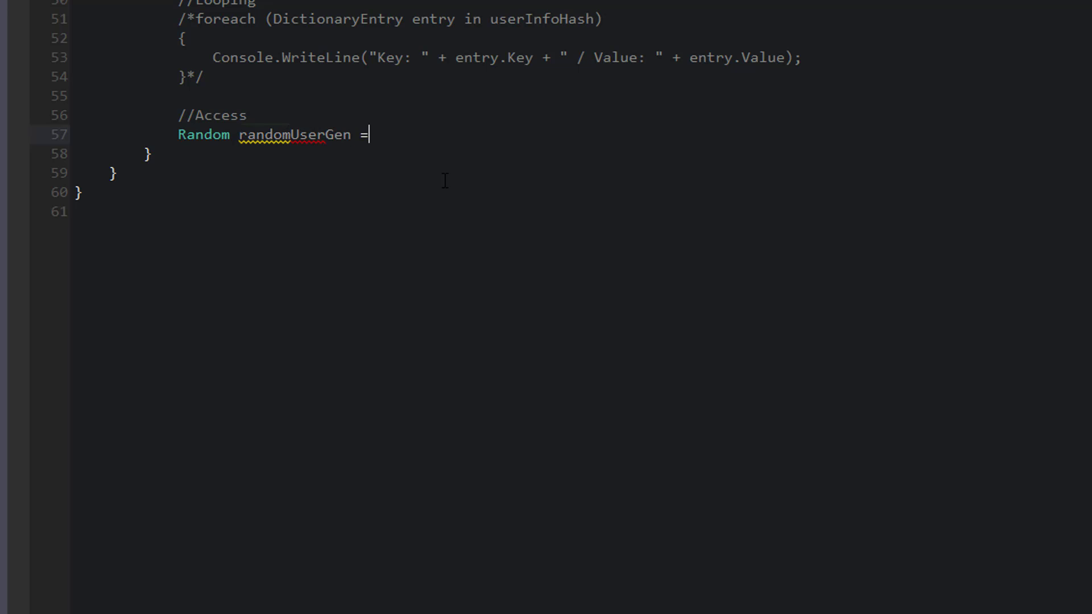
type("new Random();")
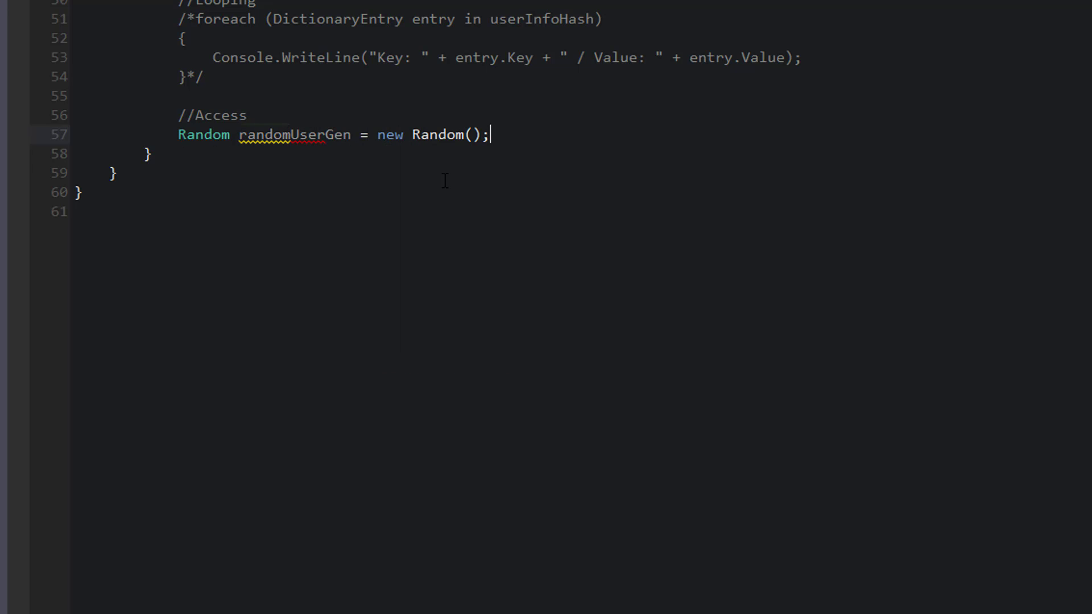
type("int")
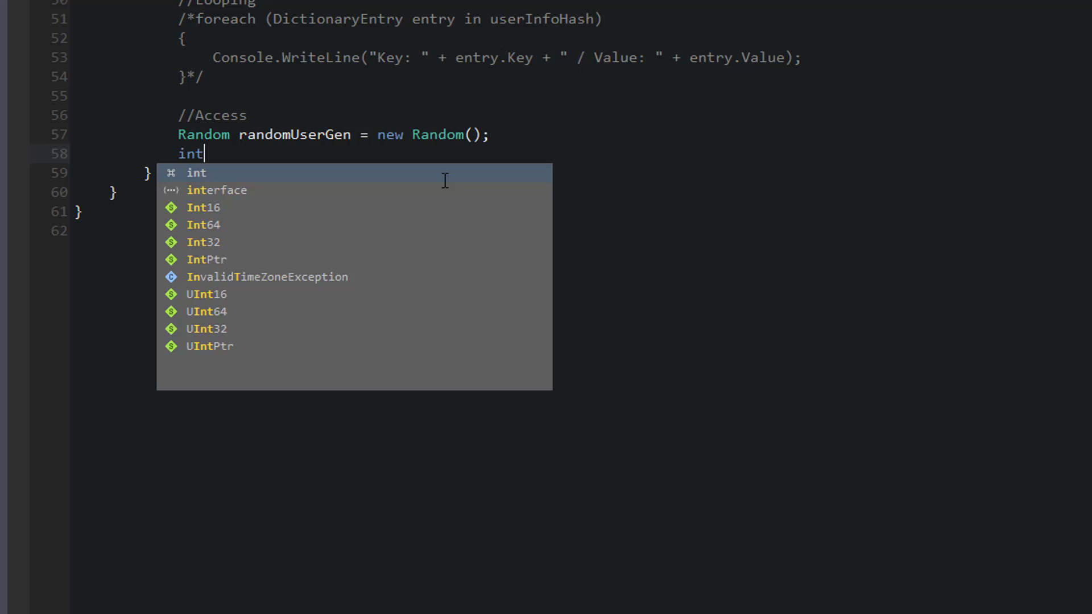
key("Escape")
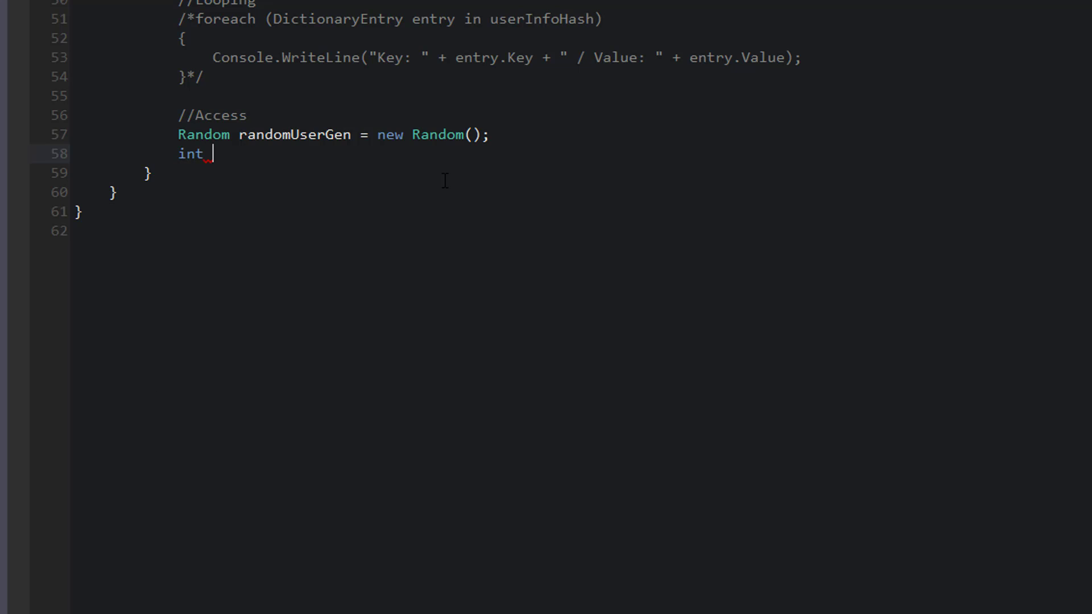
type("randomUser =")
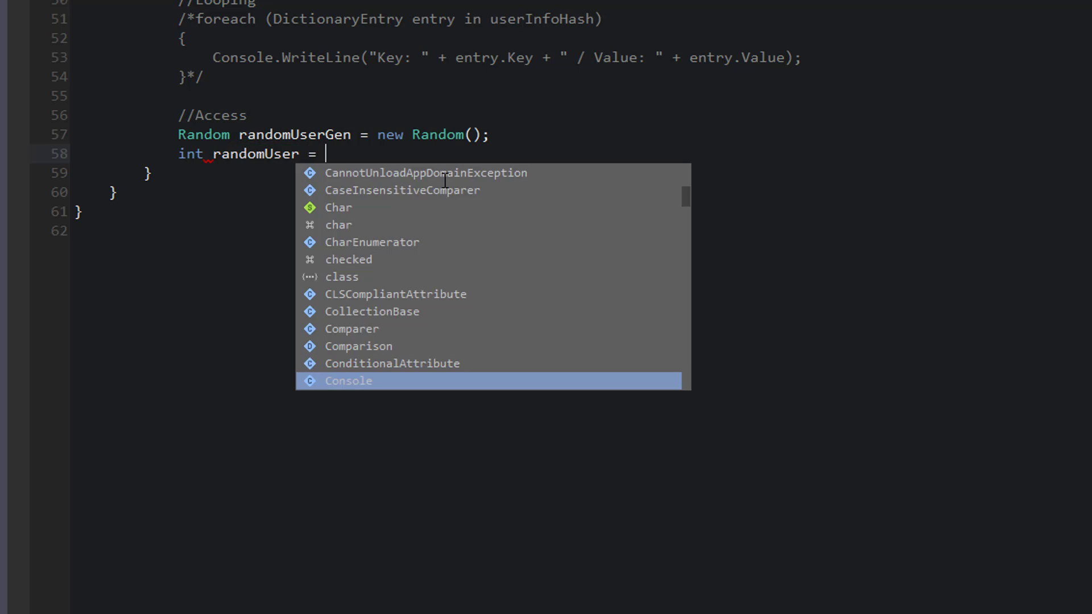
type("-1;")
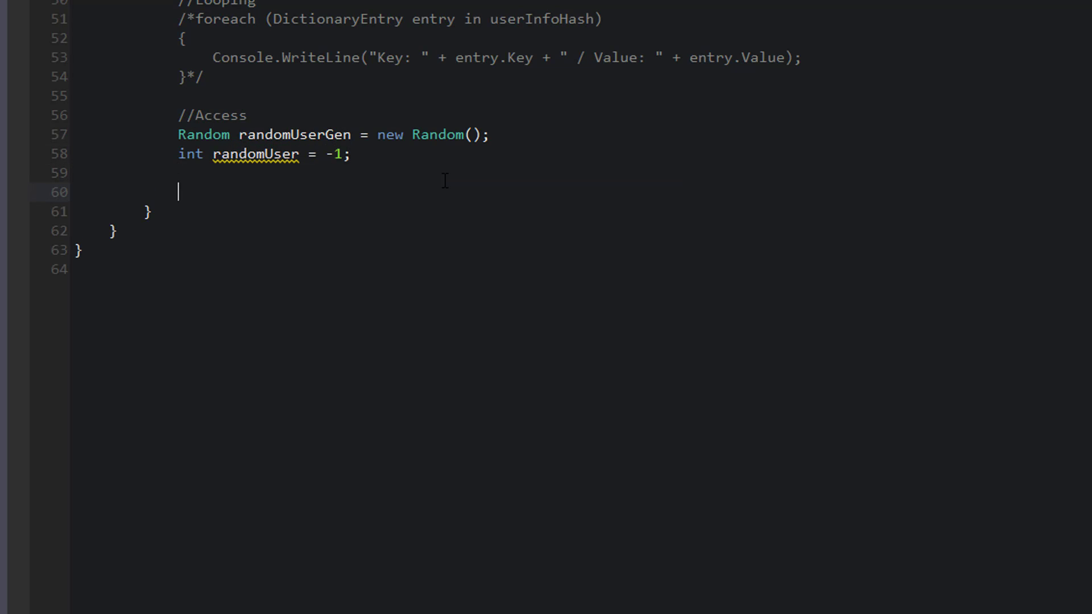
Call sw.Start() and declare float startTime, endTime and deltaTime, each initialised to 0.
type("s")
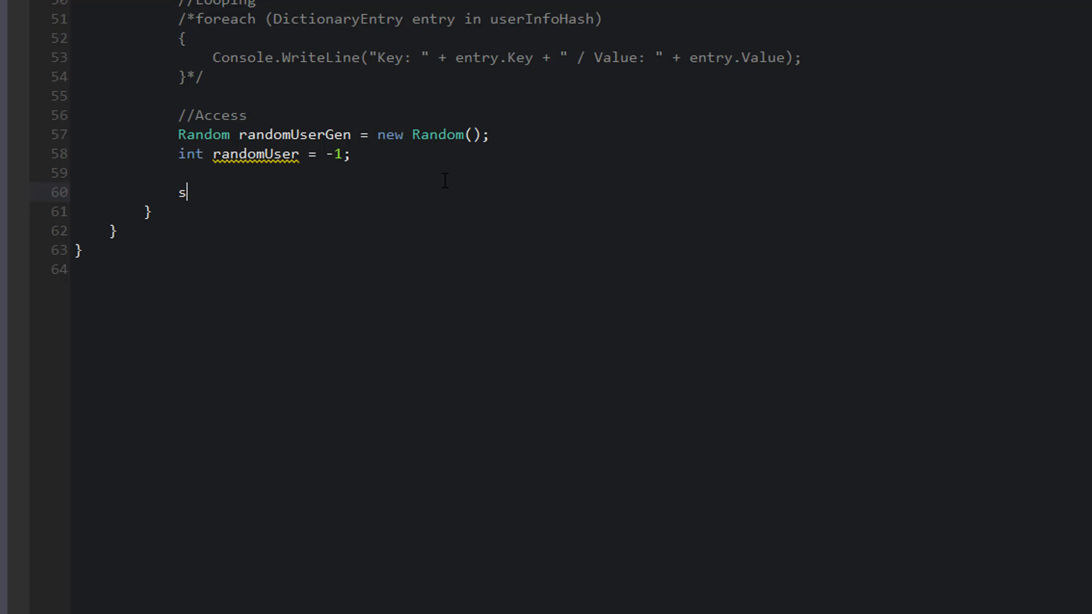
type("w.Start();")
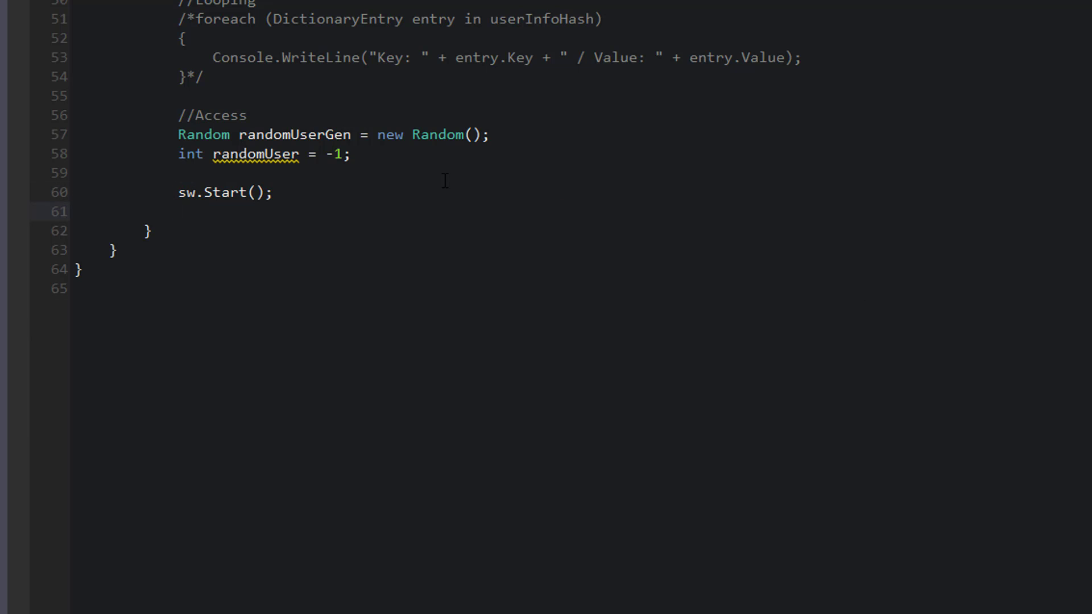
type("float startT")
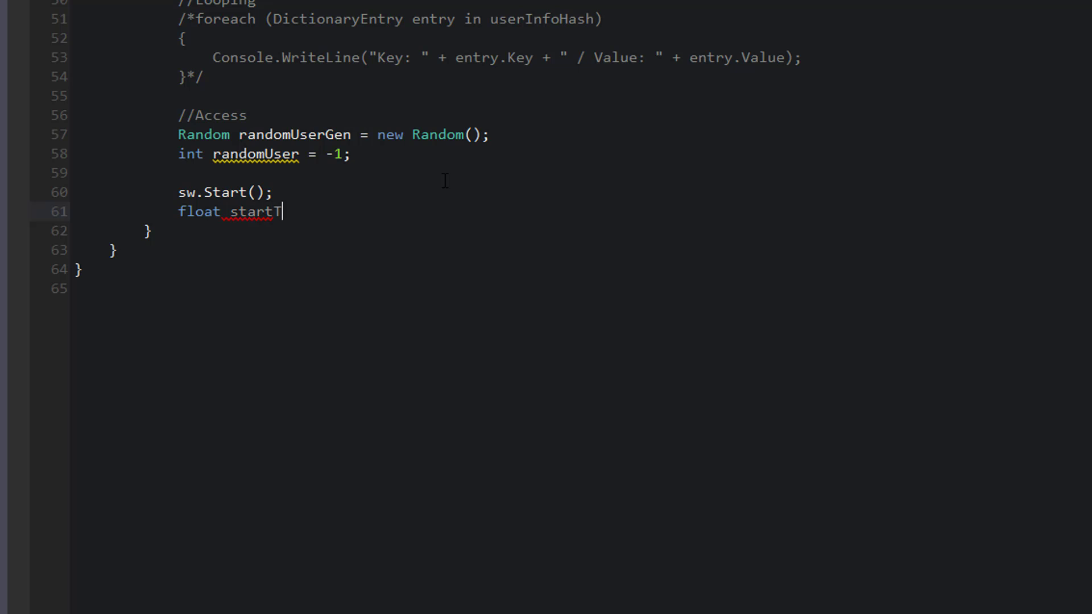
type("ime = 0;")
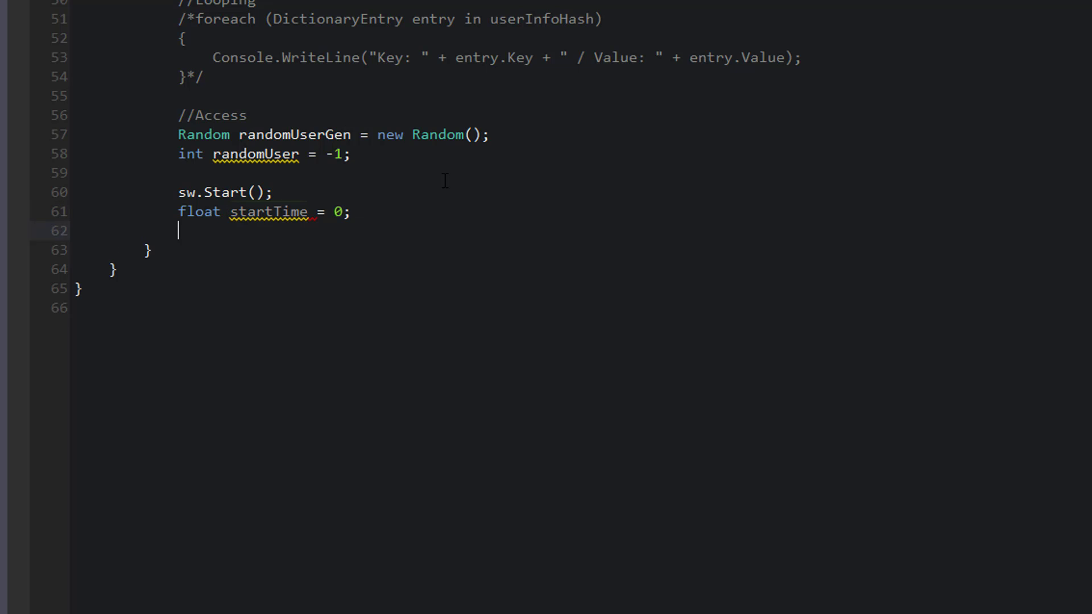
type("float e")
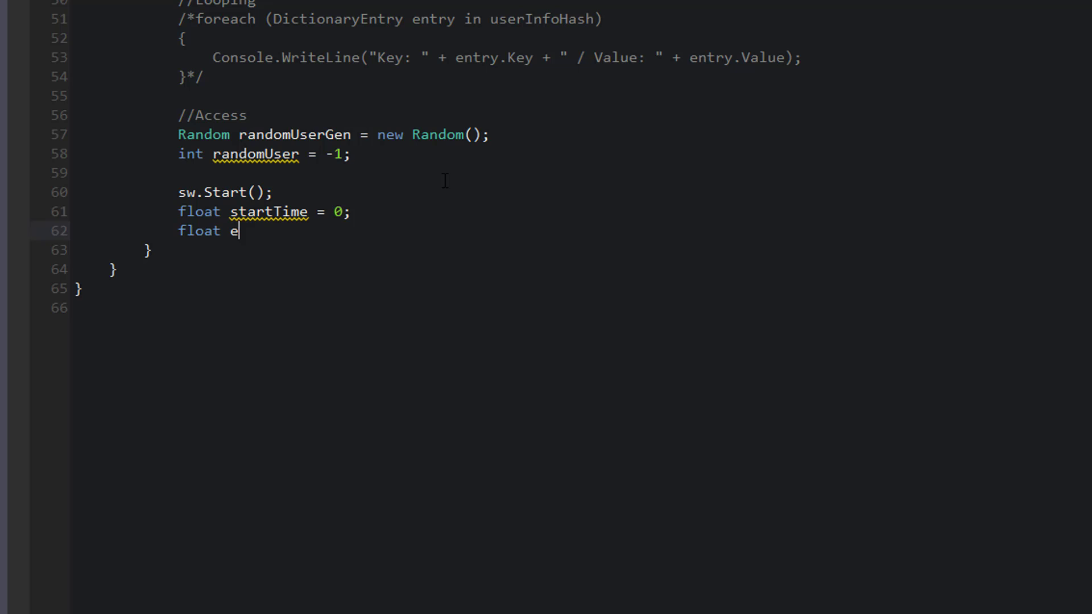
type("ndTime = 0")
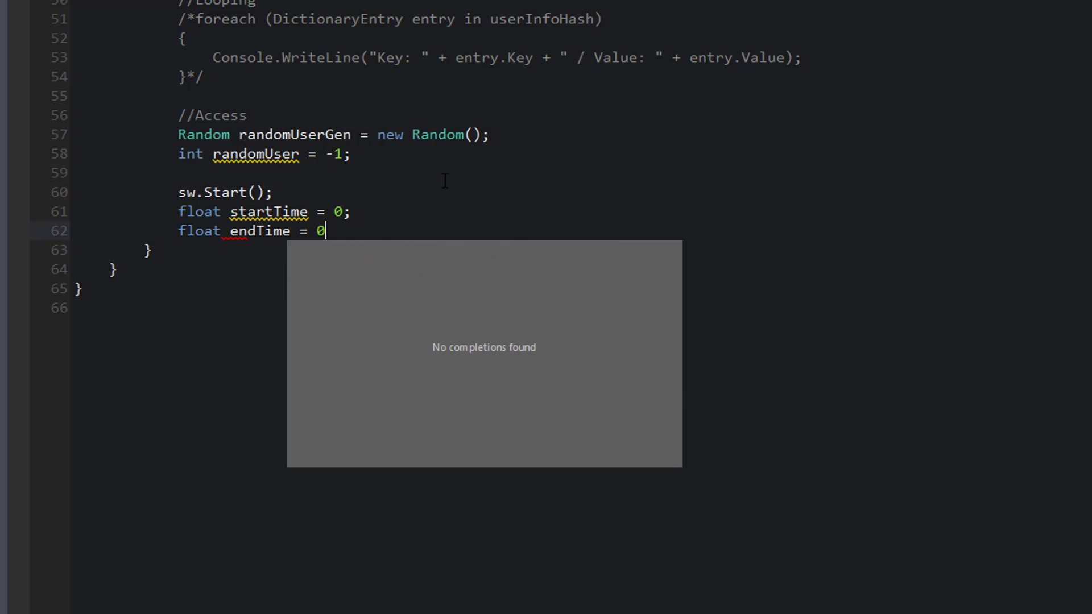
type(";")
type("float delta")
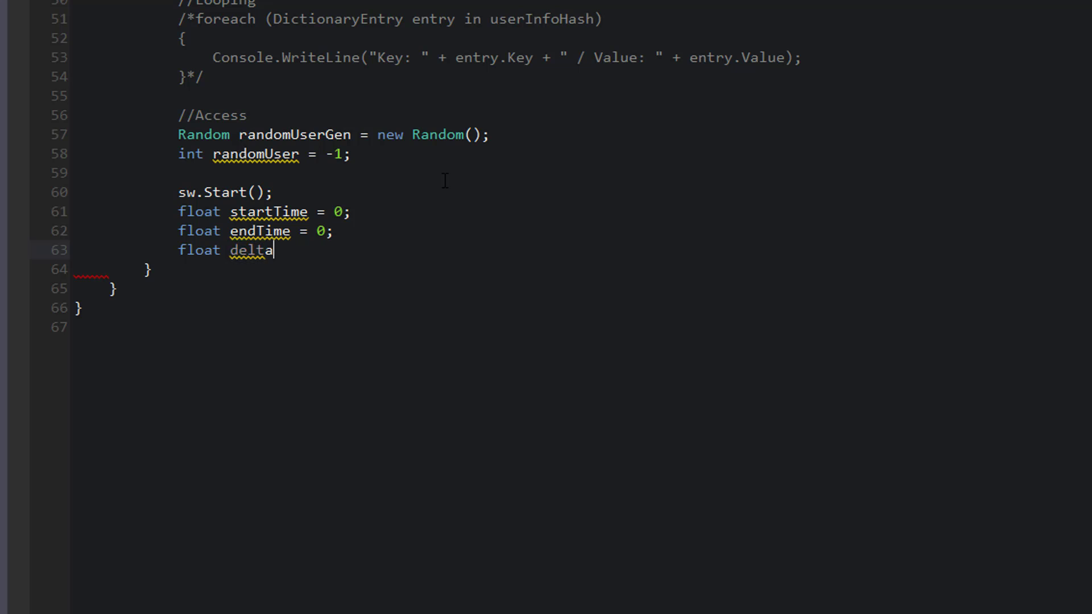
type("Time = 0;")
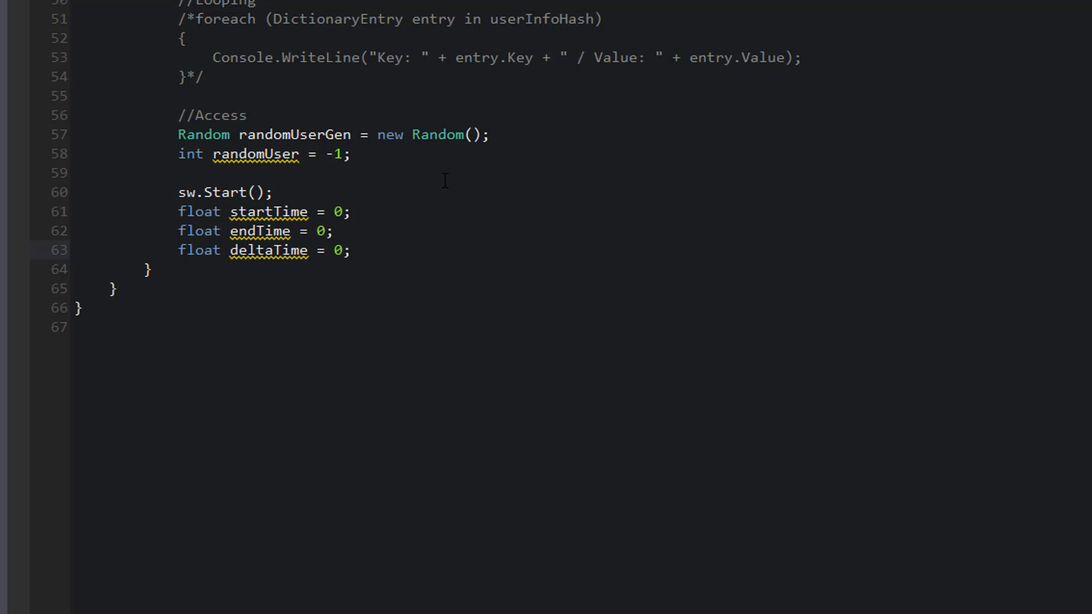
left_click(351, 250)
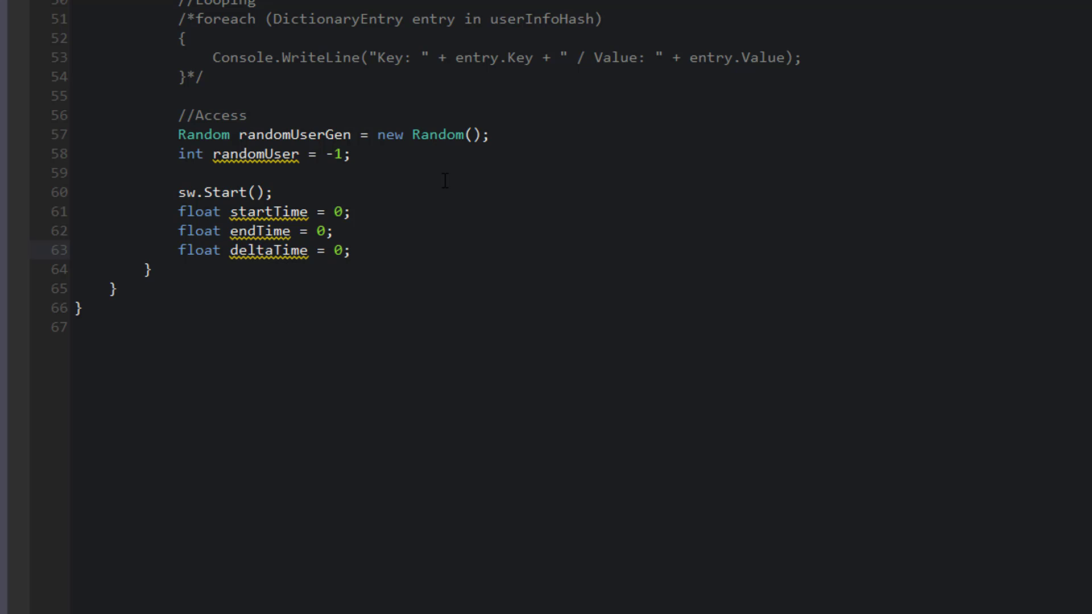
left_click(352, 250)
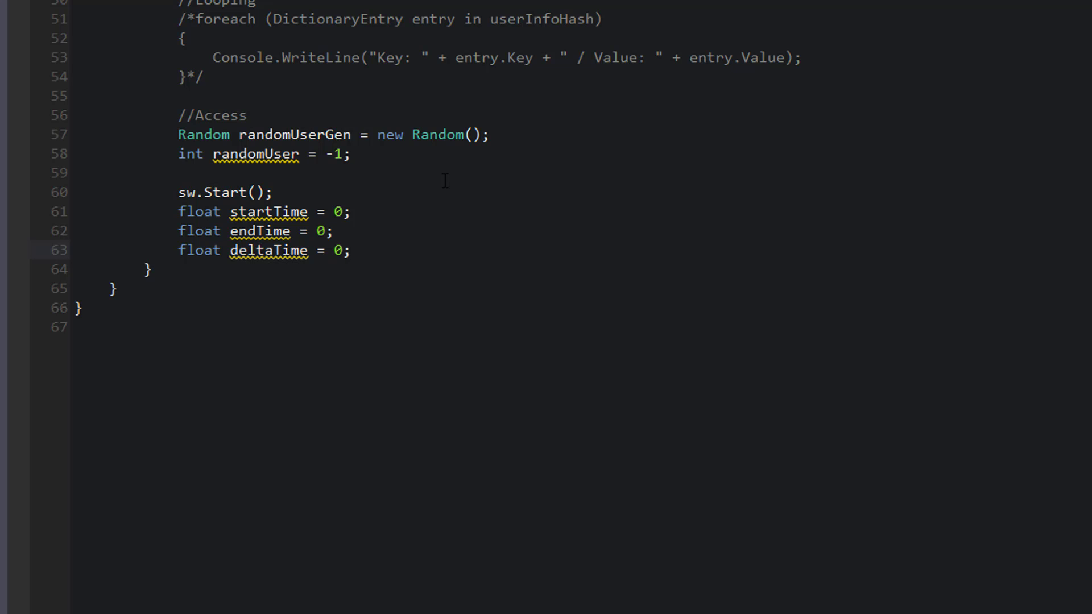
key("Enter")
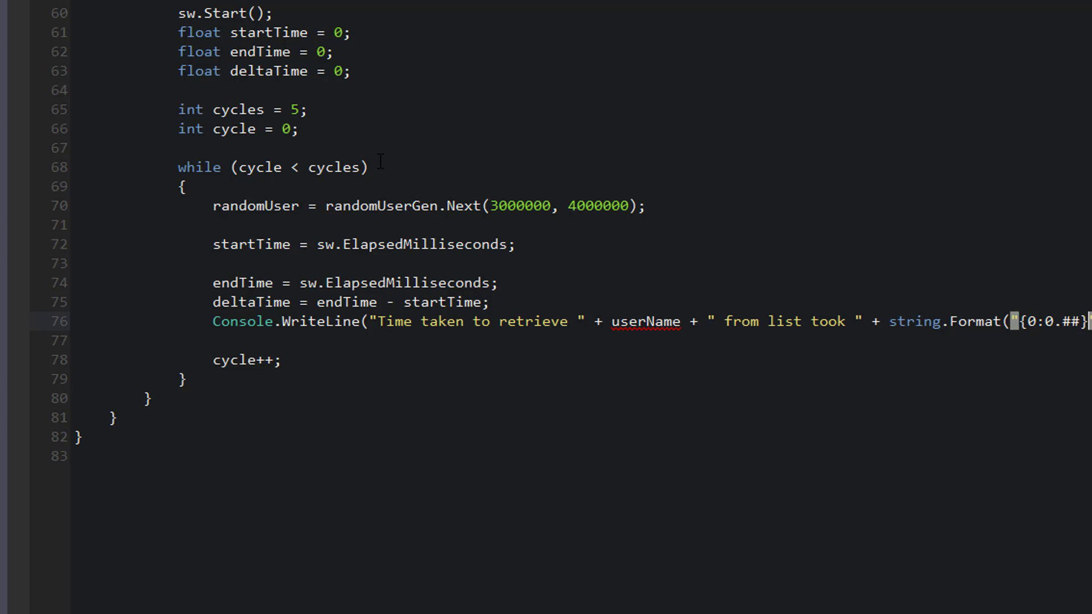
Add string userName = string.Empty; and an //access from list comment in the list timing block.
type("string userName = string.Empty;")
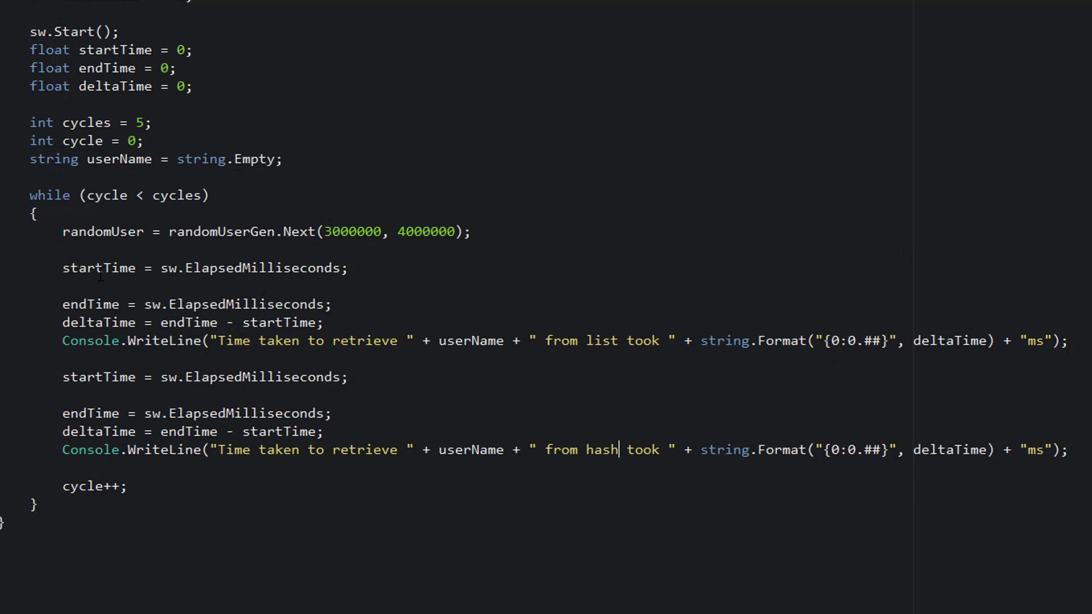
left_click(62, 286)
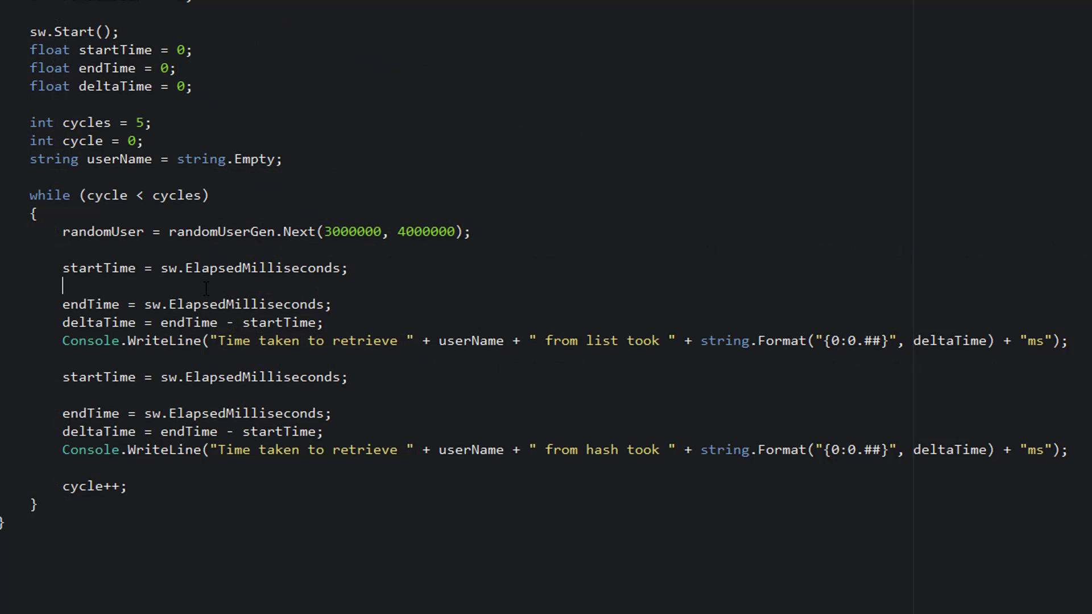
type("/")
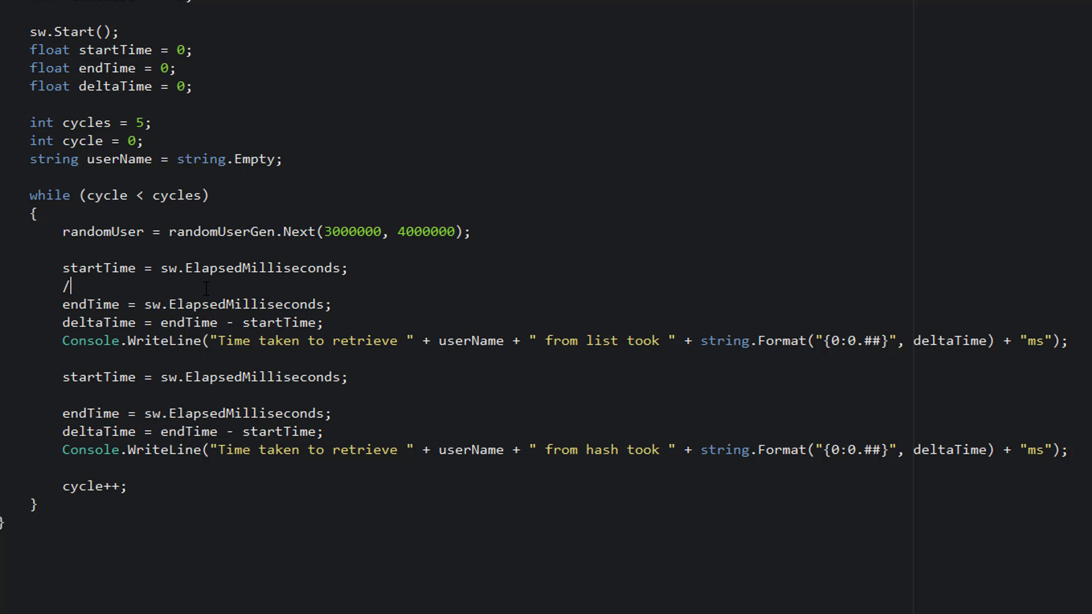
type("/access from list")
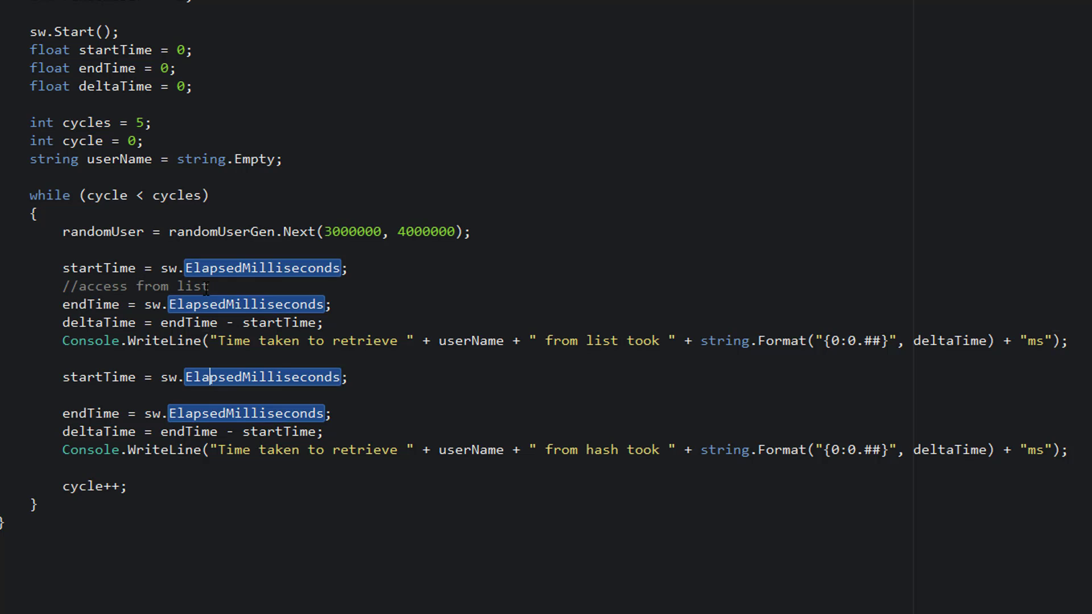
Add an //access from hashtable comment and select the random id range 3000000 to 4000000.
type("//access from")
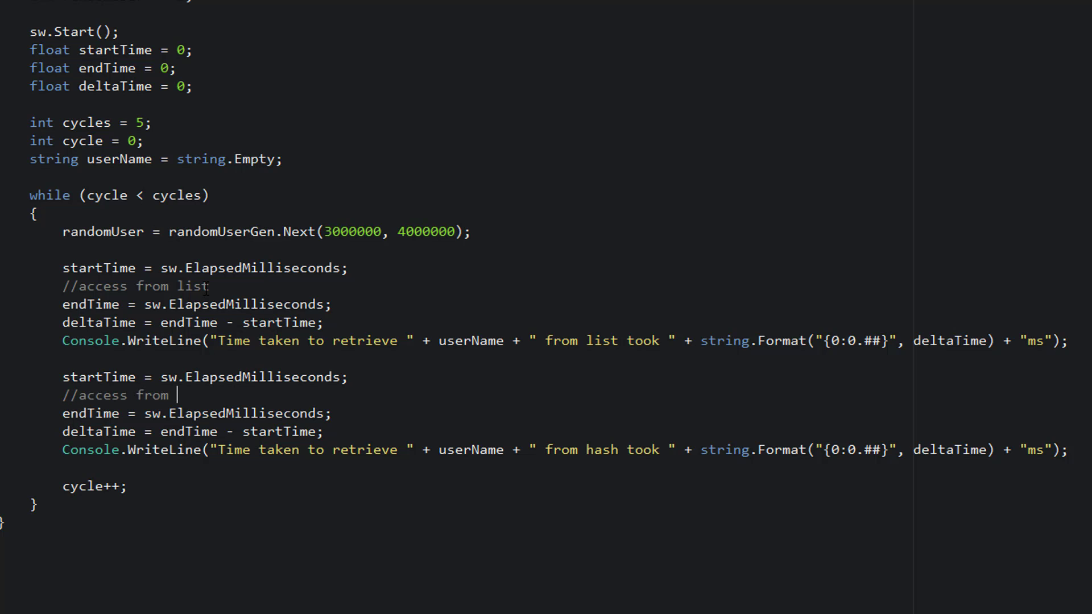
type("hashtable")
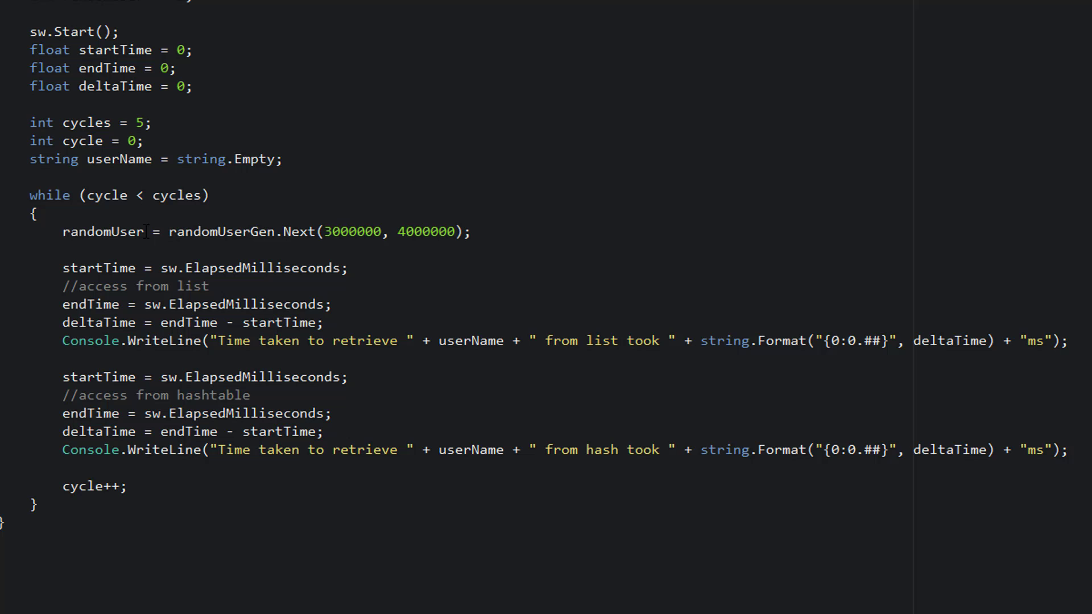
left_click(250, 394)
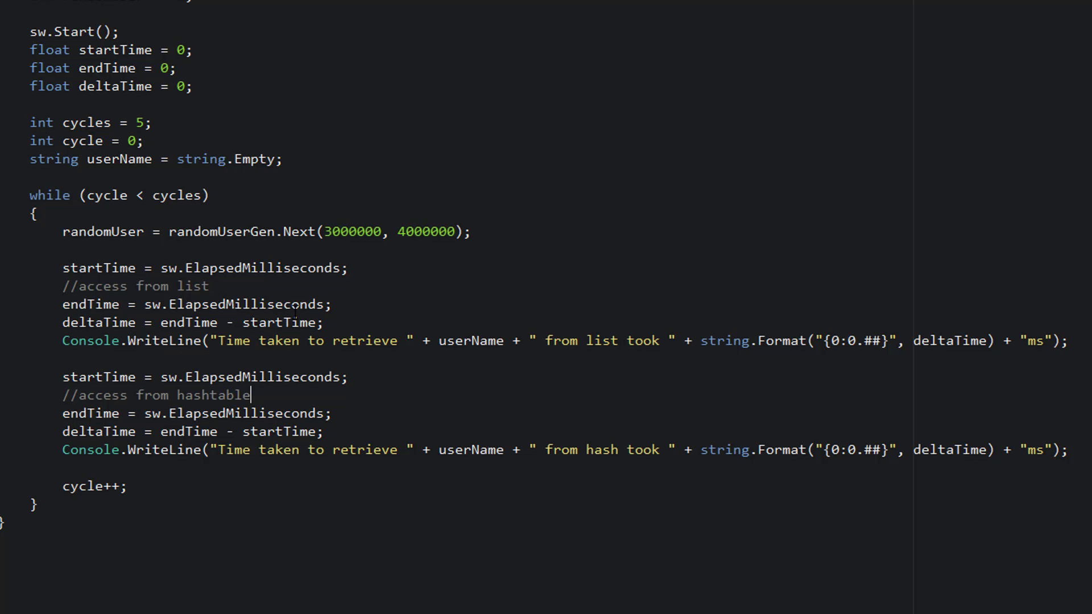
double_click(428, 232)
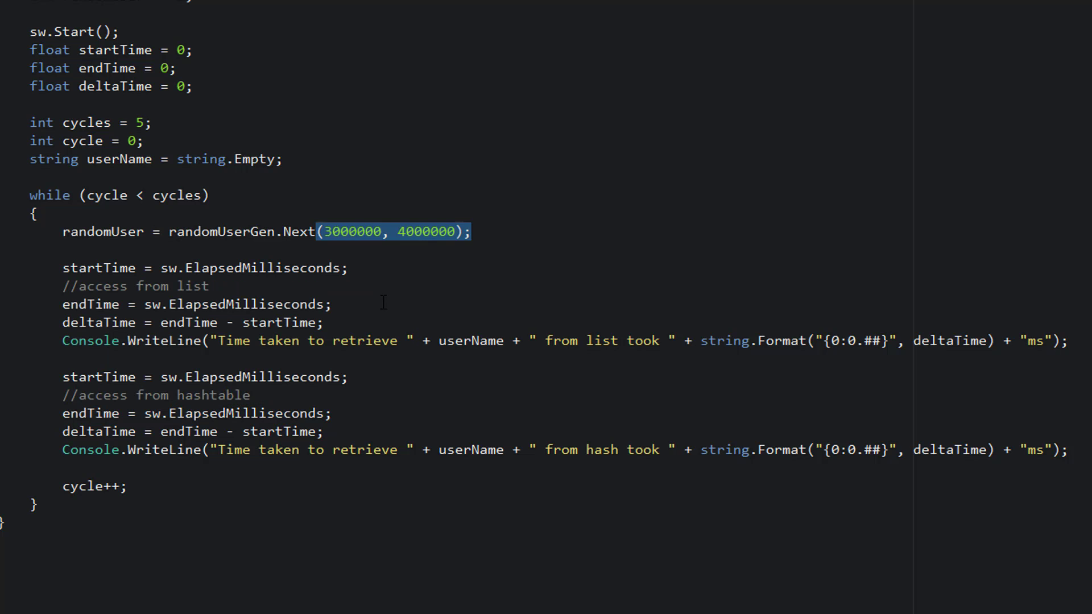
mouse_move(367, 368)
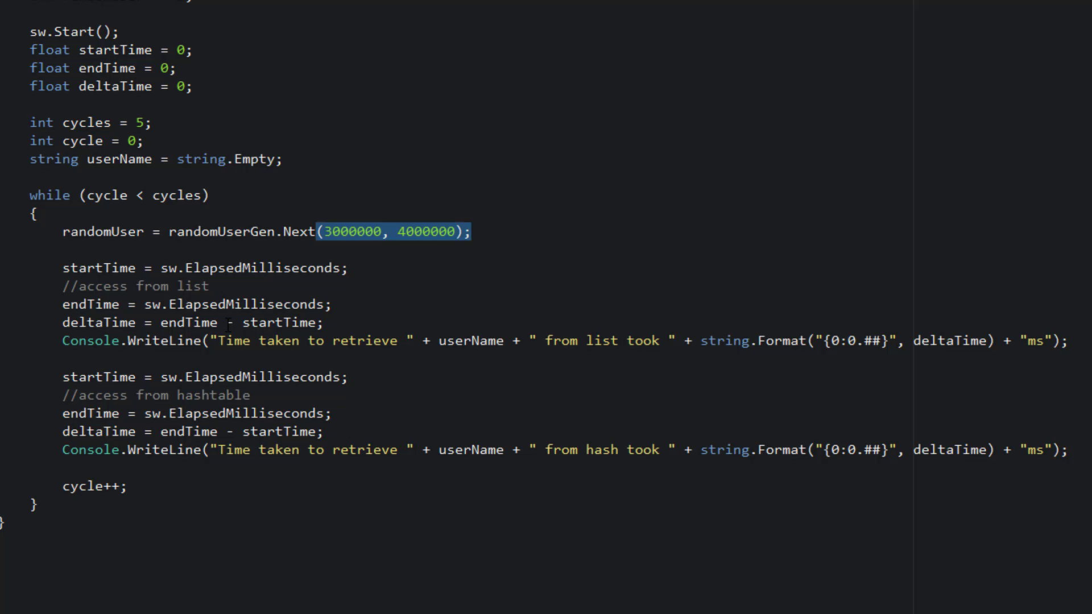
mouse_move(234, 305)
type("for (int i = 0; i <")
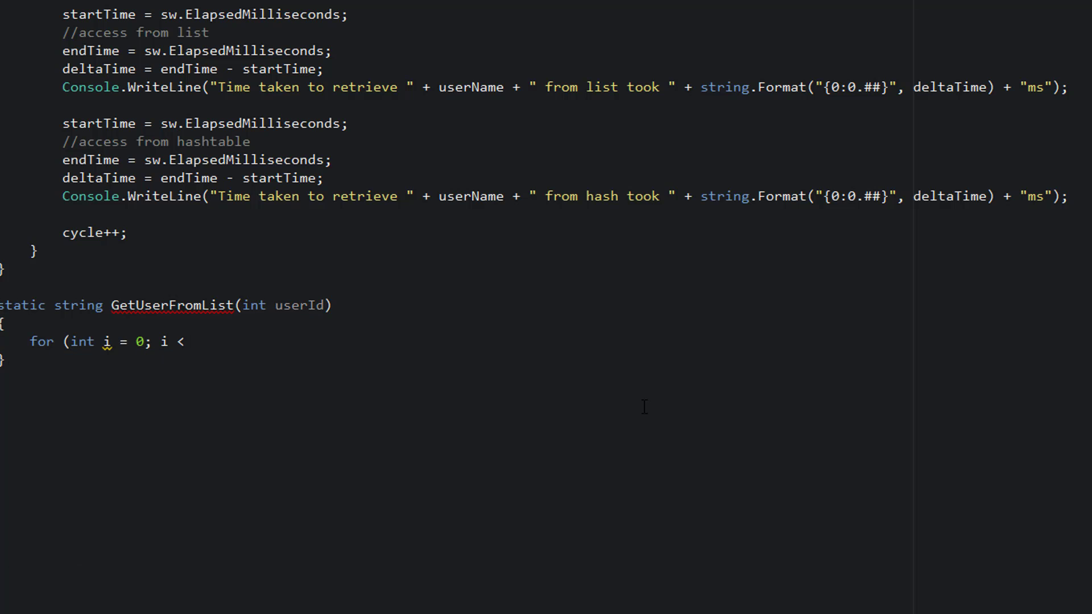
Write GetUserFromList looping to userInfoList.Count and returning the matching userInfoList[i].userName.
type("userInfoList.Count; i++)")
type("if (userInfoList[i].userId == userId")
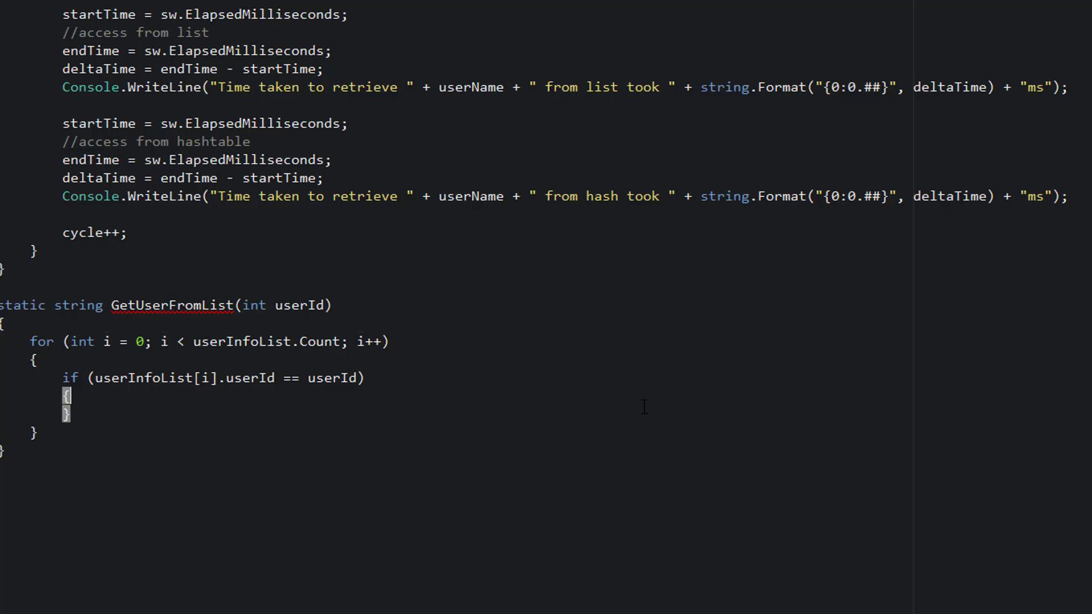
type("return userInfoList[i].ui")
type("return string.Empty;")
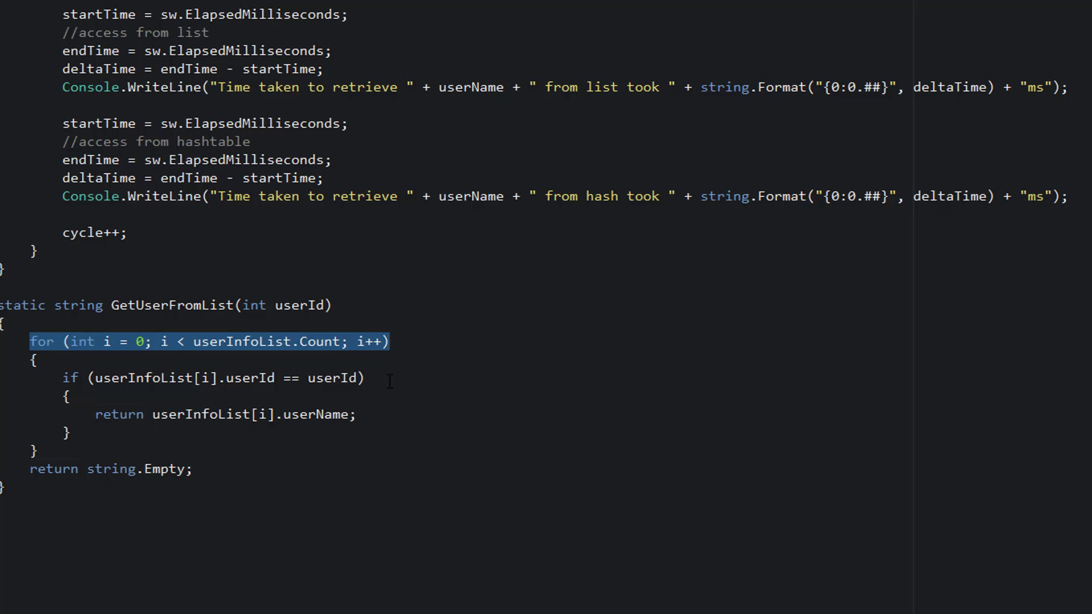
mouse_move(266, 380)
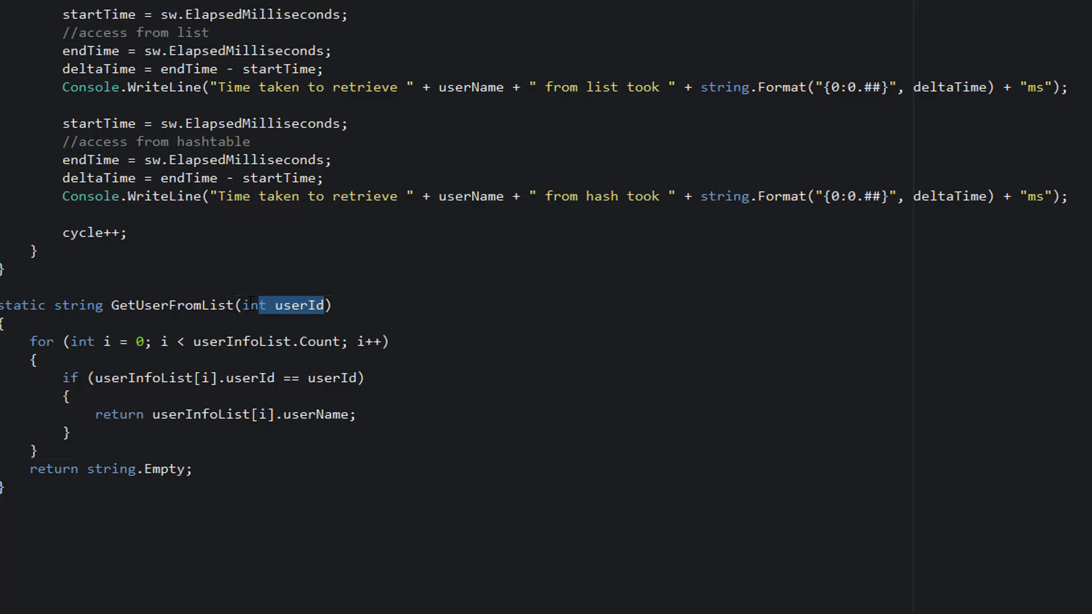
mouse_move(295, 414)
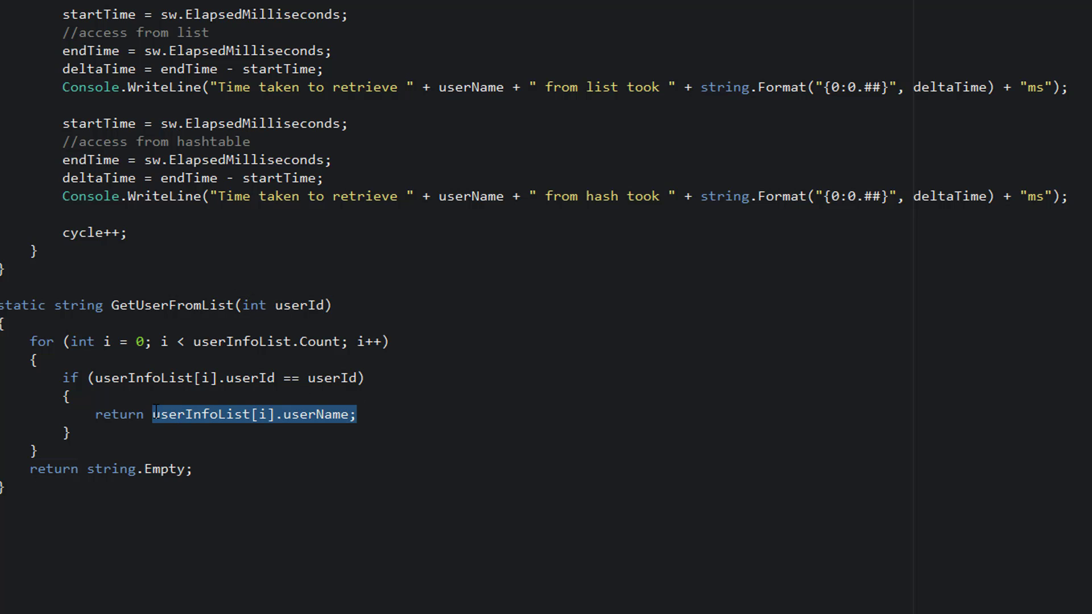
mouse_move(200, 423)
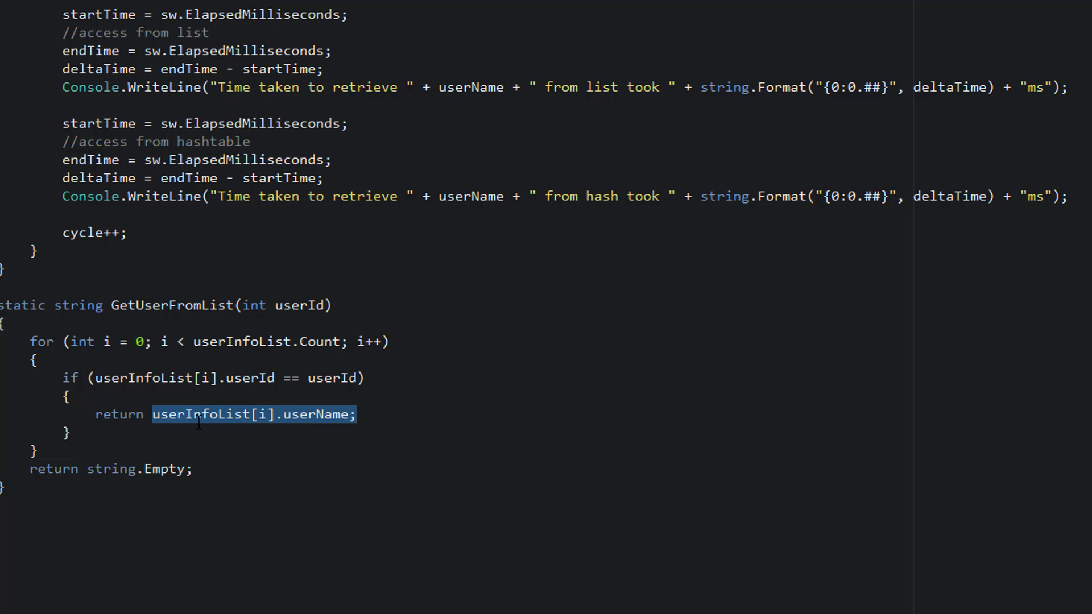
Under //access from list, assign userName = GetUserFromList(randomUser).
scroll("up", 3)
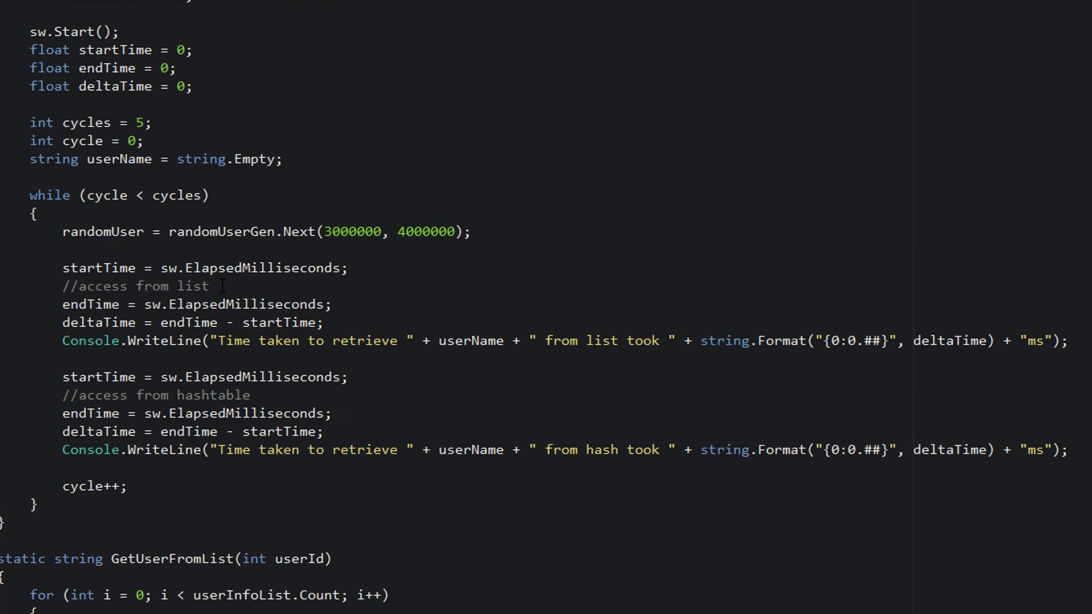
mouse_move(469, 340)
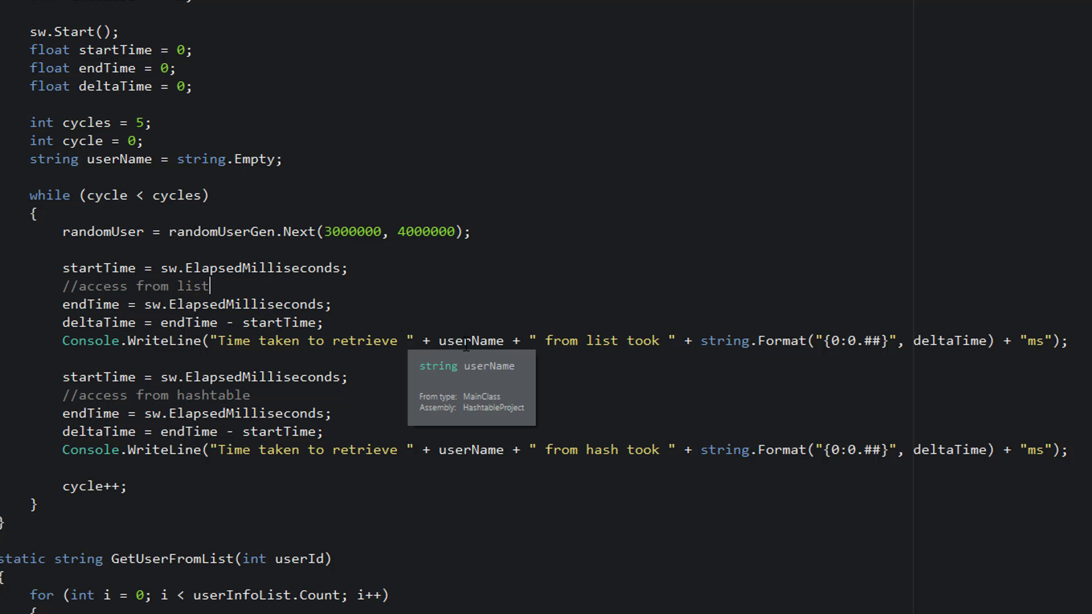
type("userName")
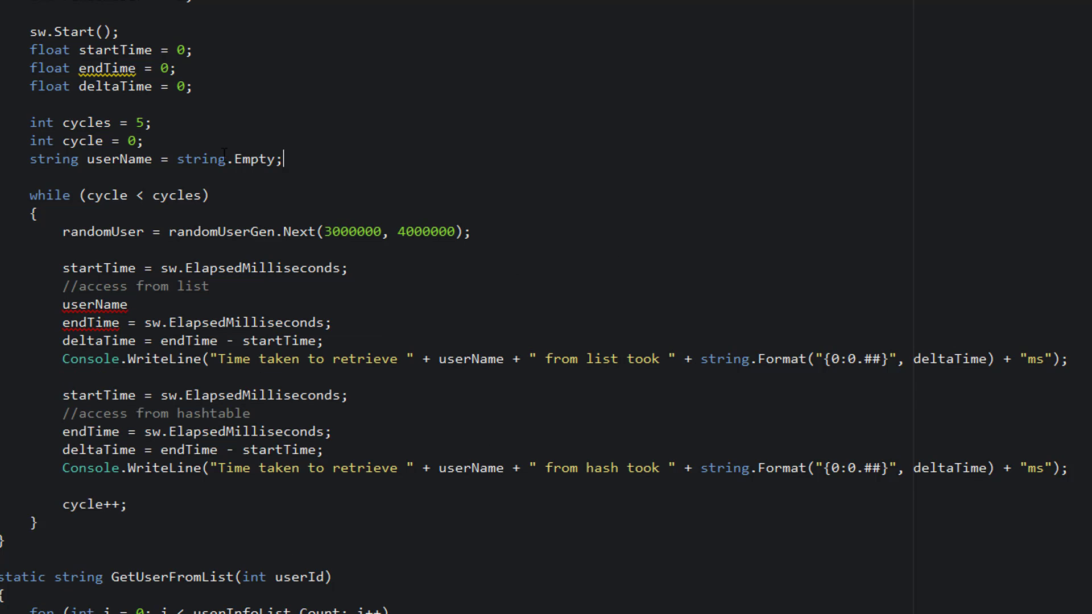
left_click(144, 305)
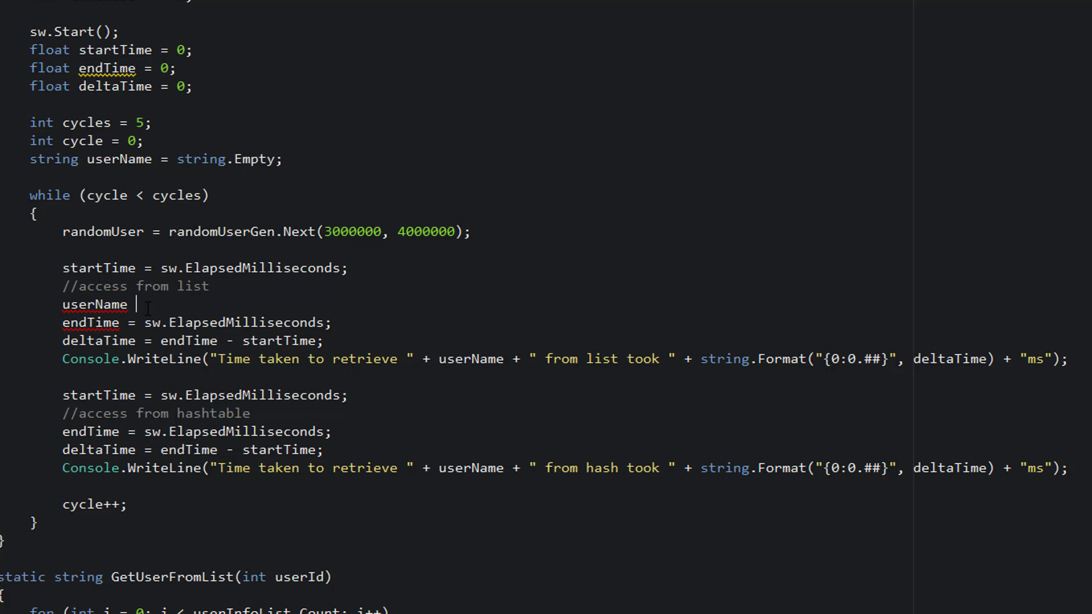
type("= GetUserFromList(")
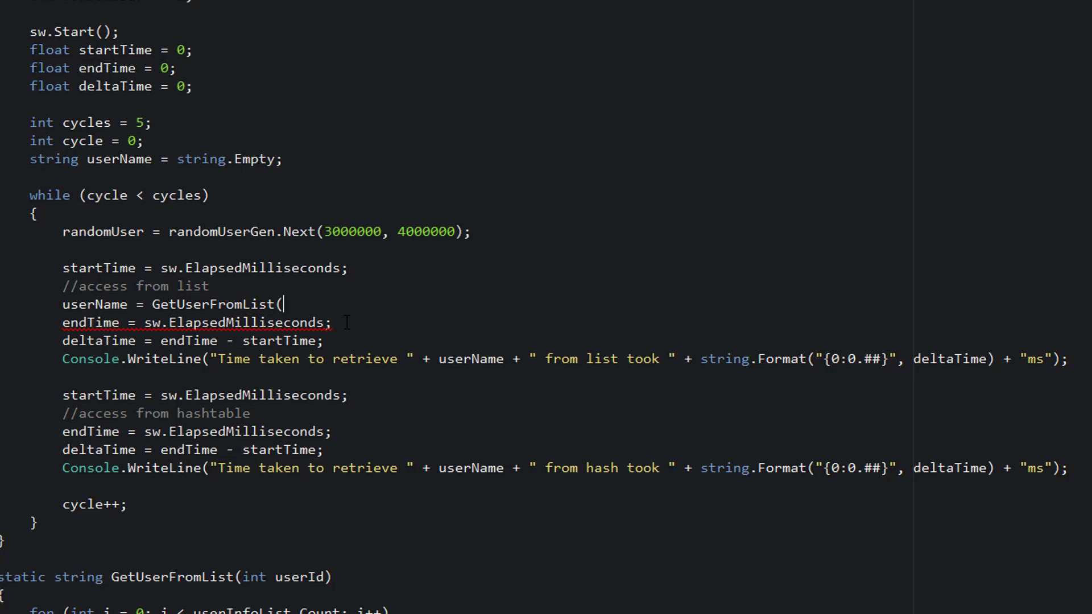
type("randomUser);")
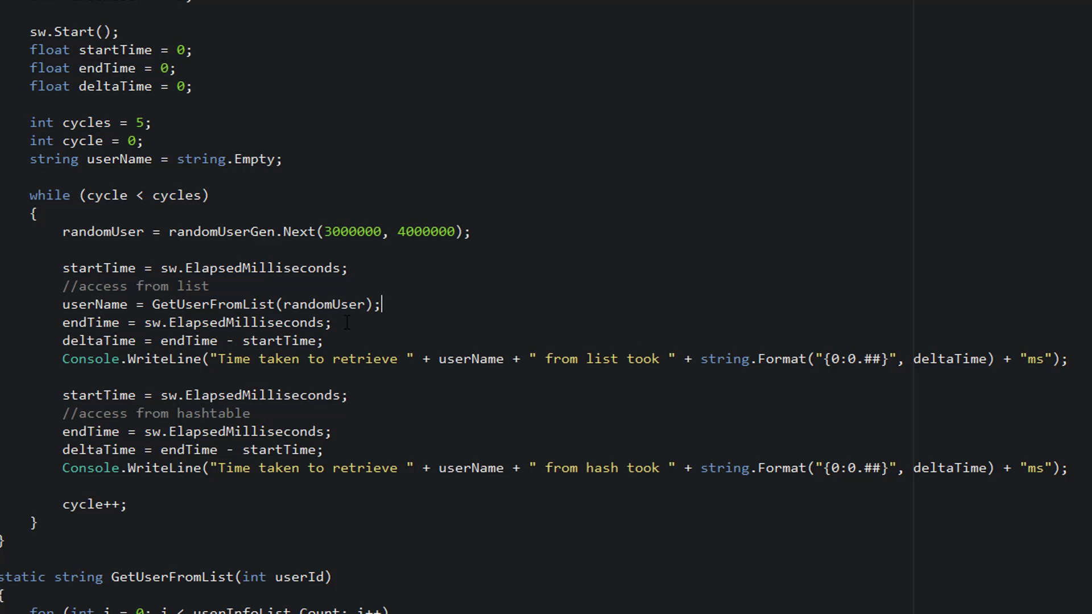
key("enter")
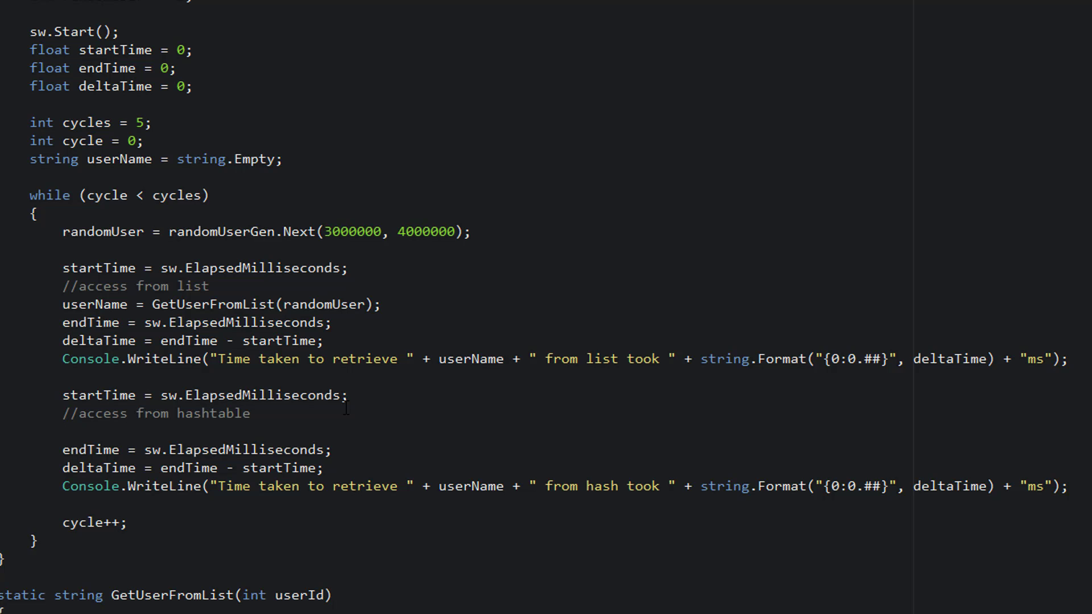
Assign userName = (string)userInfoHash[randomUser] and append \n to the final "ms" string.
type("userName =")
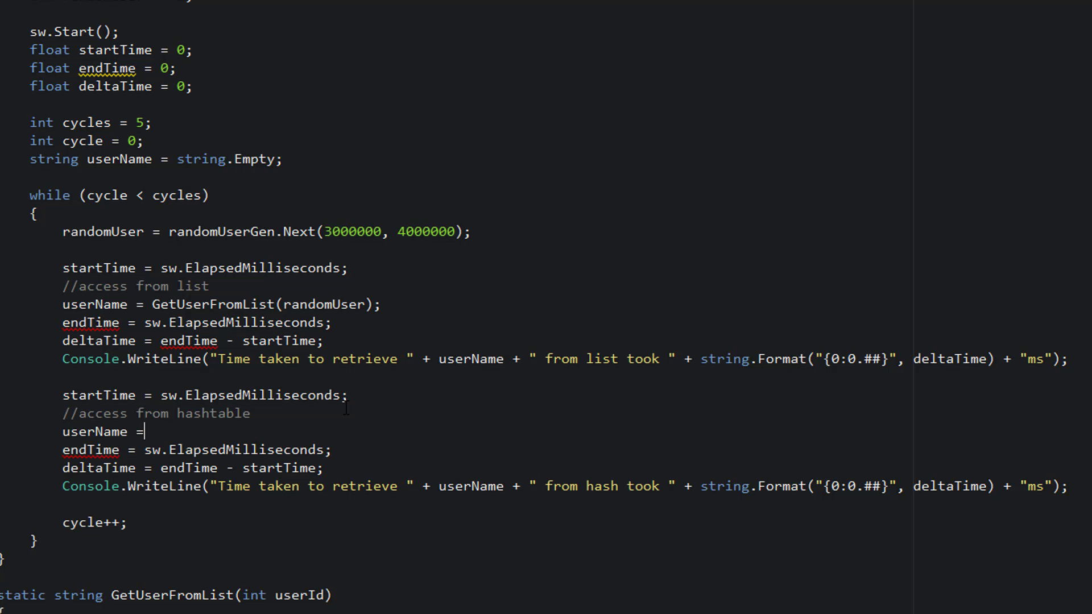
type("(string)")
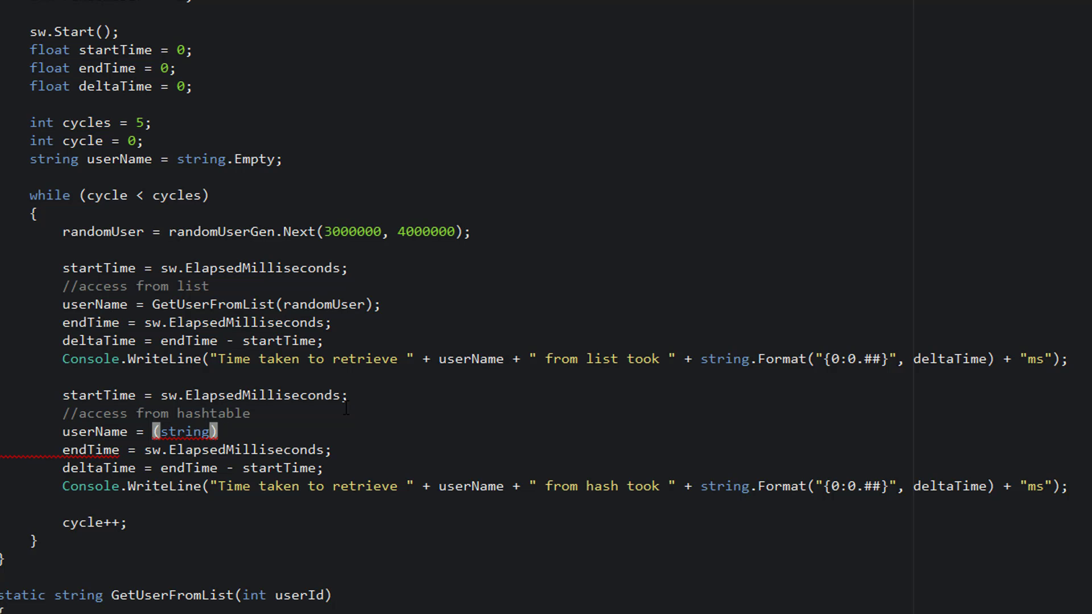
type("userInfoHash")
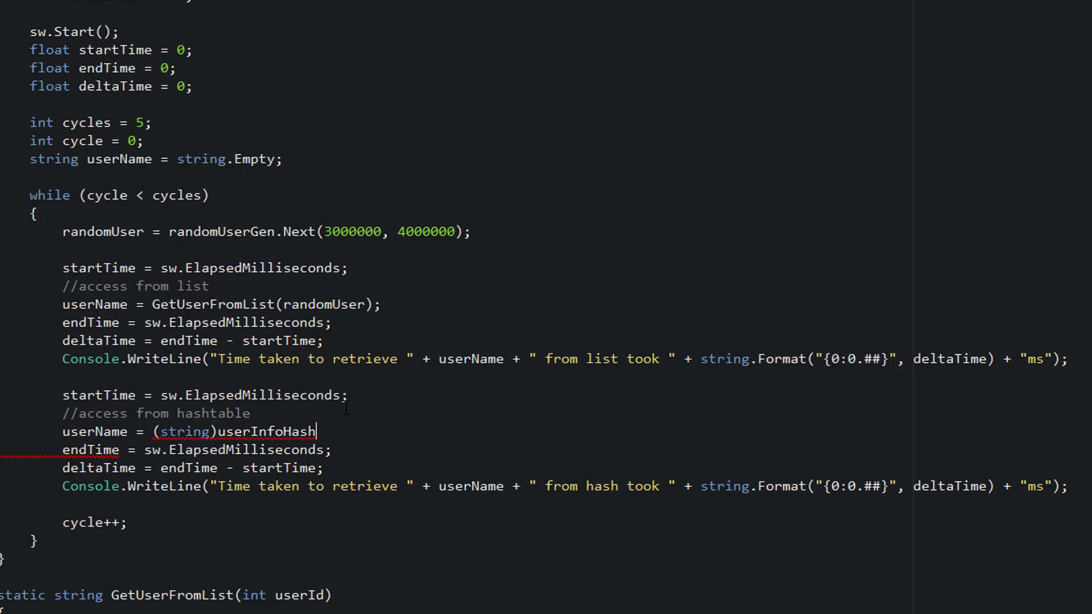
type("[")
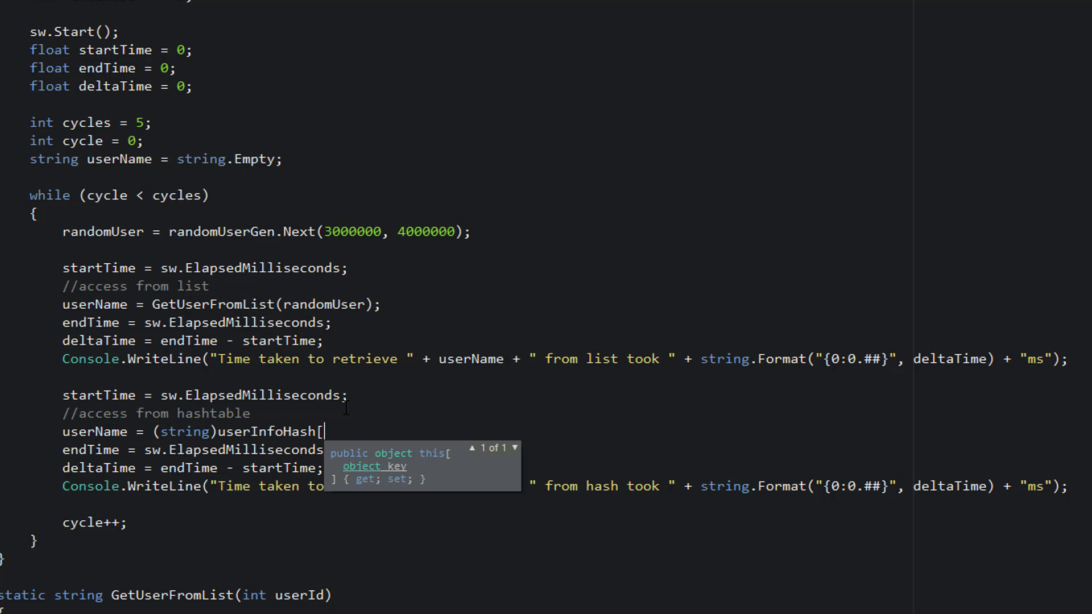
type("randomUser];")
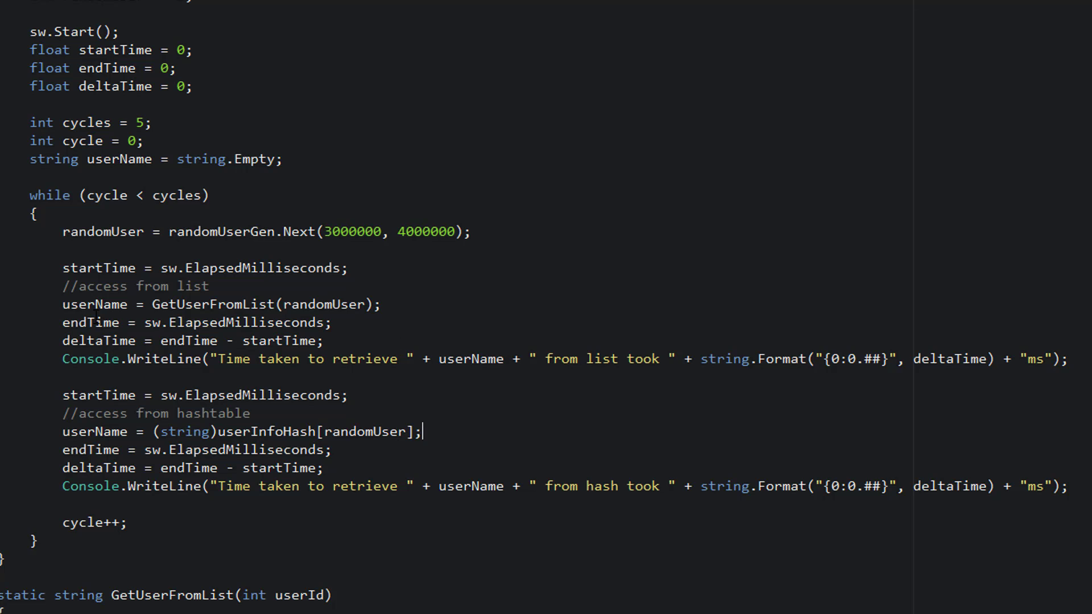
mouse_move(1049, 437)
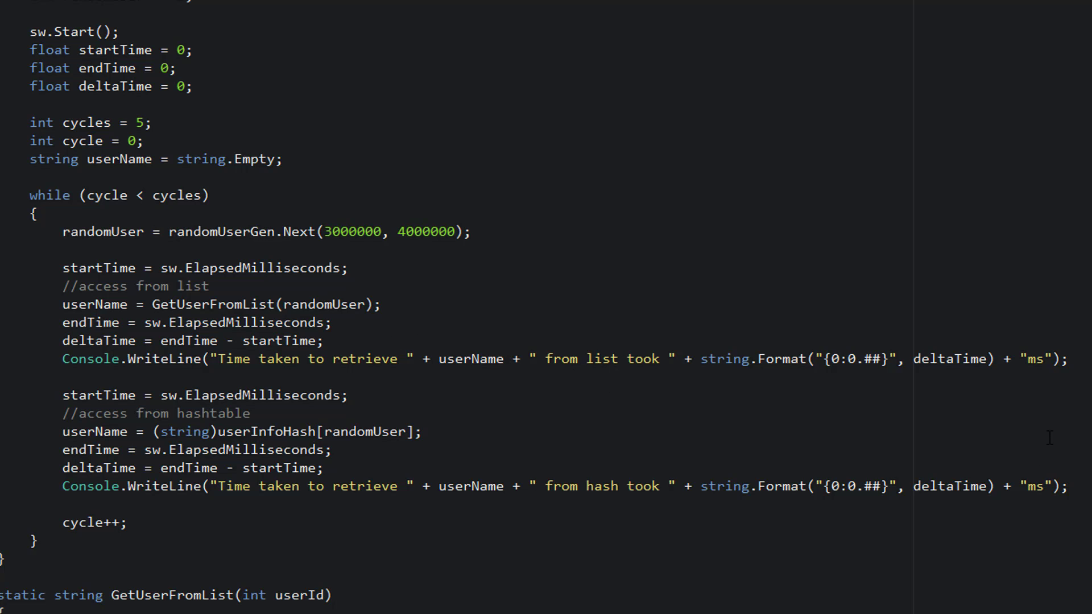
type("\\")
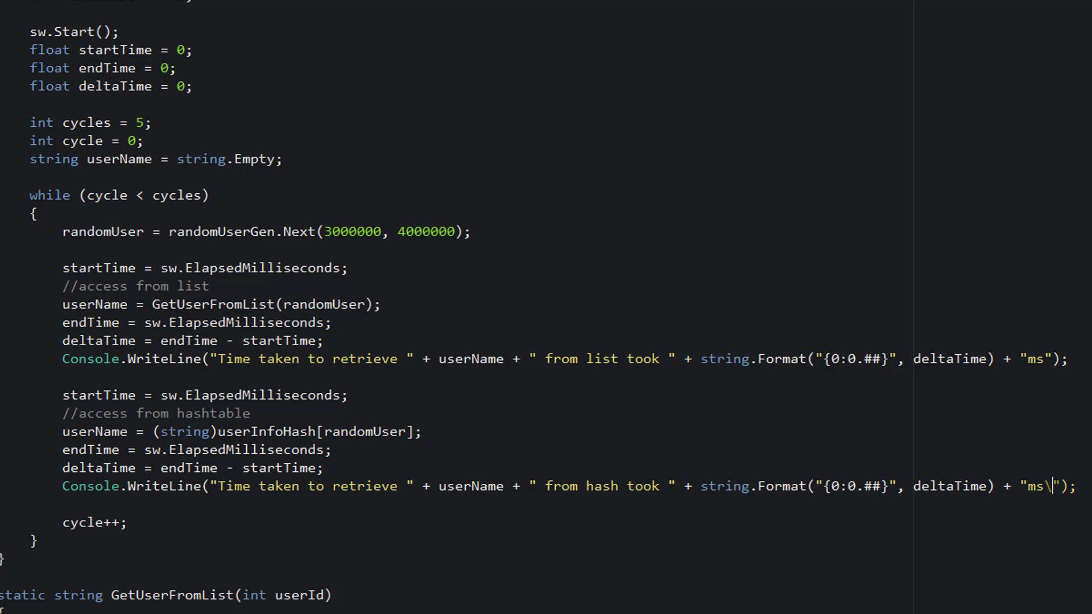
type("n")
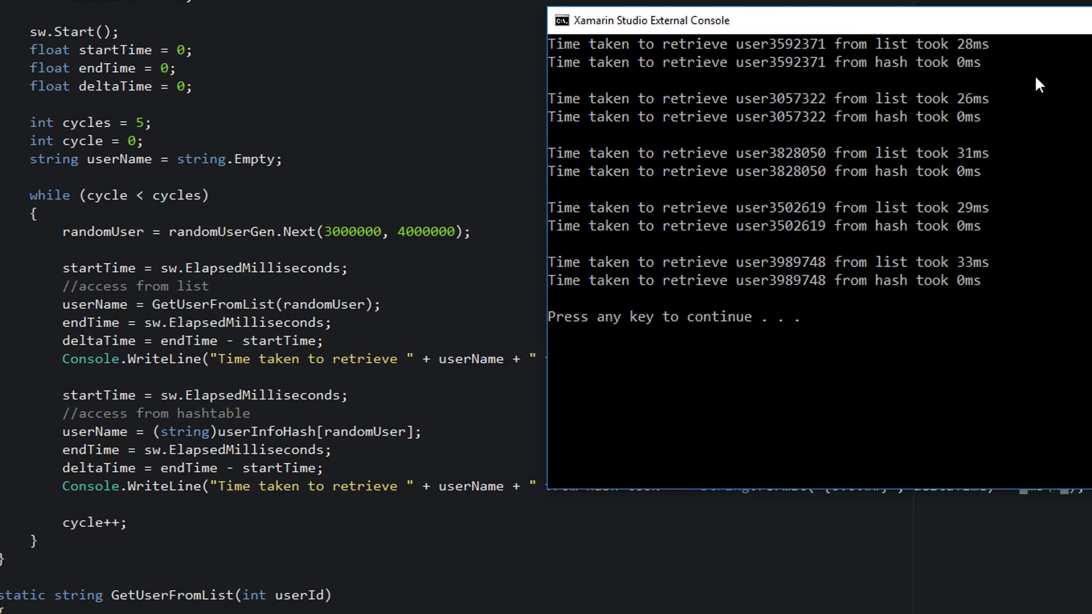
mouse_move(800, 43)
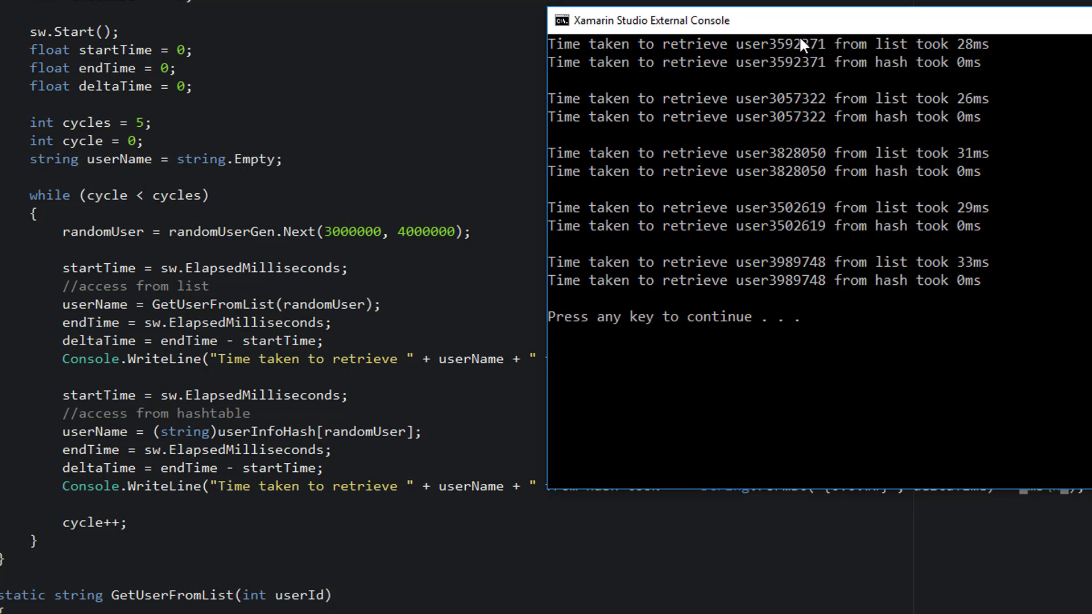
mouse_move(802, 119)
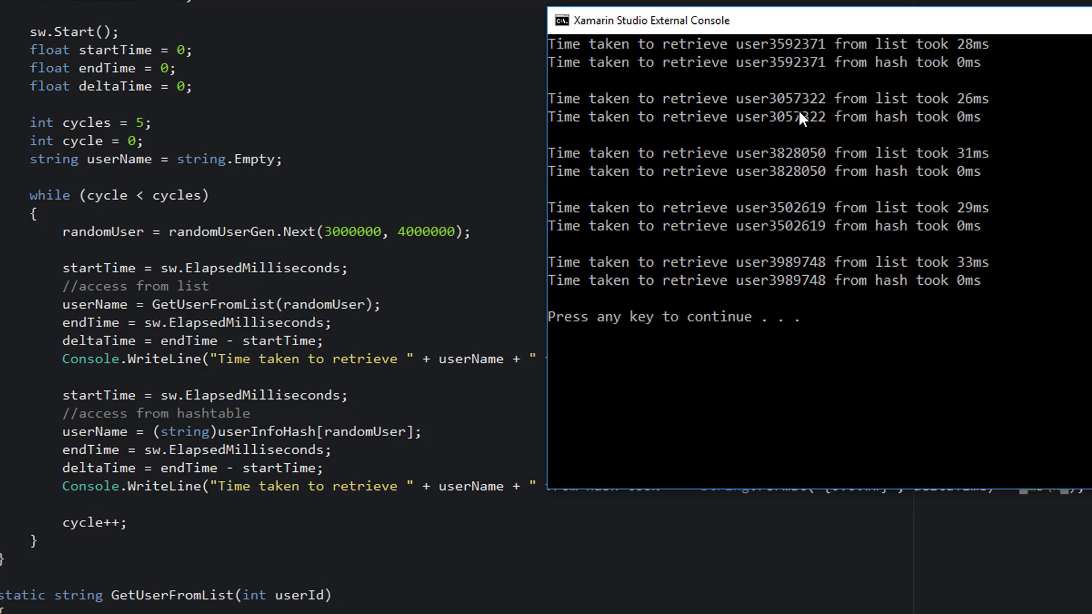
mouse_move(814, 294)
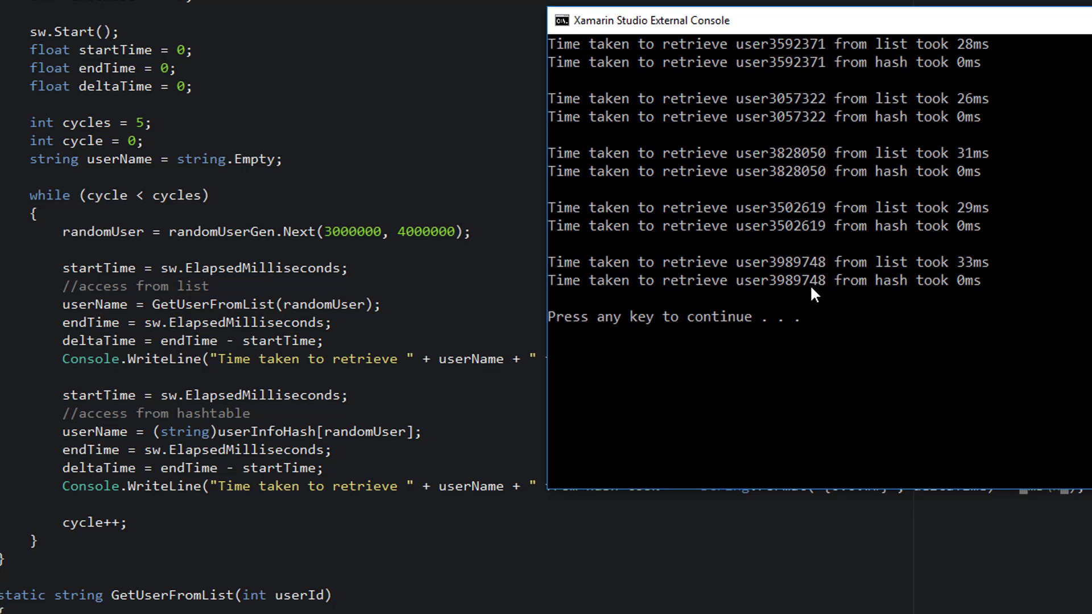
mouse_move(948, 73)
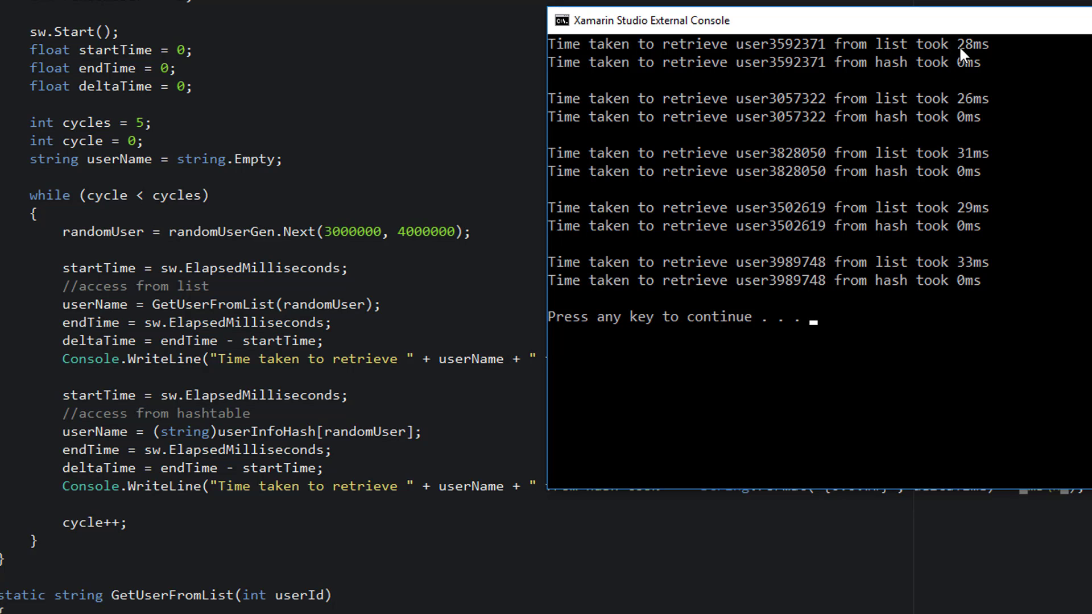
mouse_move(965, 87)
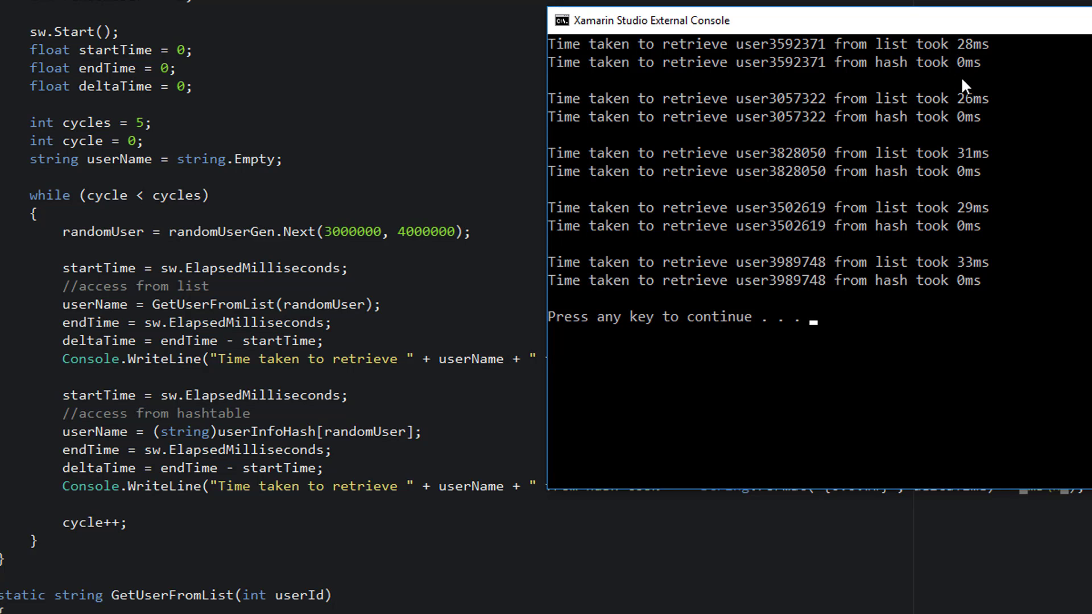
mouse_move(967, 95)
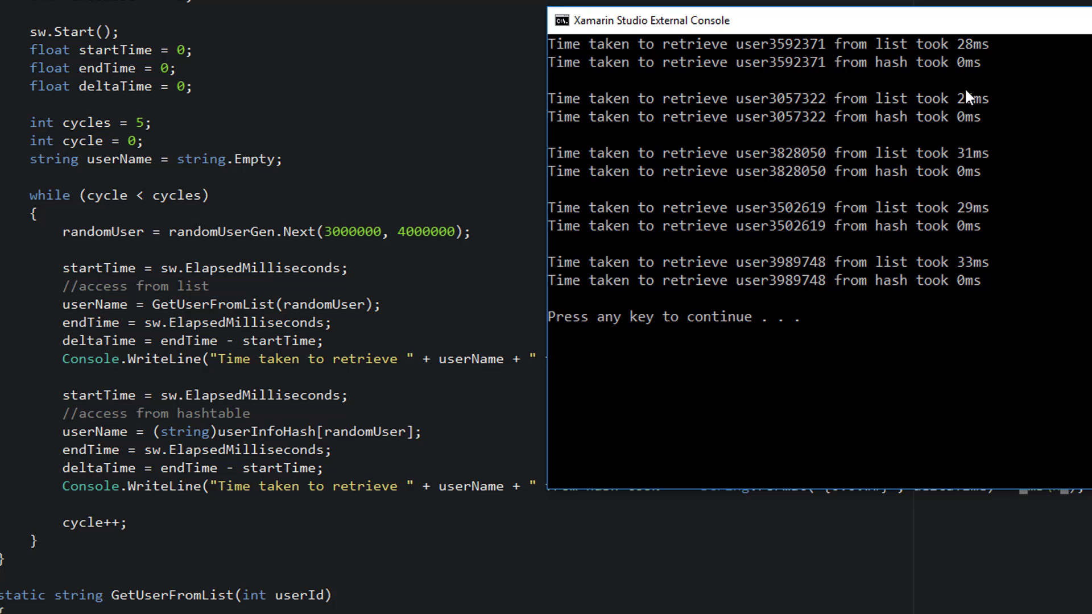
mouse_move(971, 288)
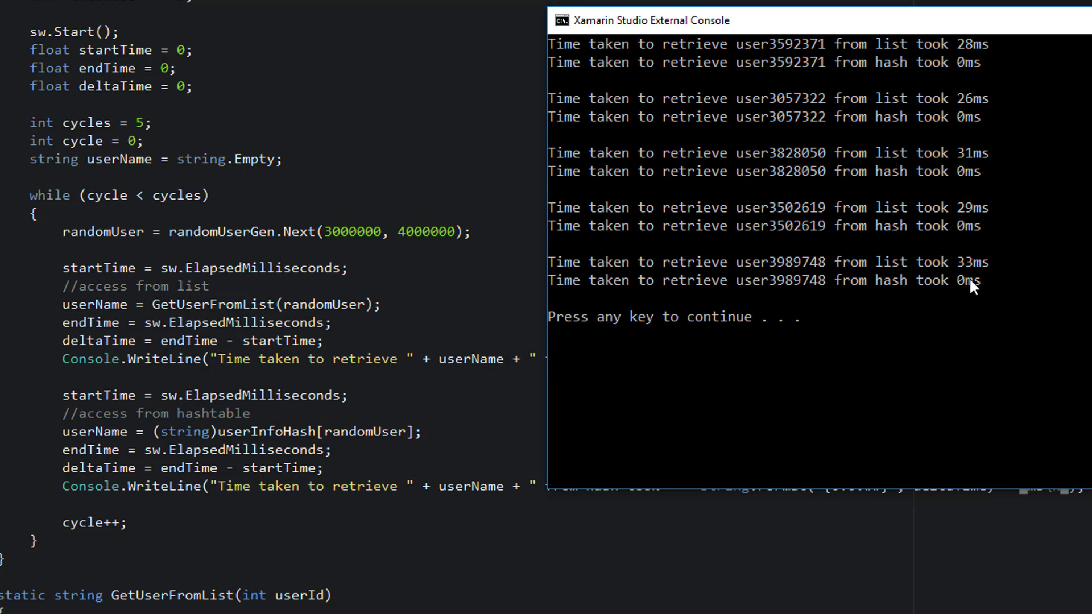
mouse_move(967, 296)
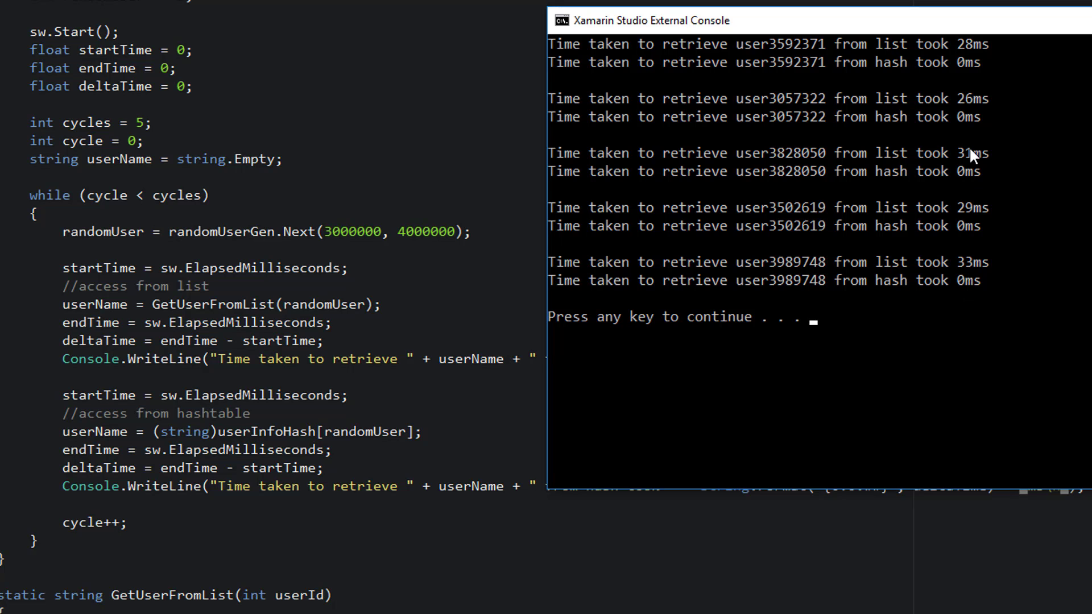
mouse_move(935, 32)
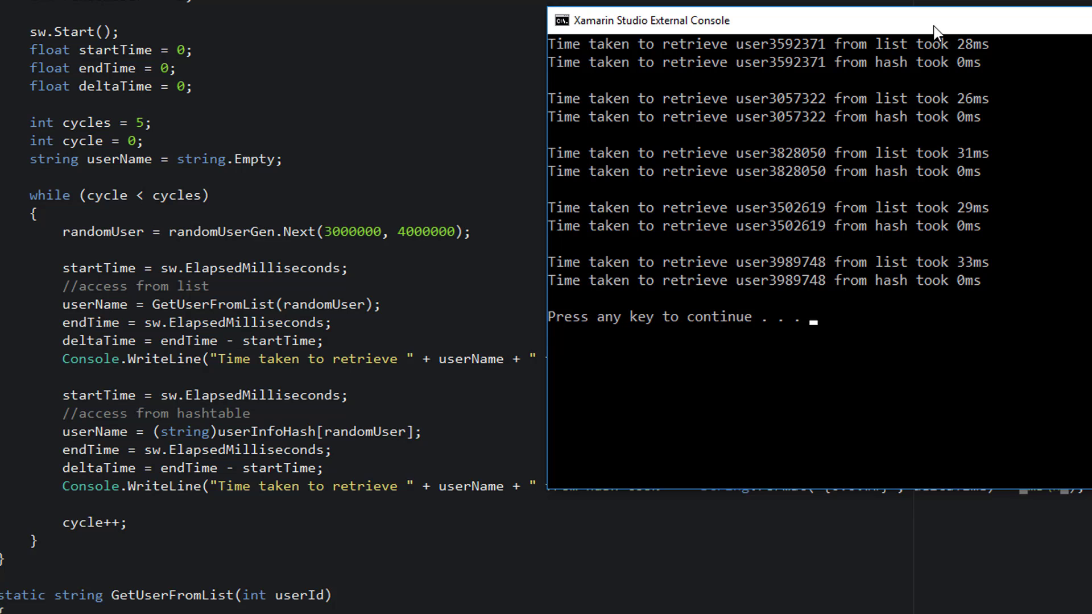
mouse_move(921, 83)
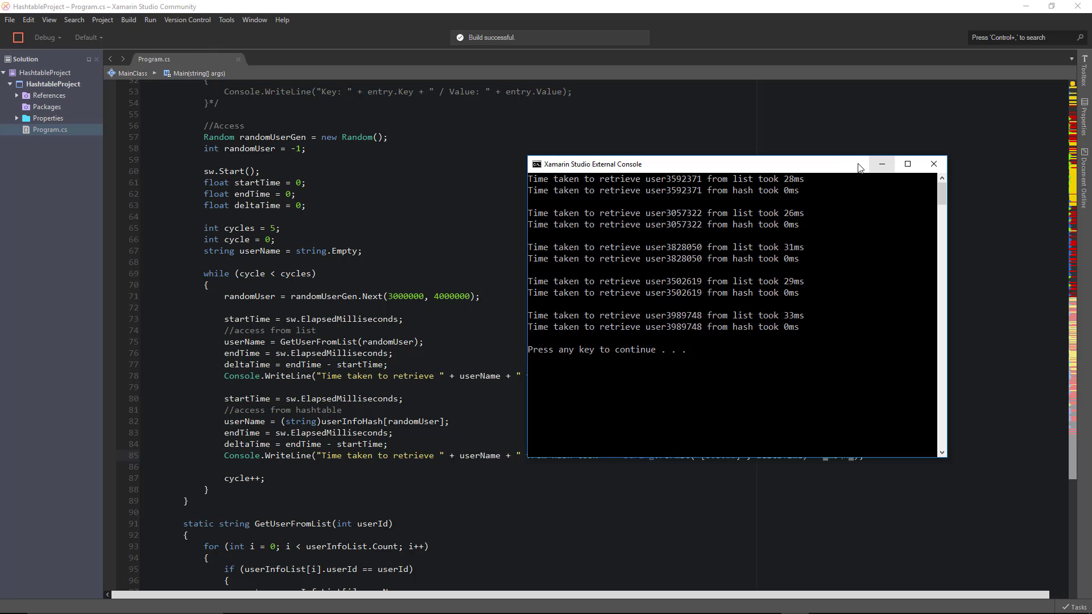
scroll("up", 3)
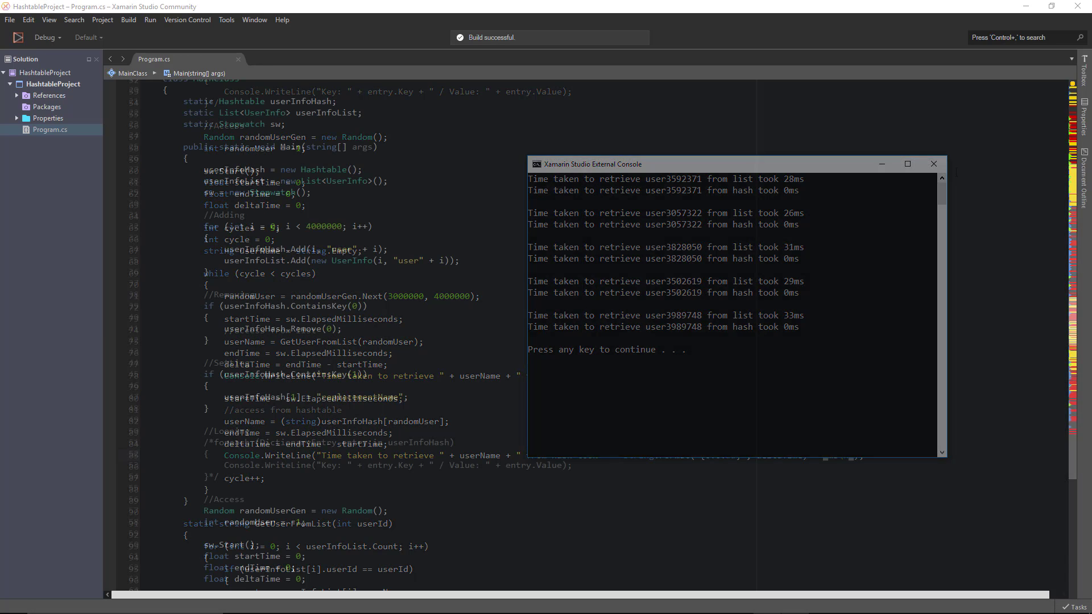